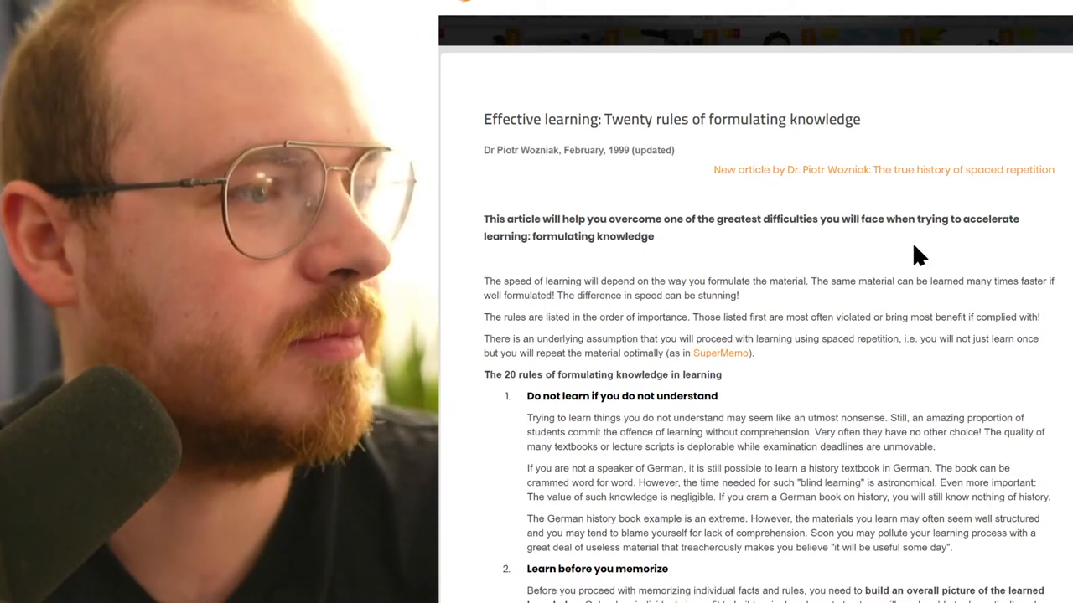
mouse_move(468, 201)
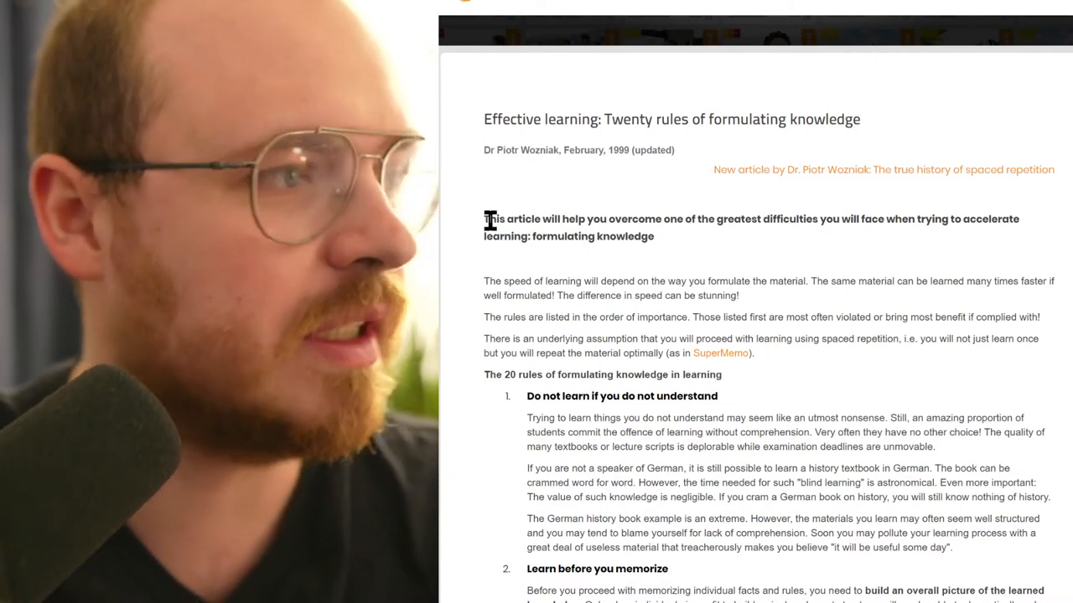
Step: Scroll past the introduction to rules 3 and 4, Build upon the basics and the minimum information principle
scroll(down, 3)
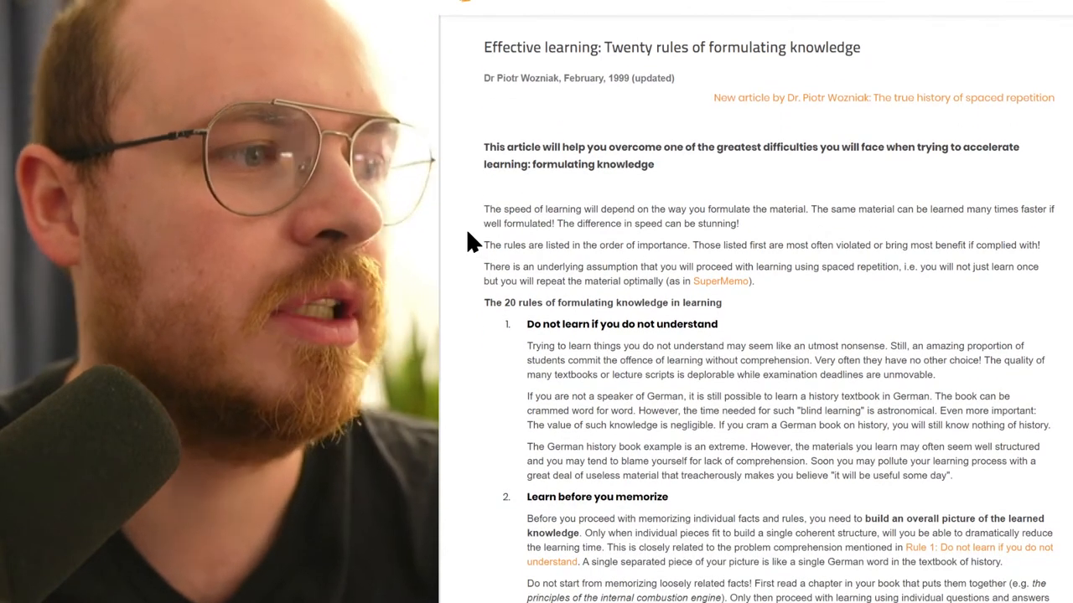
scroll(down, 3)
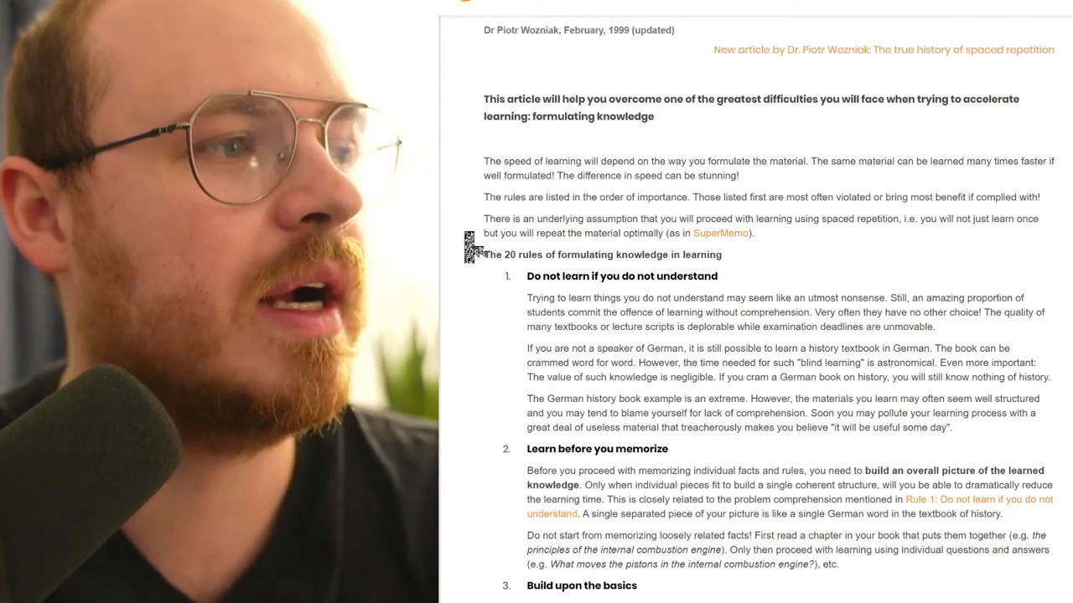
scroll(down, 3)
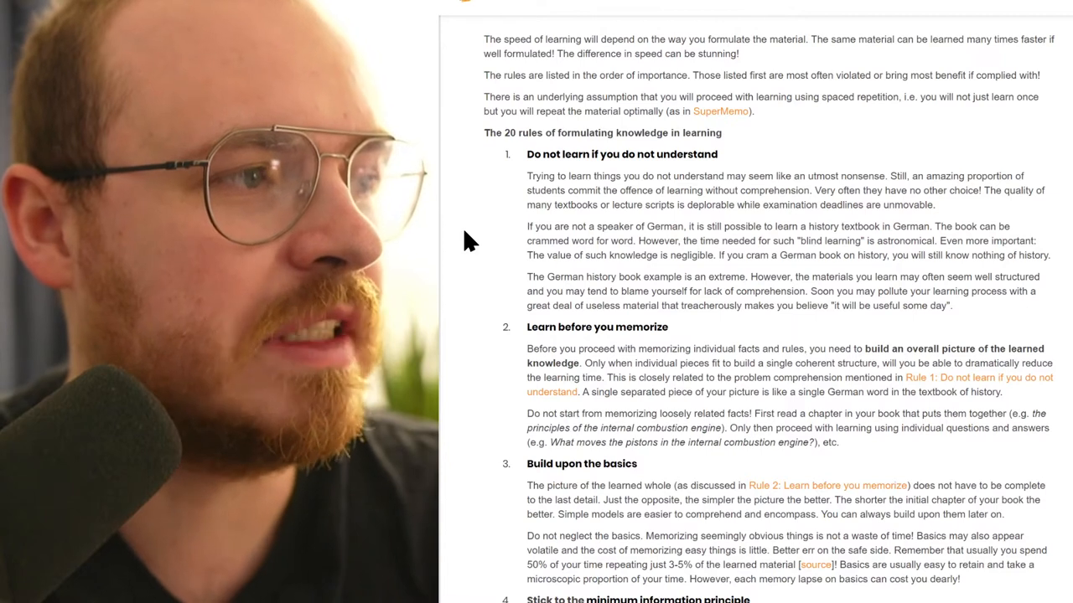
scroll(down, 3)
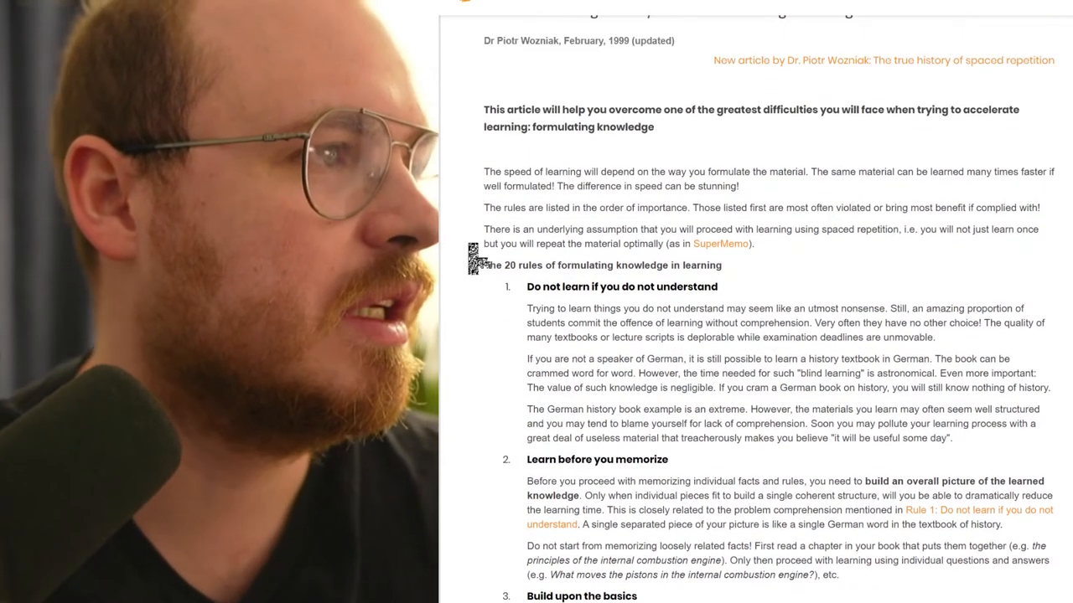
scroll(down, 3)
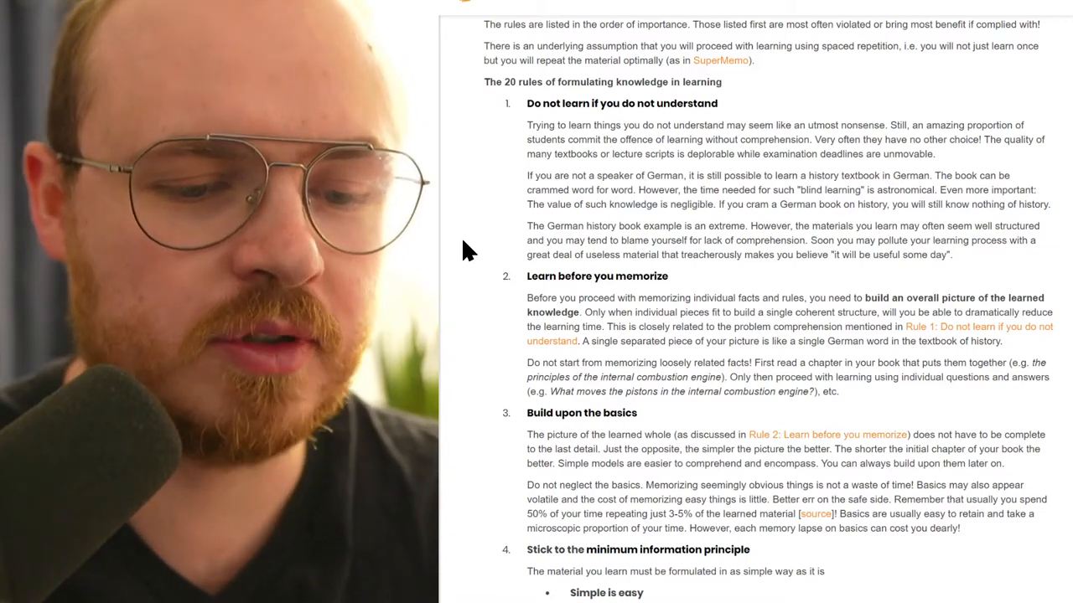
mouse_move(552, 231)
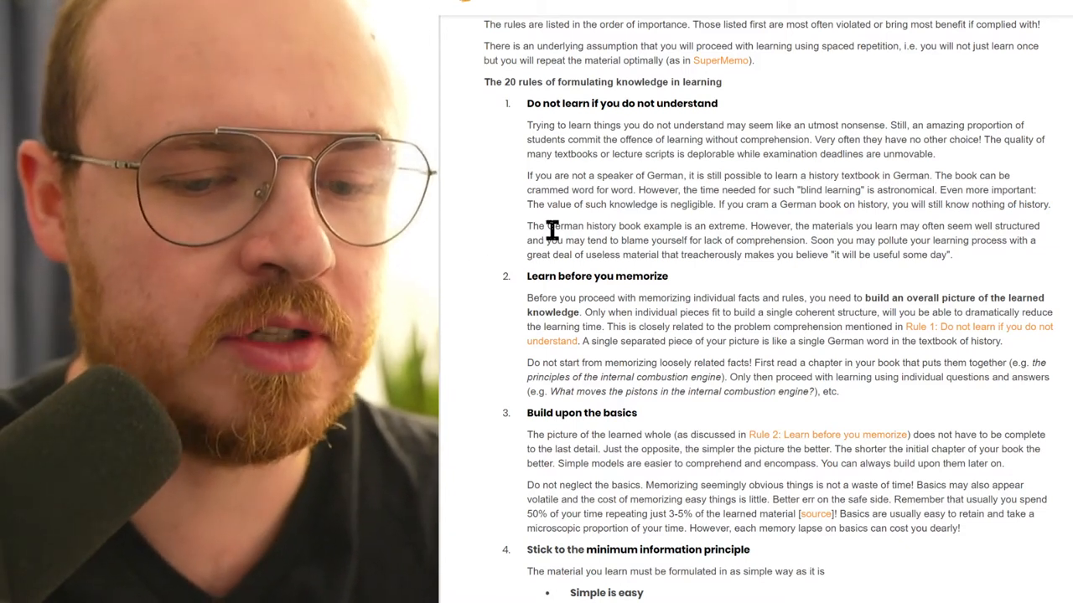
mouse_move(482, 181)
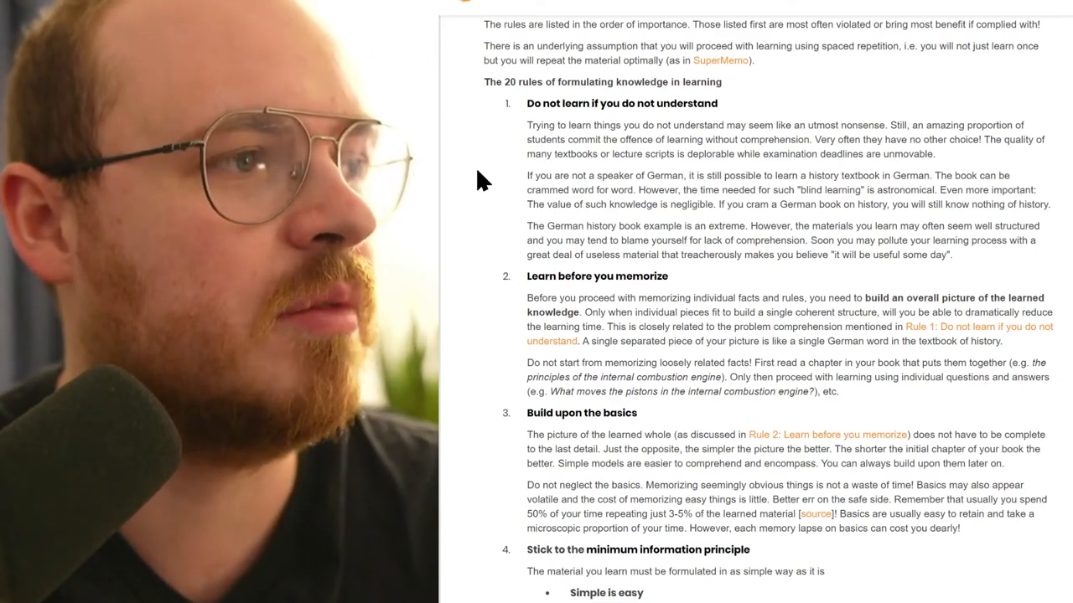
scroll(down, 3)
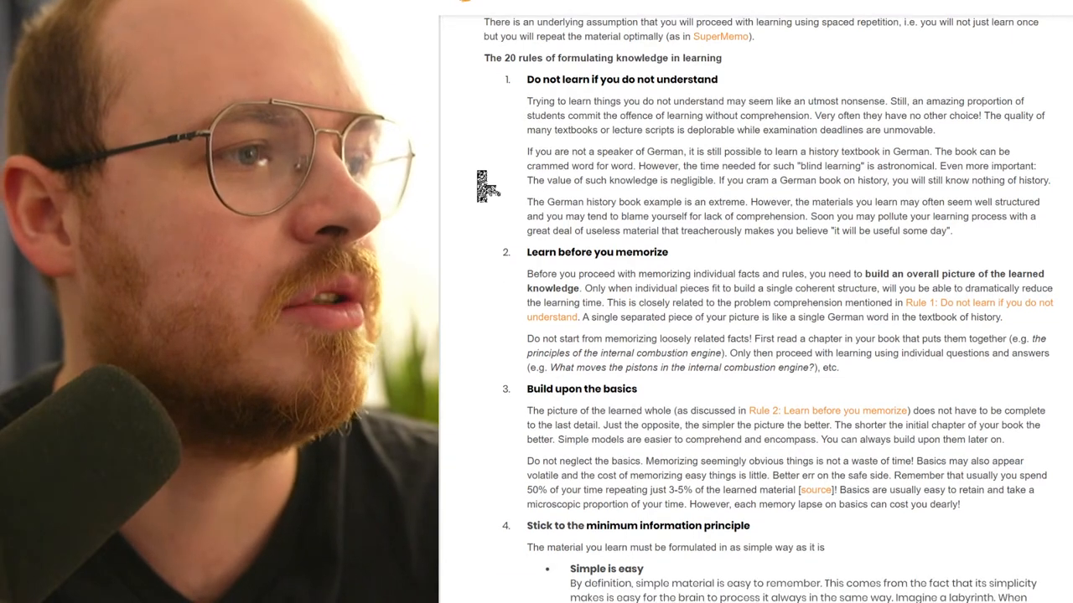
mouse_move(483, 181)
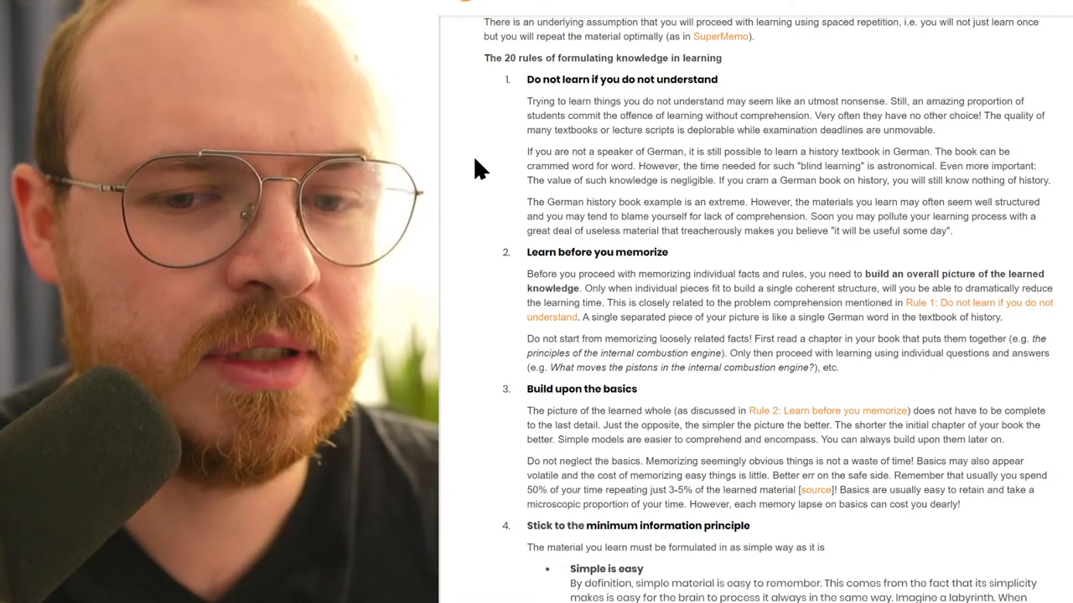
mouse_move(471, 188)
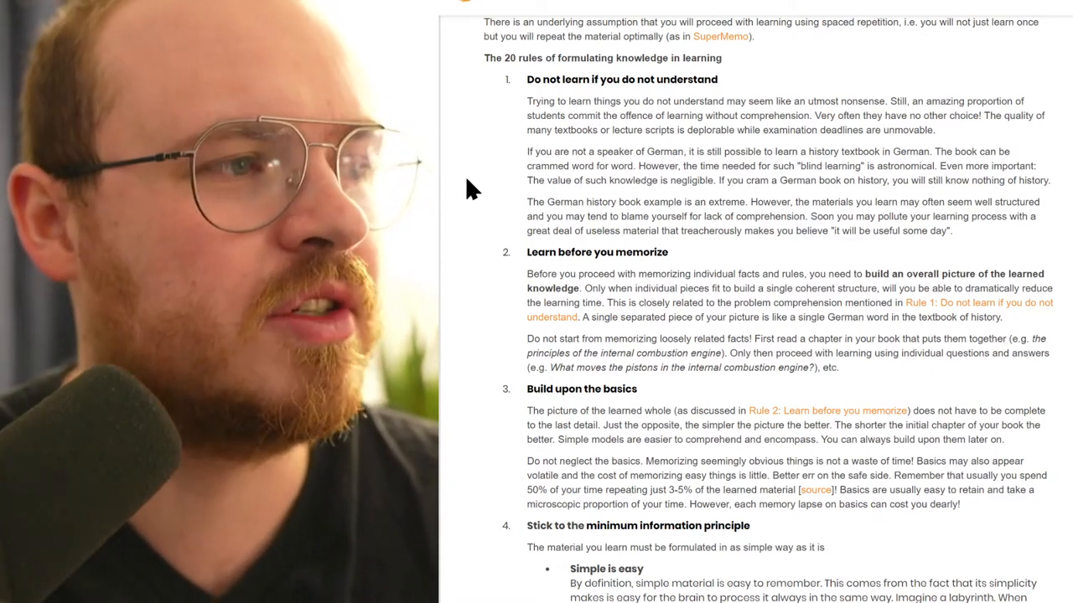
Step: Scroll to rule 4's sub-points, down to 'Repetitions of simple items are easier to schedule'
scroll(down, 3)
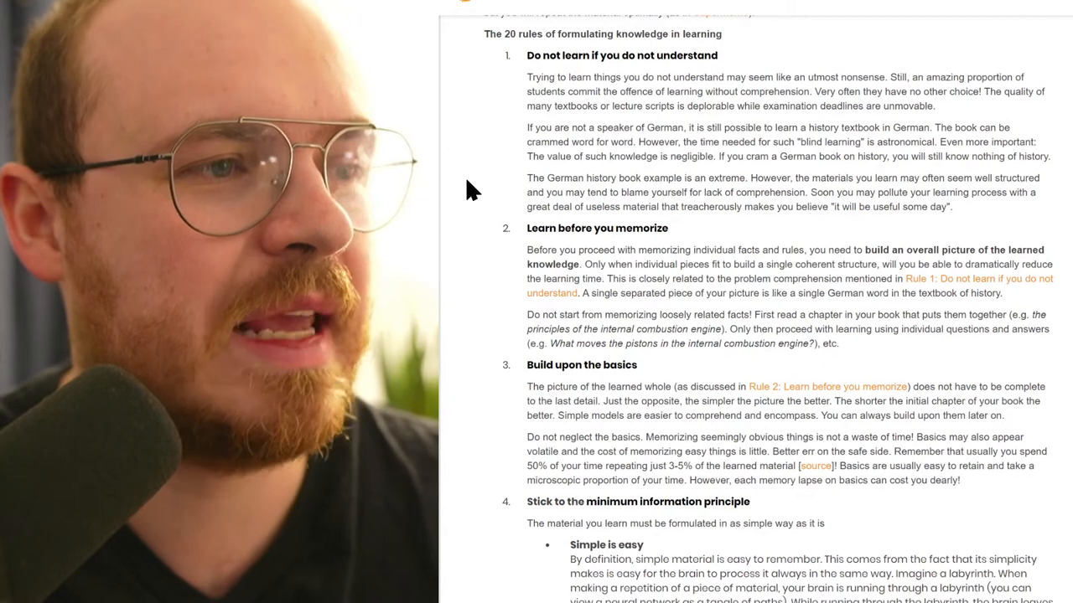
scroll(down, 3)
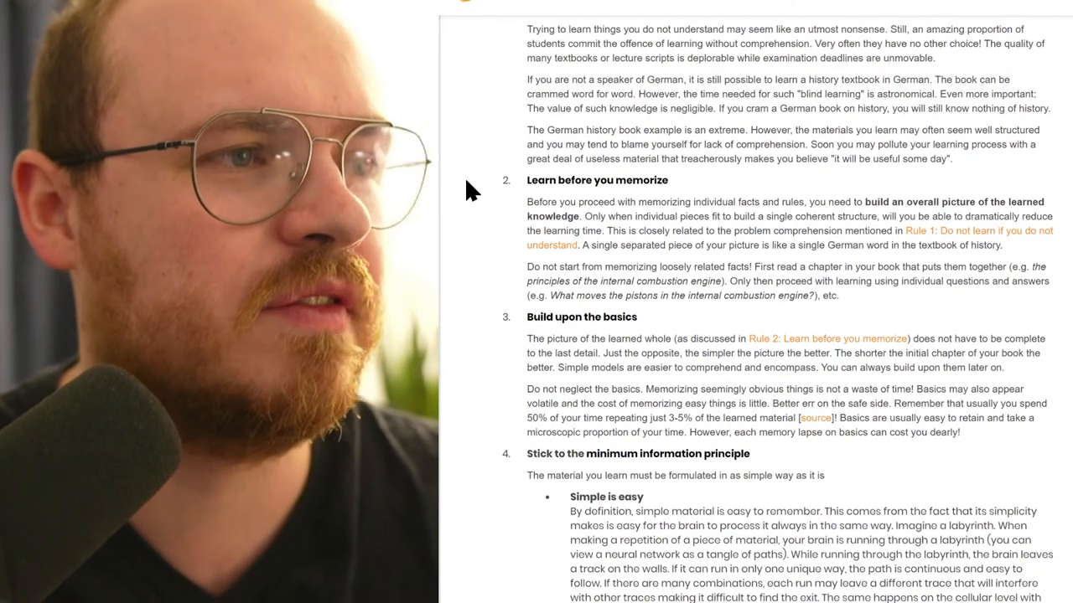
scroll(down, 3)
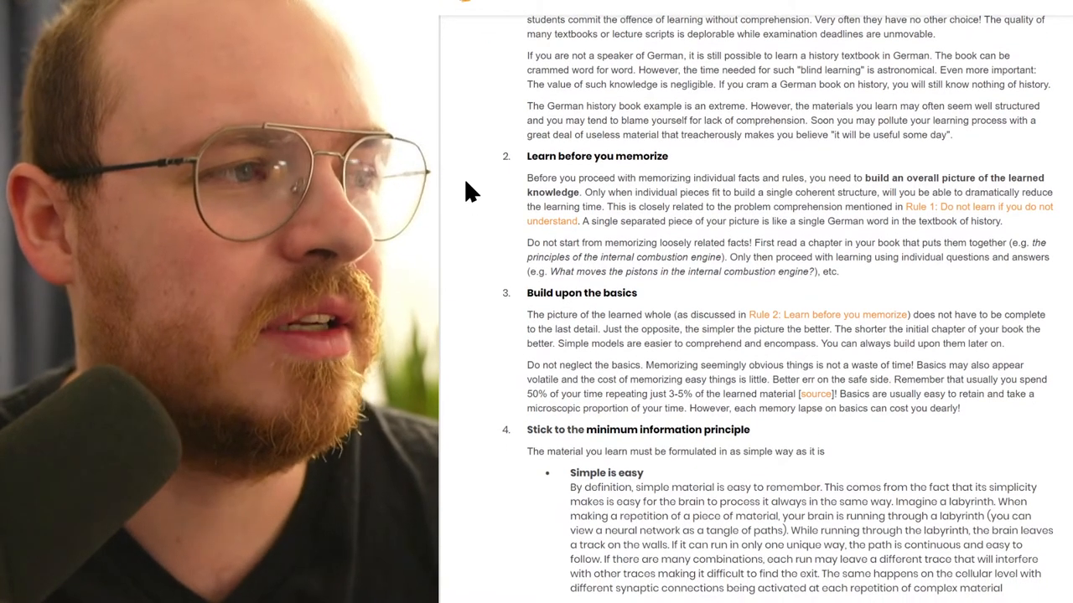
scroll(down, 3)
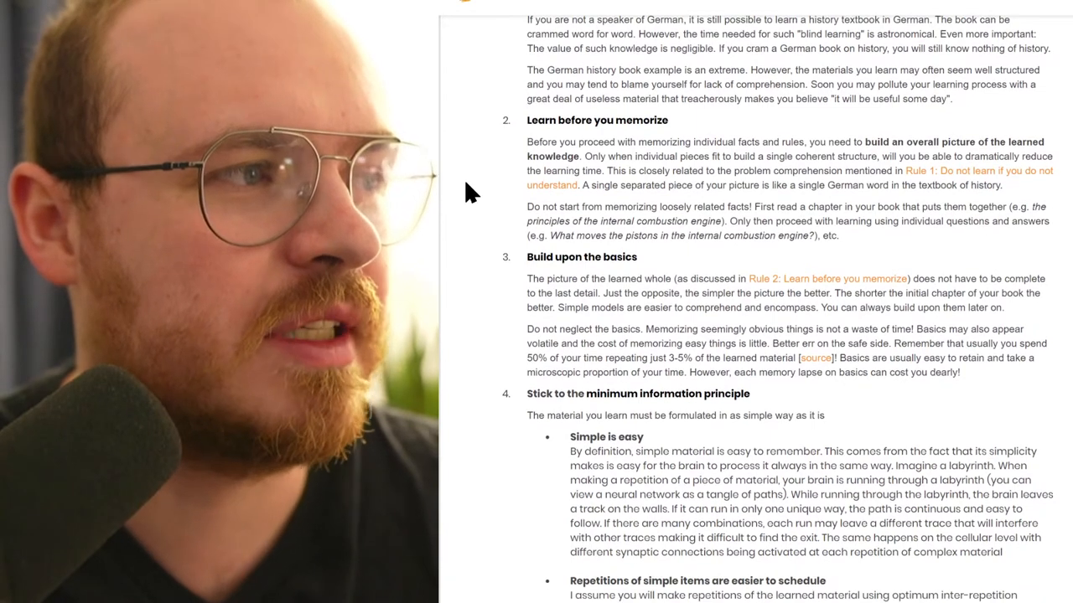
scroll(down, 3)
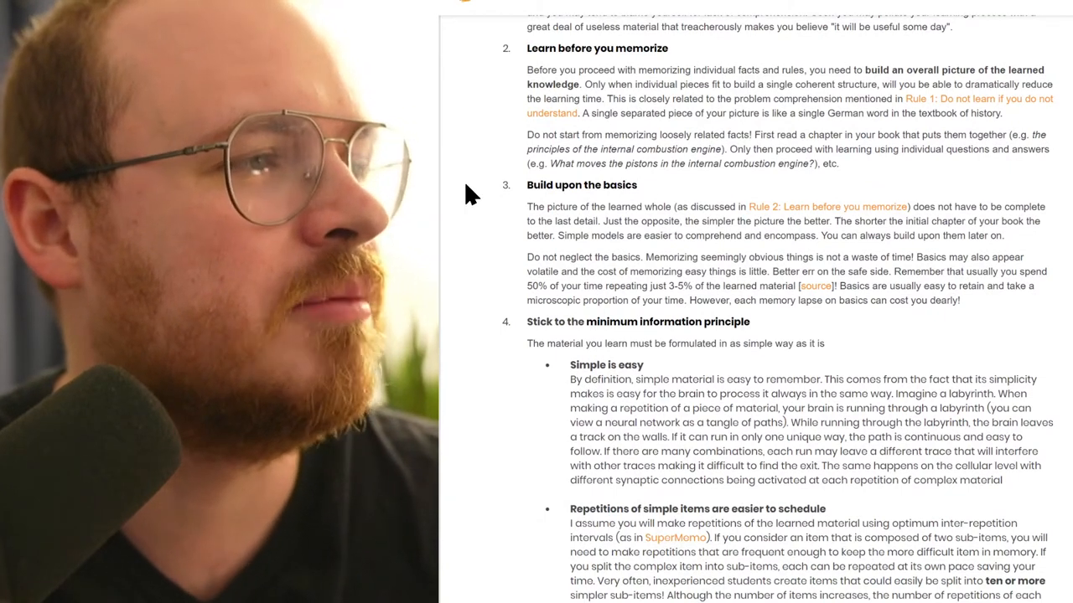
scroll(down, 3)
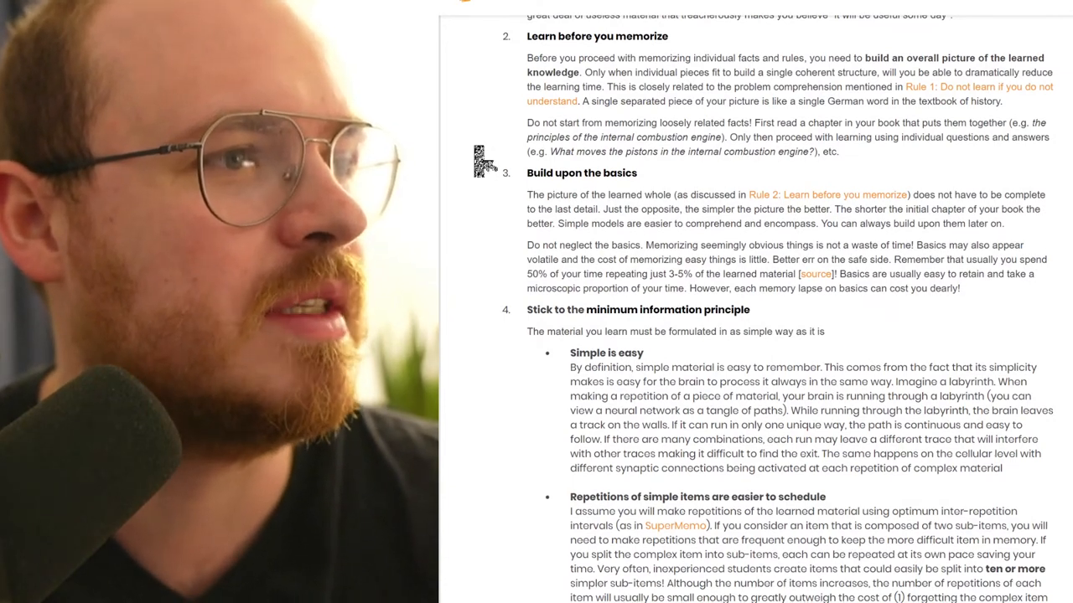
Step: Scroll to the orange 'Ill-formulated knowledge – Complex and wordy' Dead Sea example box
scroll(down, 3)
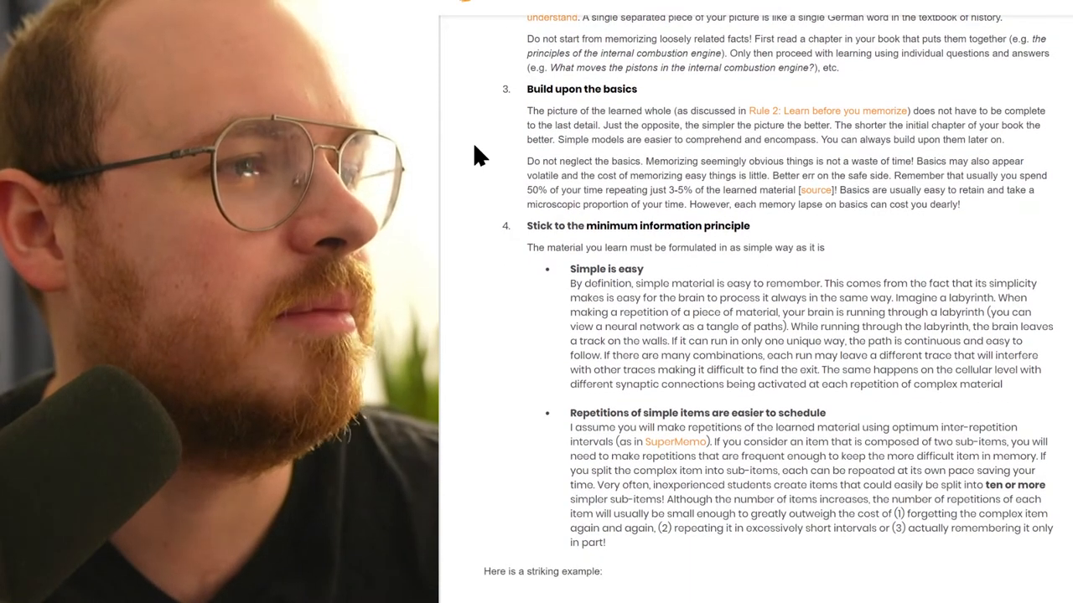
scroll(down, 3)
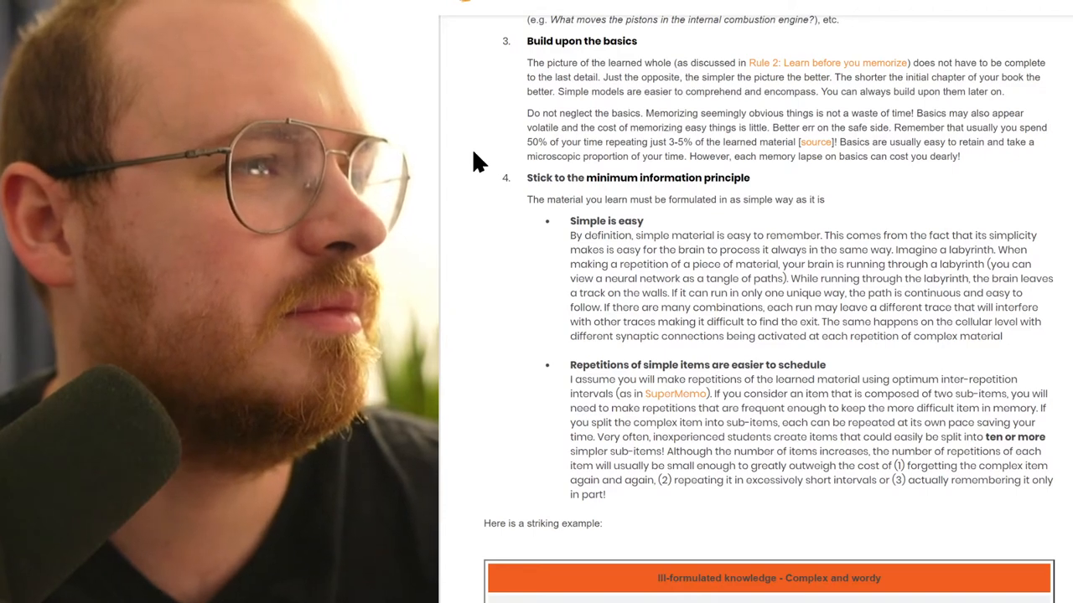
scroll(down, 3)
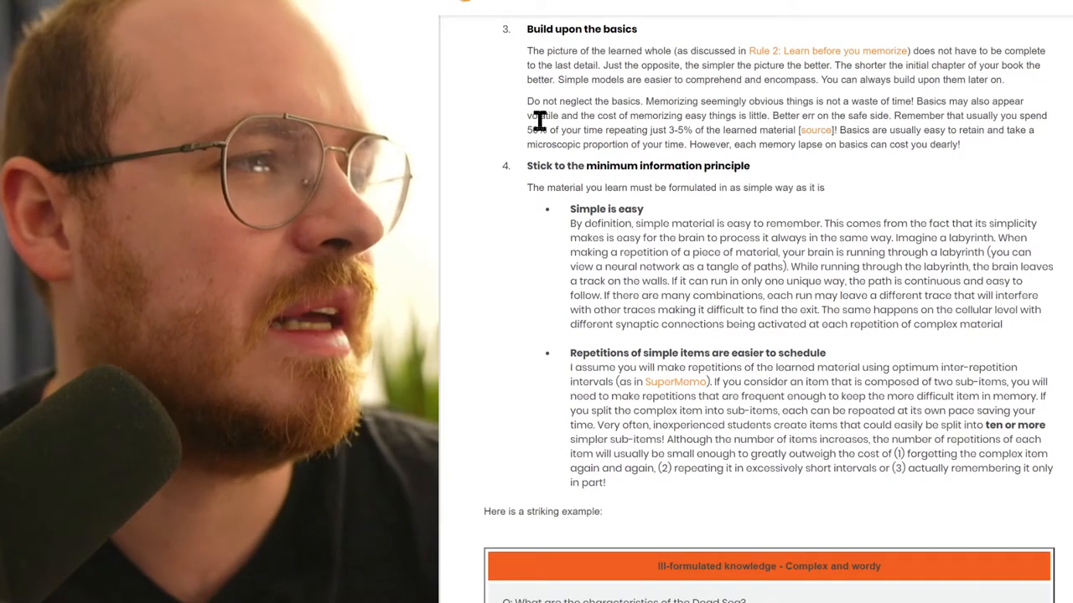
drag(527, 116, 545, 130)
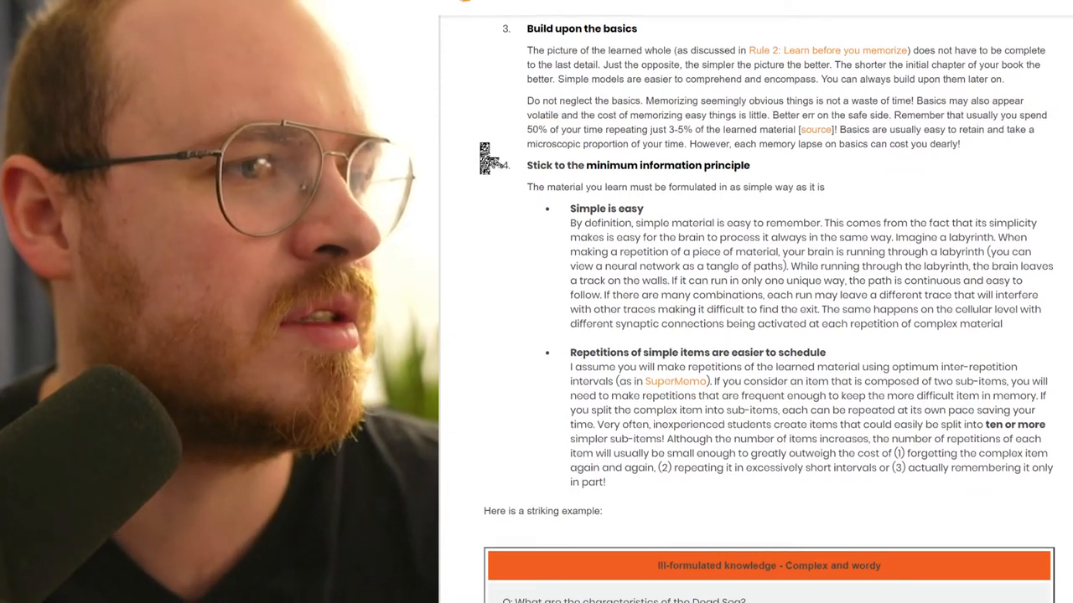
scroll(down, 3)
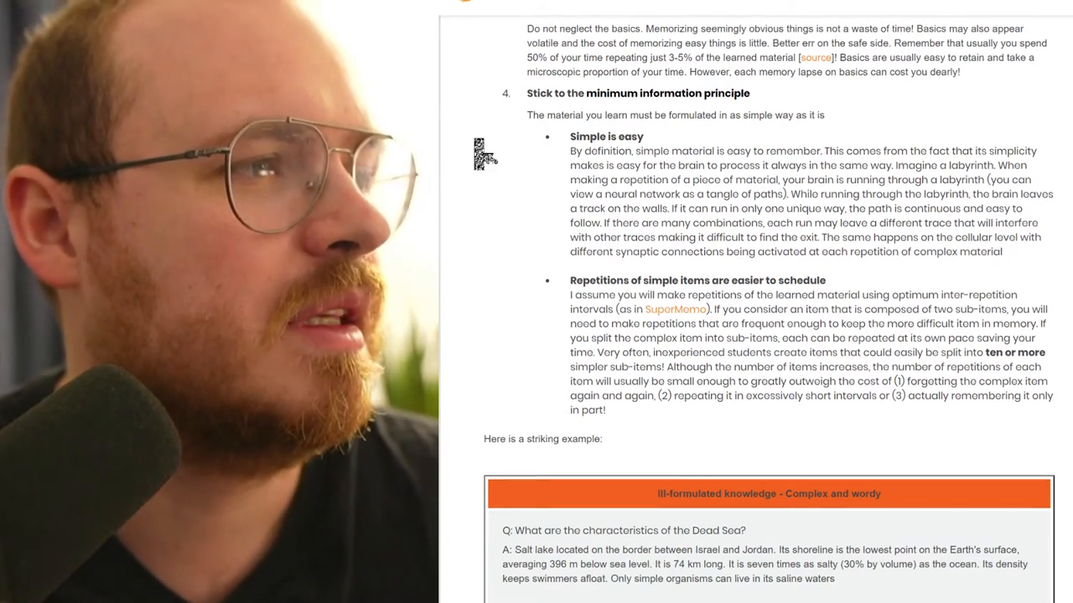
Step: Scroll past the wordy Dead Sea answer to the 'Well-formulated knowledge – Simple and specific' heading
scroll(down, 3)
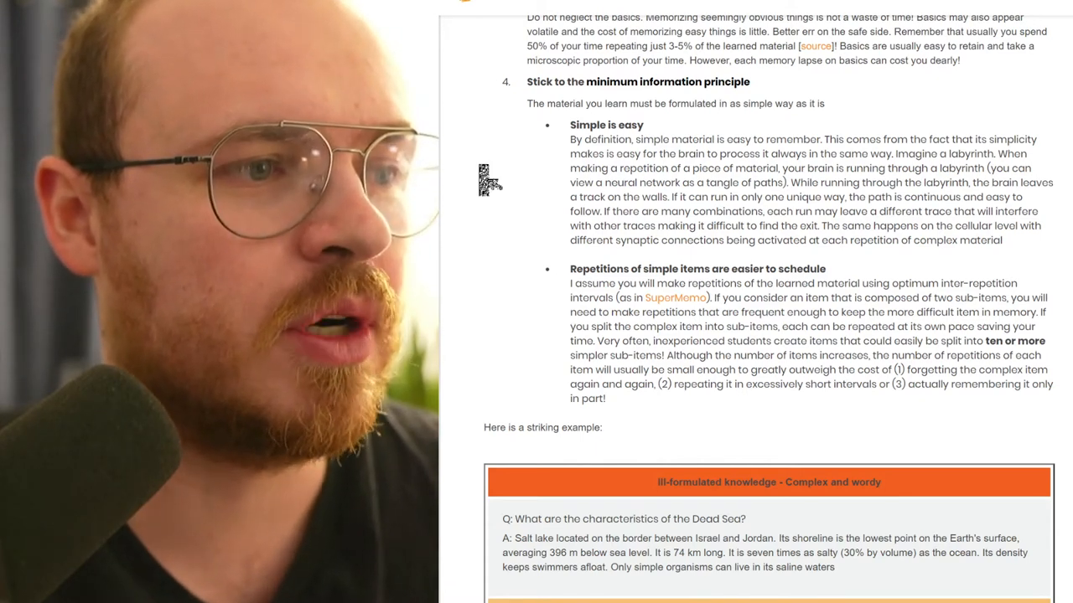
scroll(down, 3)
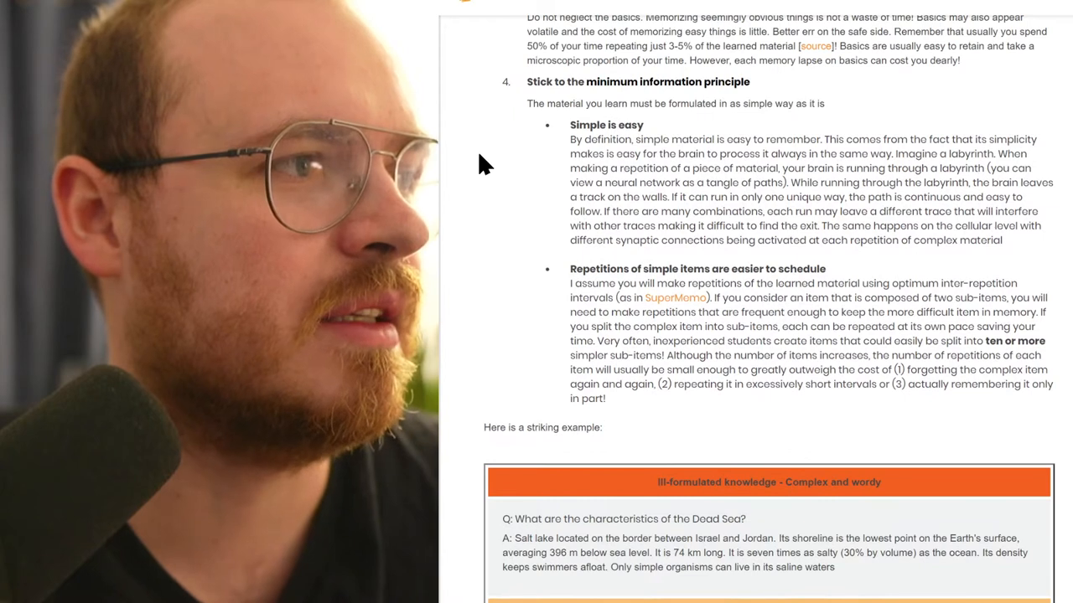
scroll(down, 3)
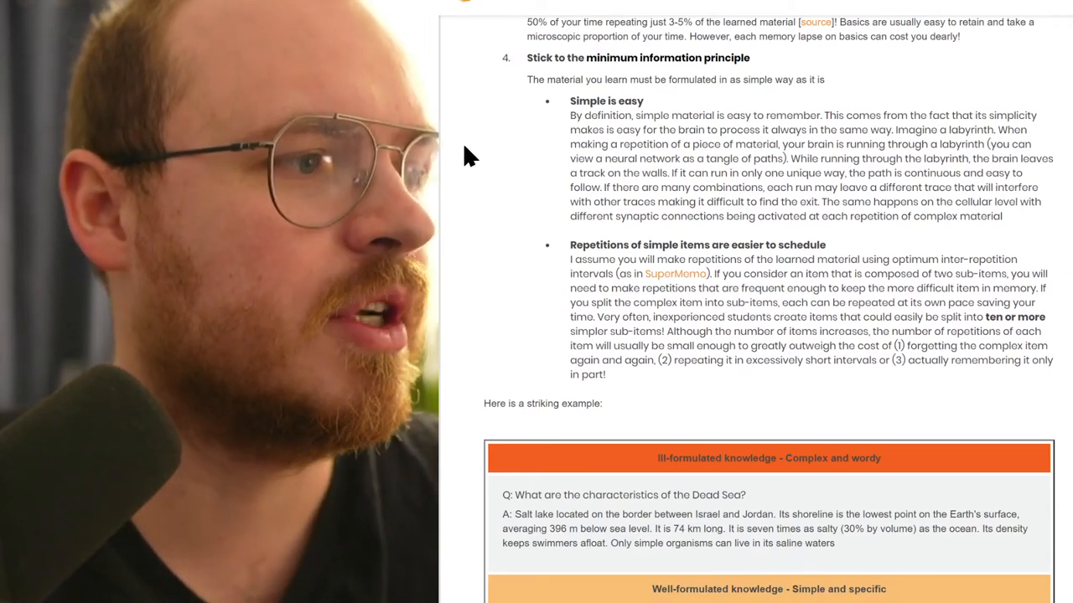
Step: Scroll past the Dead Sea example to rule 5, Cloze deletion, with its ill-formulated Kaleida example
scroll(down, 3)
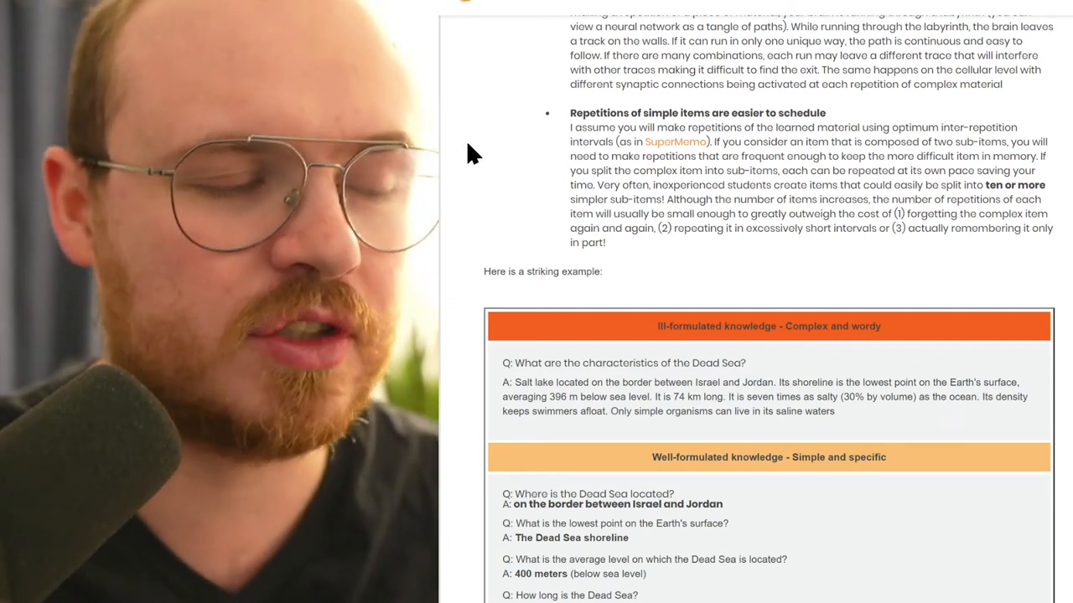
scroll(down, 3)
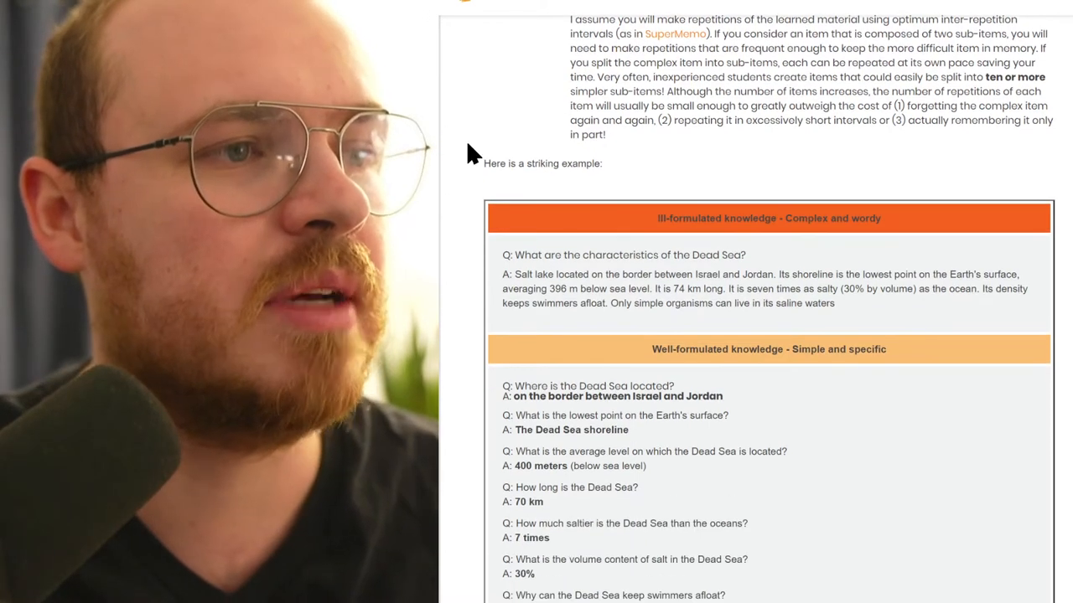
scroll(down, 3)
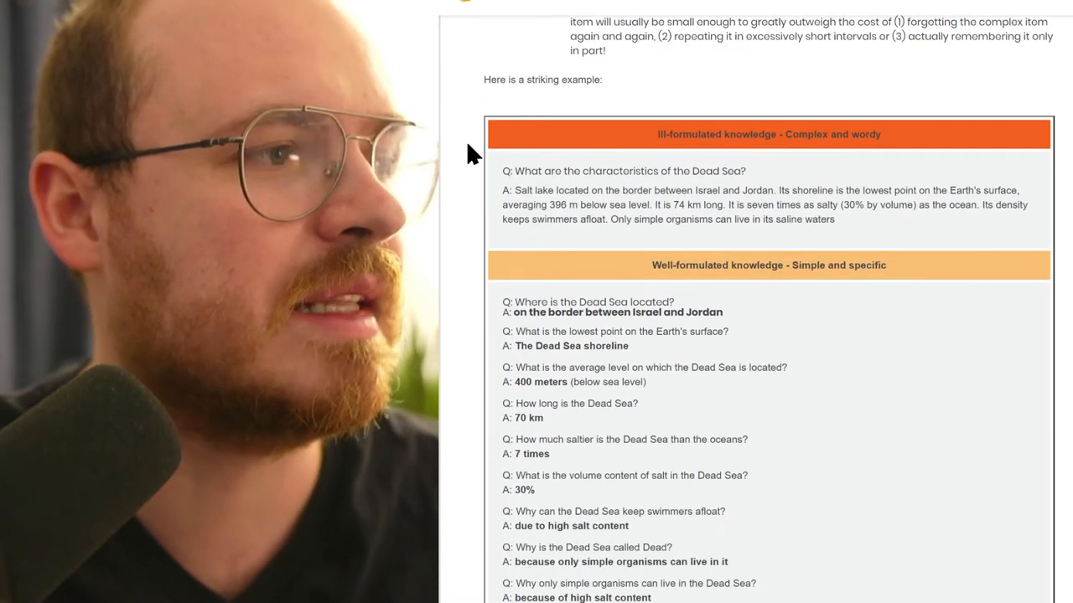
scroll(down, 3)
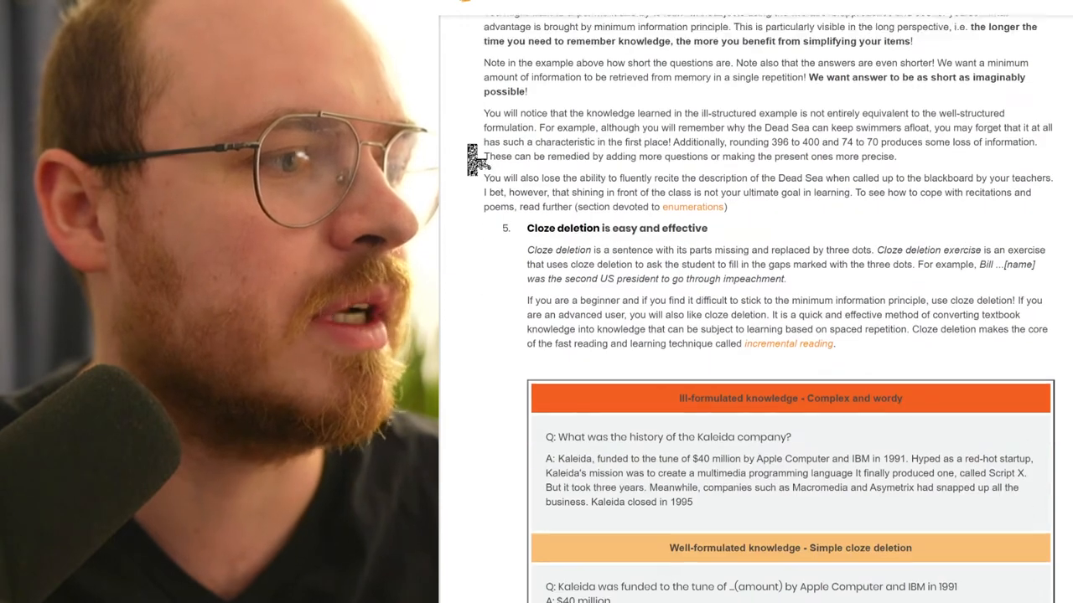
Step: Highlight cloze-deletion passages — the impeached second US president phrase and the advanced-users recommendation — above the Kaleida questions
scroll(down, 3)
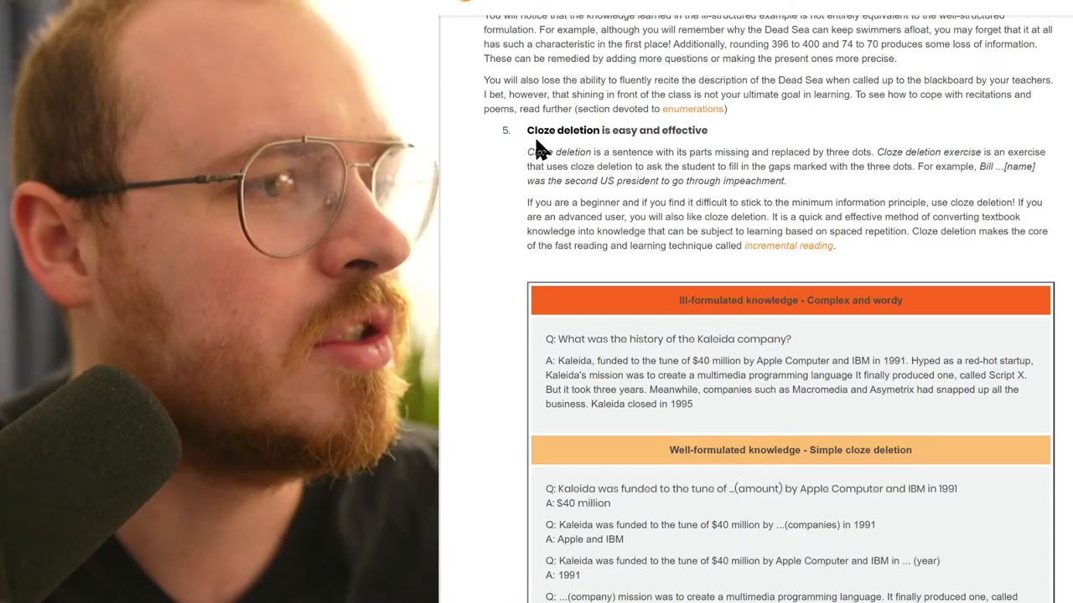
mouse_move(982, 124)
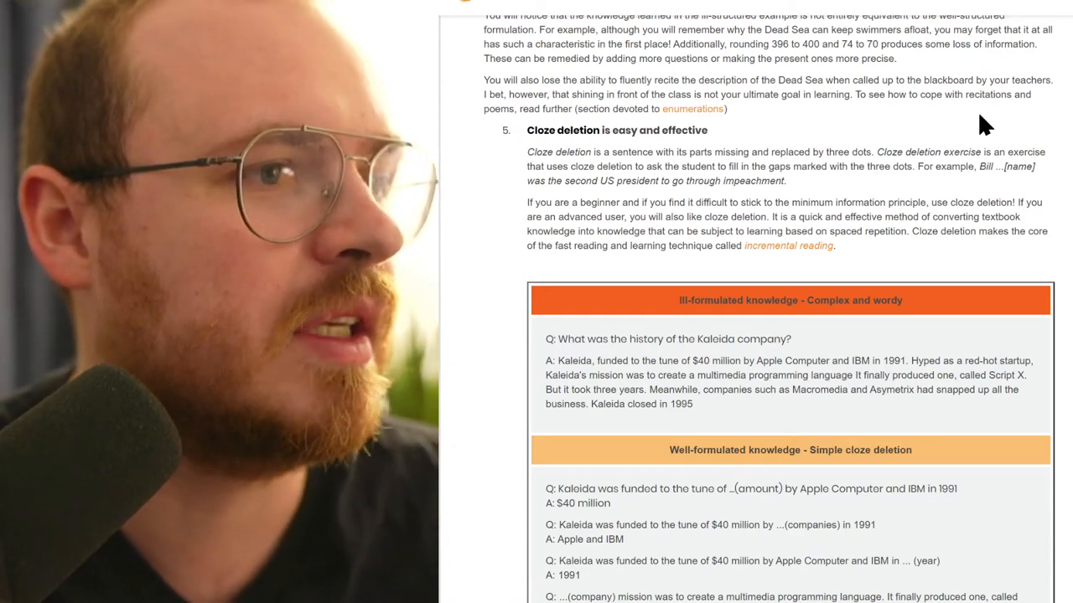
drag(979, 166, 786, 181)
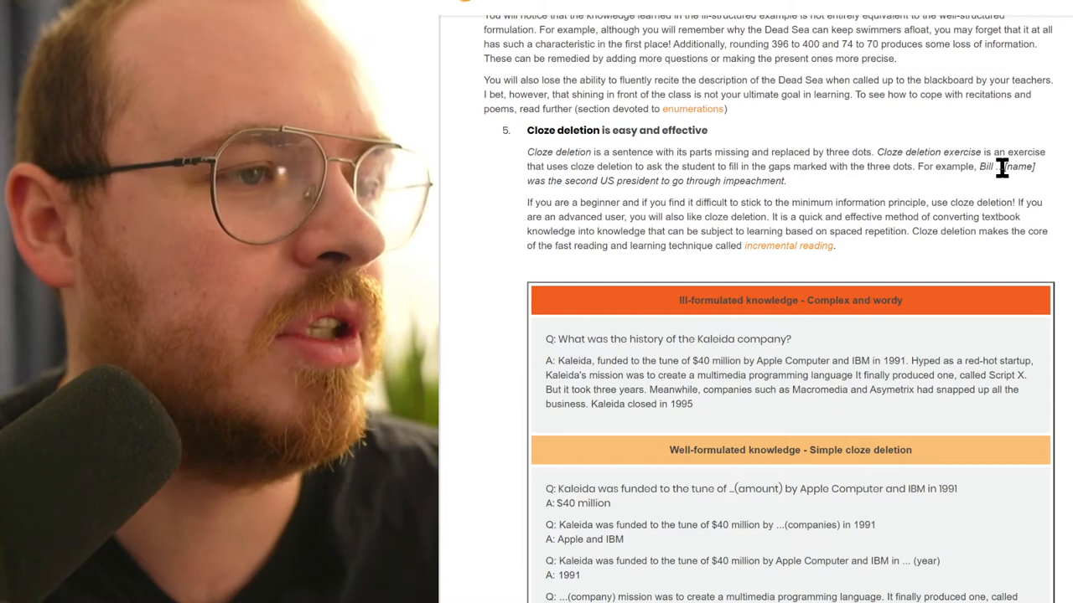
double_click(1017, 166)
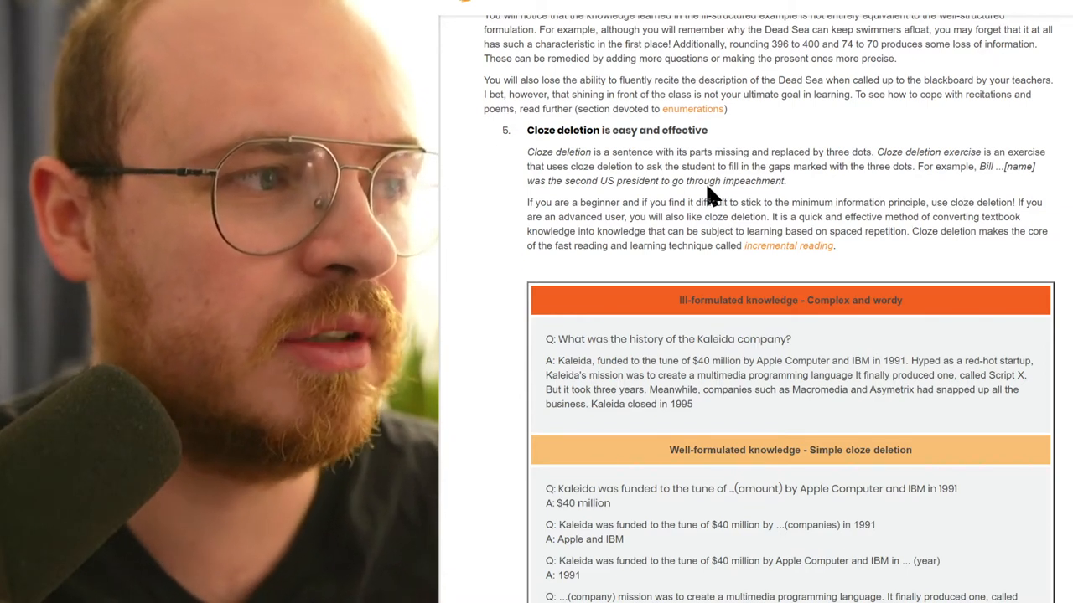
drag(548, 181, 784, 181)
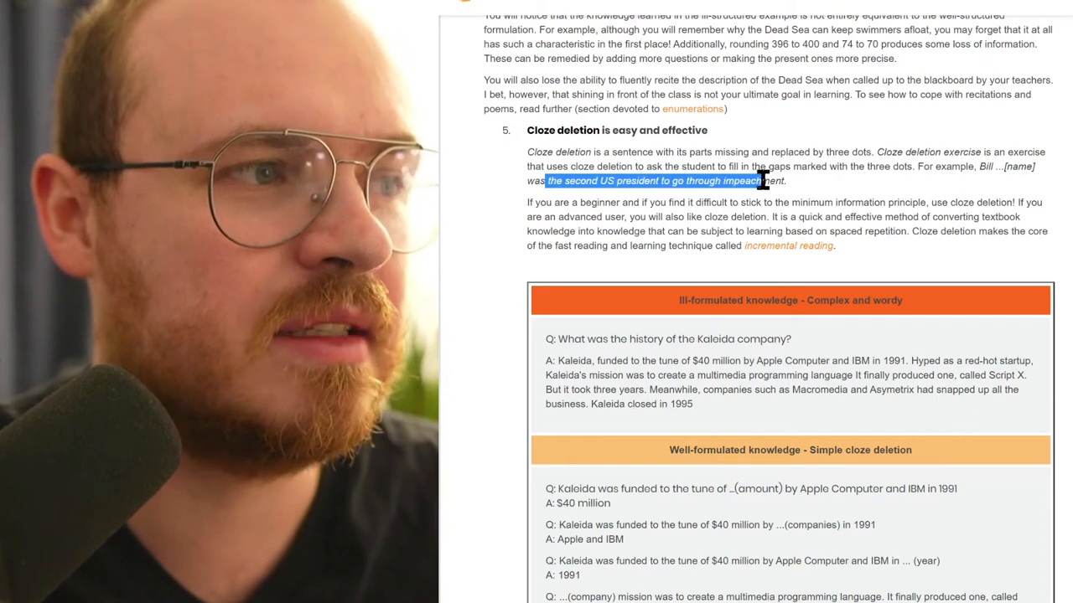
click(603, 181)
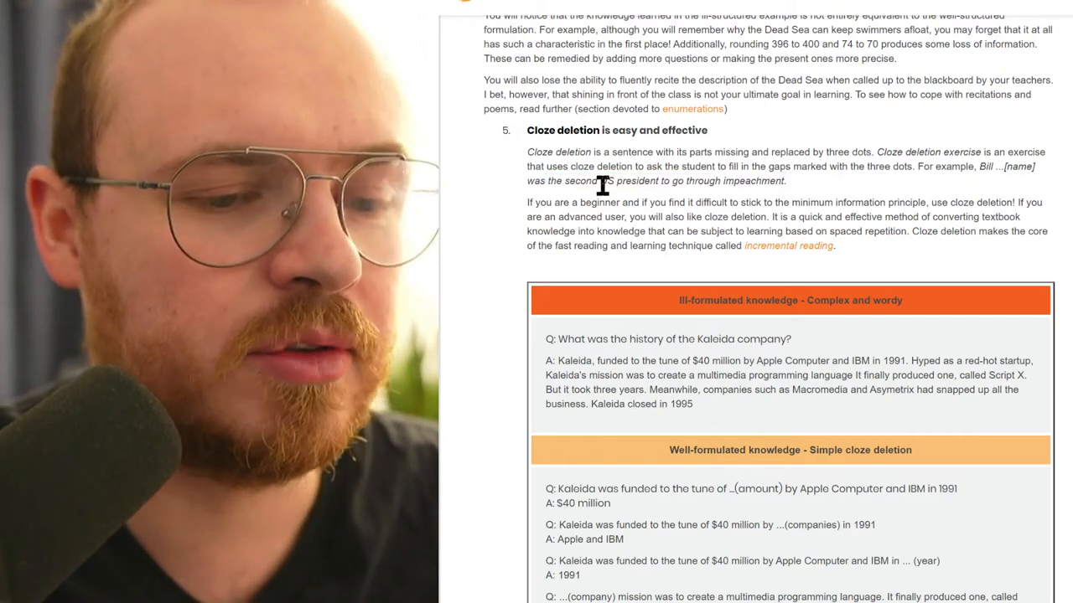
mouse_move(500, 198)
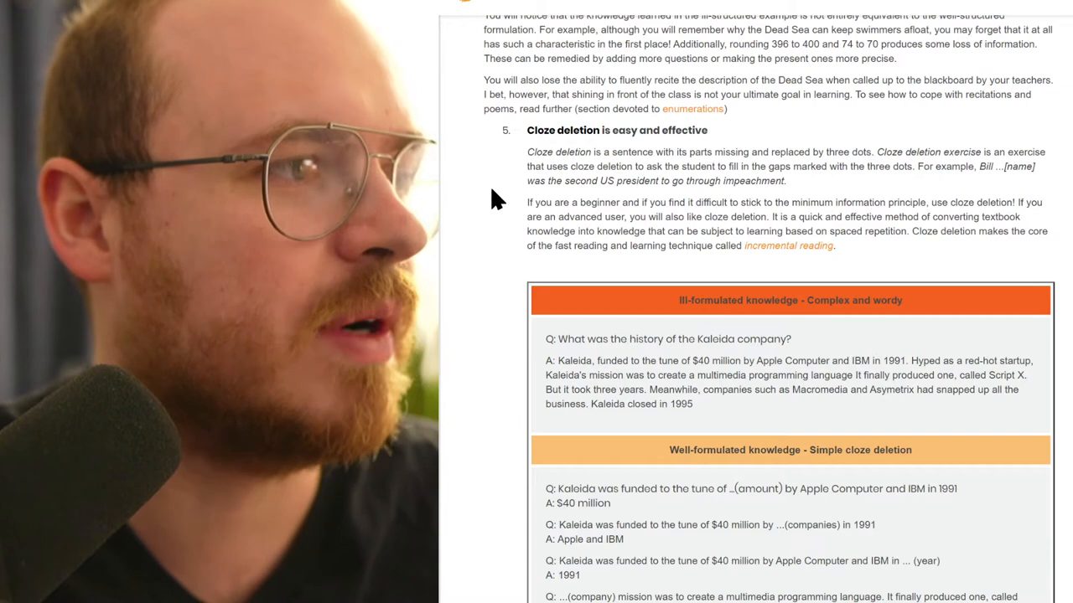
mouse_move(478, 181)
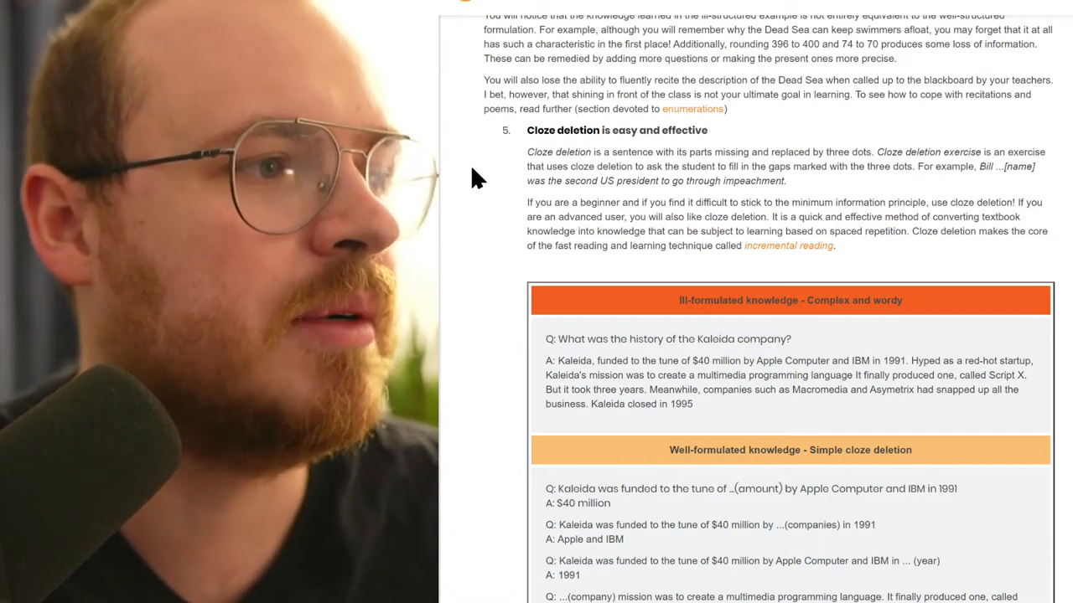
drag(580, 218, 721, 232)
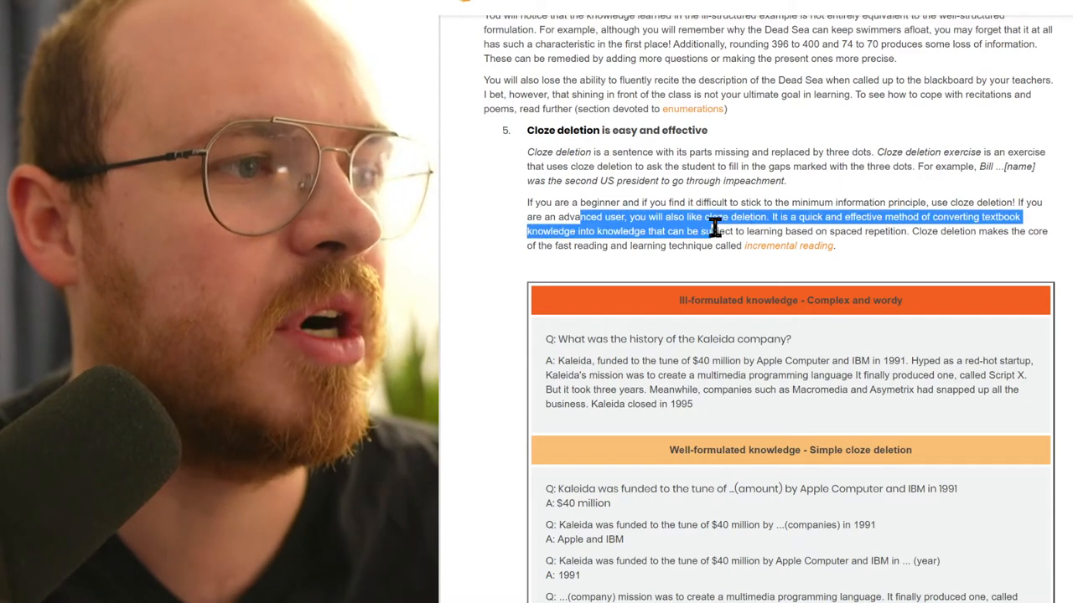
drag(713, 231, 835, 245)
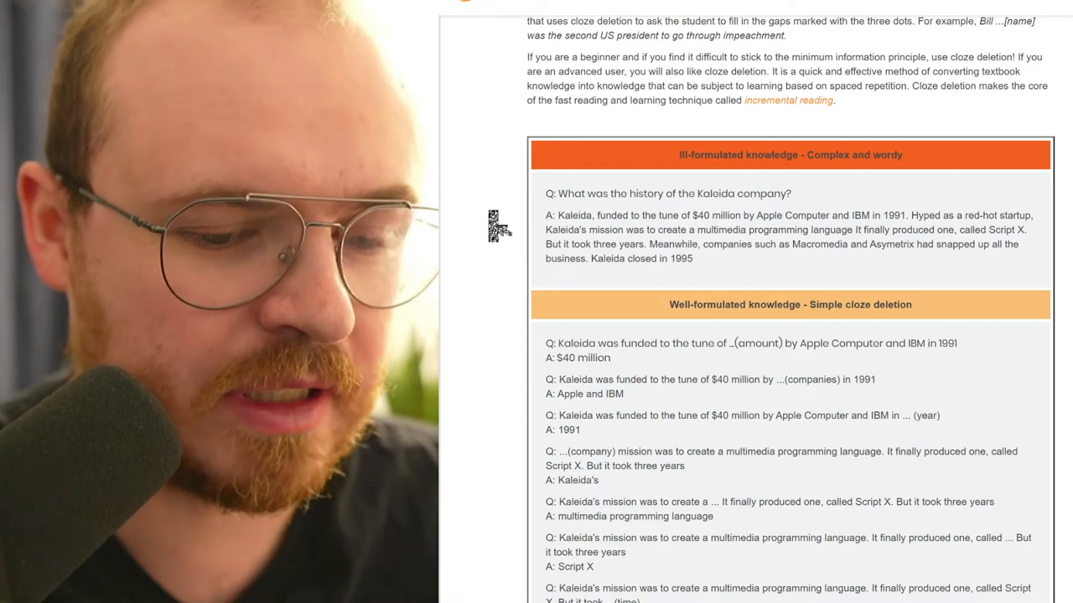
mouse_move(490, 210)
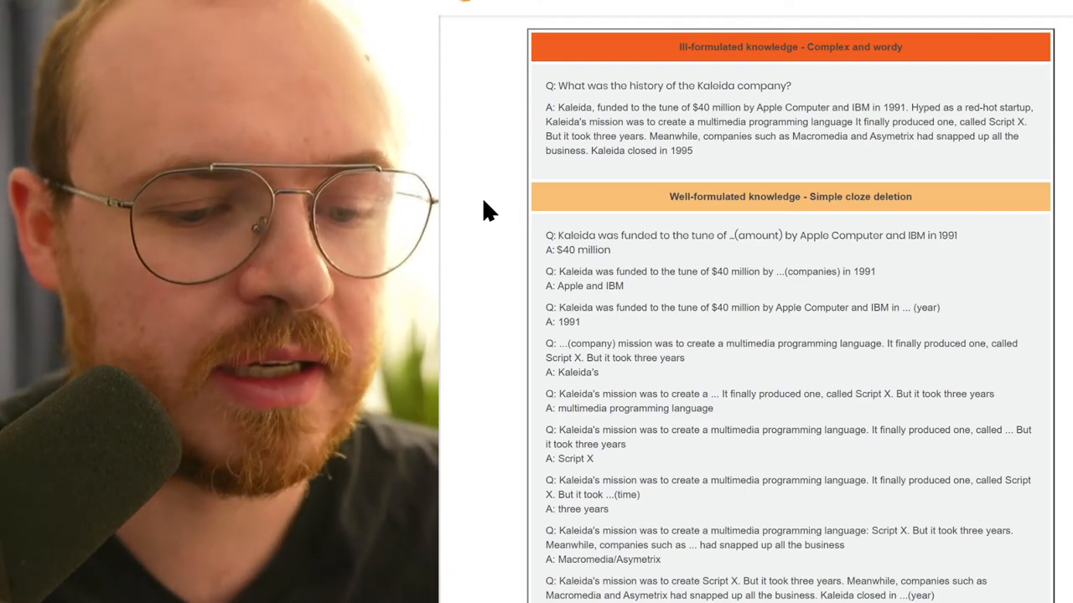
Step: Scroll past the recipe table and Use imagery rule to rule 8, Graphic deletion, with its brain-anatomy example
scroll(down, 3)
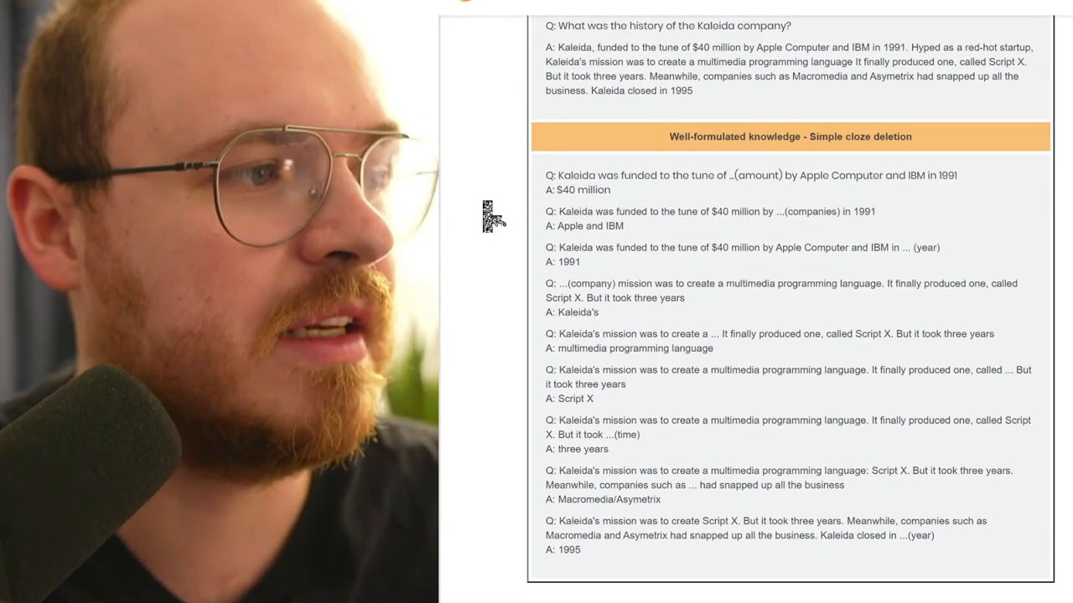
scroll(down, 3)
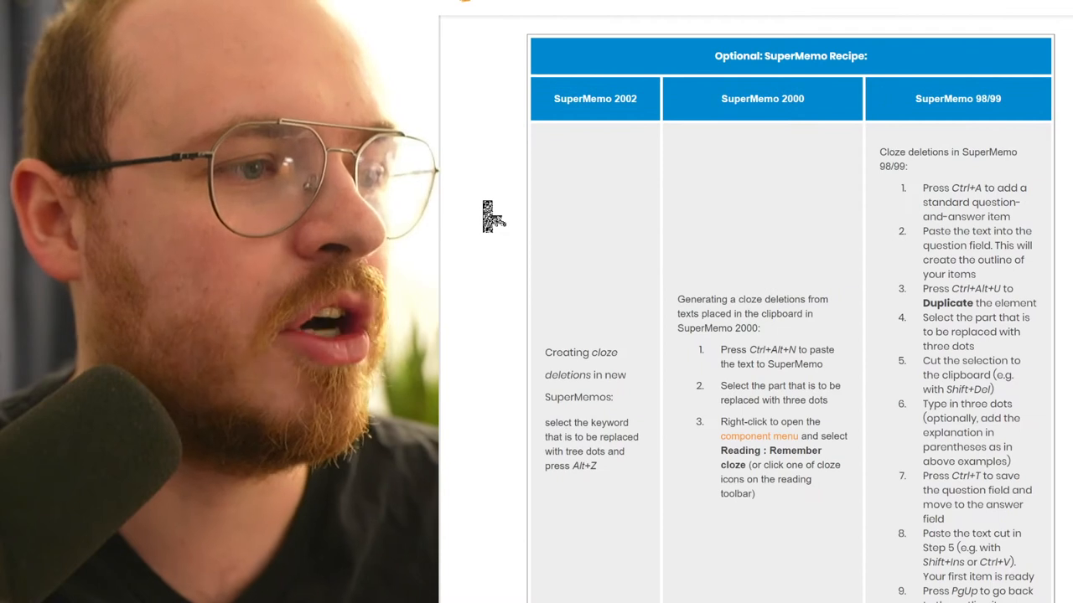
scroll(down, 3)
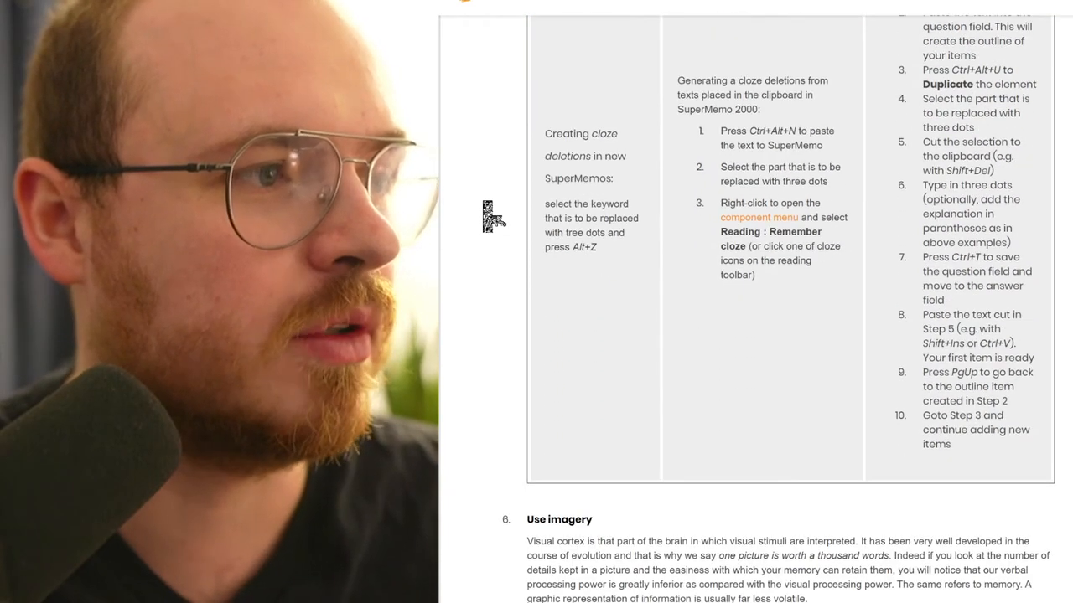
scroll(down, 3)
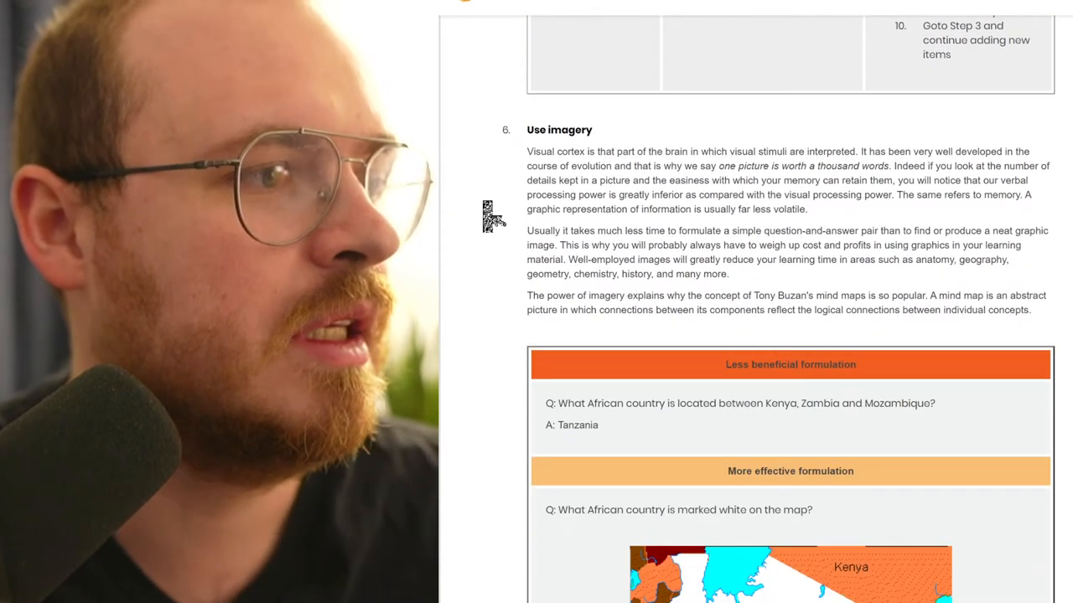
scroll(down, 3)
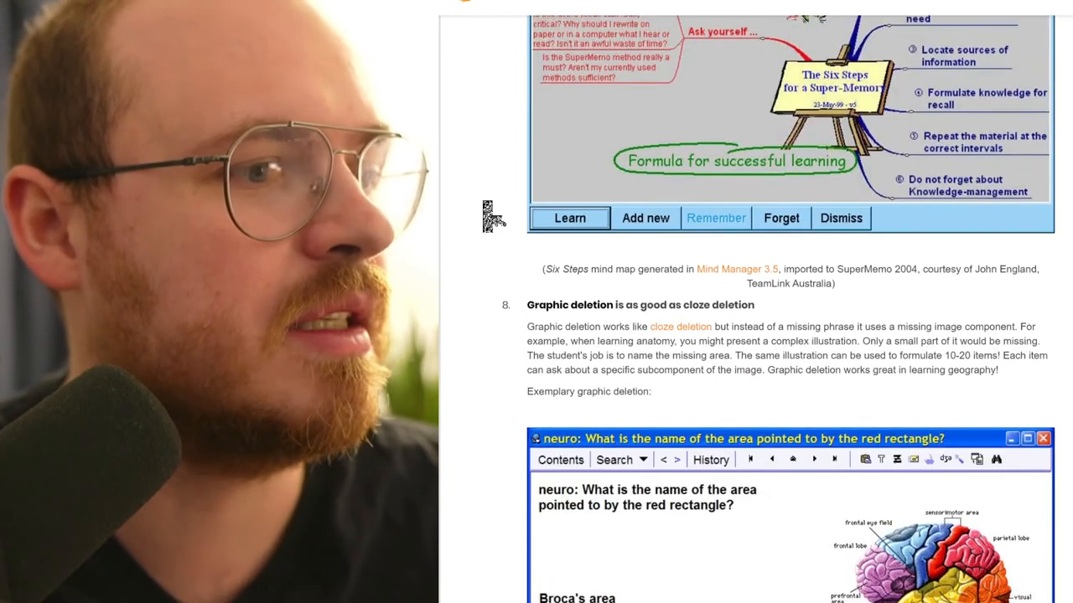
Step: Scroll past the brain-anatomy example to the SuperMemo 2000/2002 versus SuperMemo 99 steps table
scroll(down, 3)
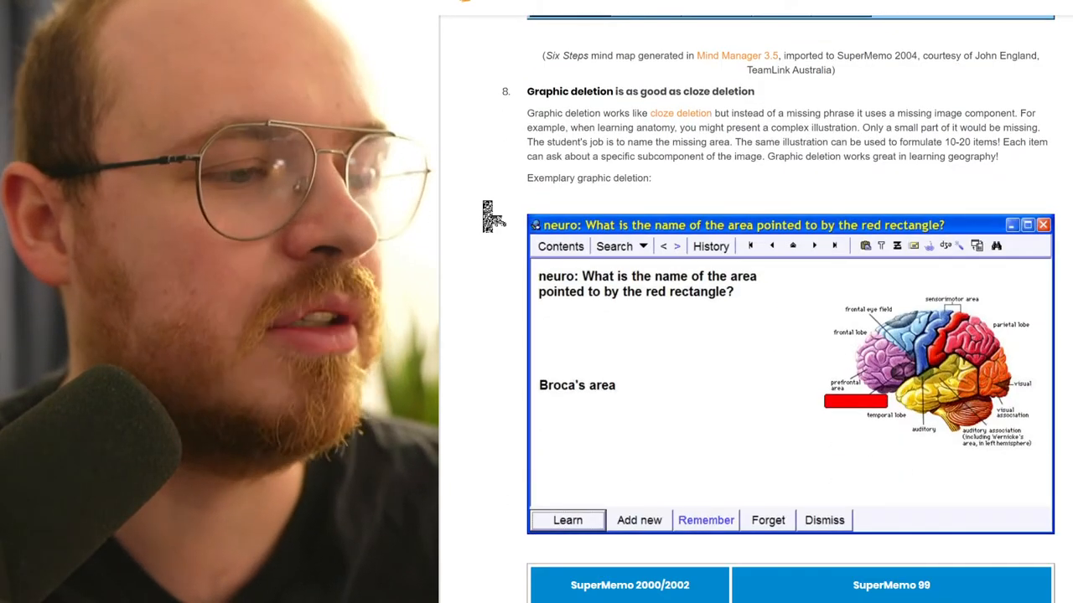
mouse_move(490, 211)
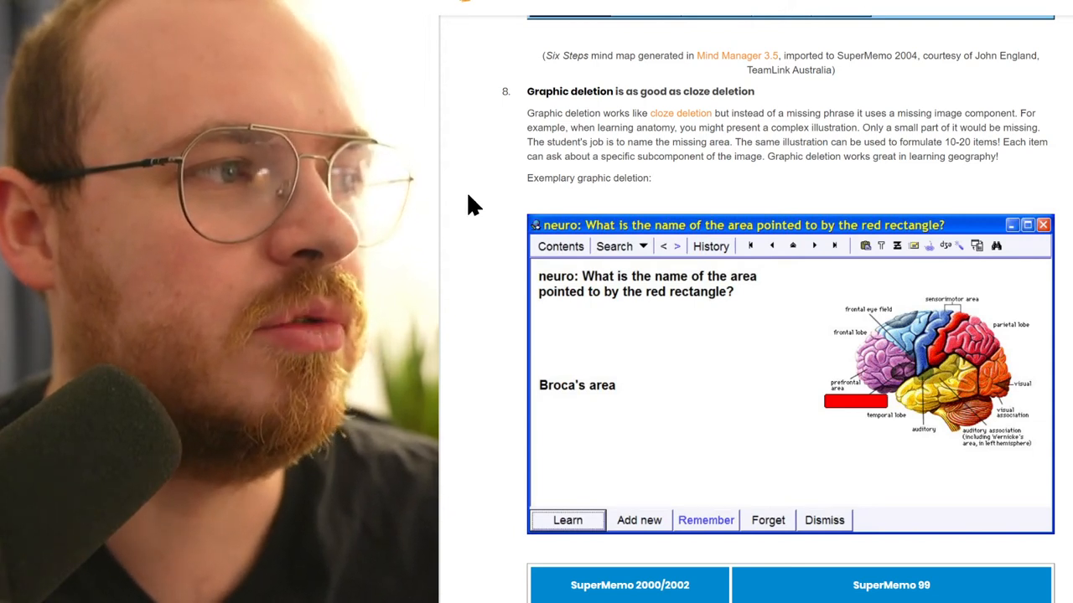
scroll(down, 3)
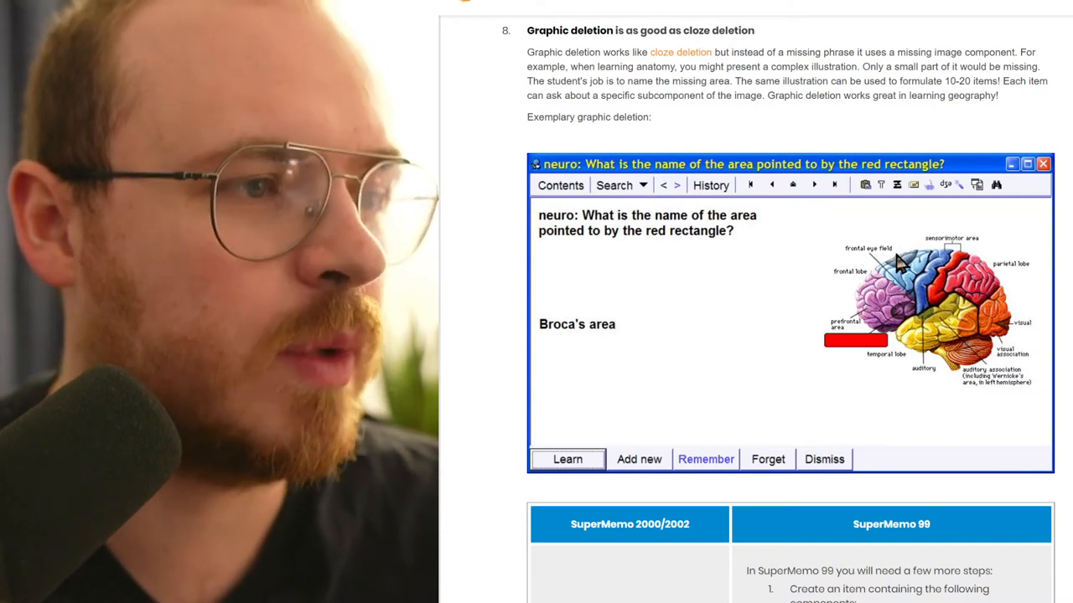
mouse_move(985, 251)
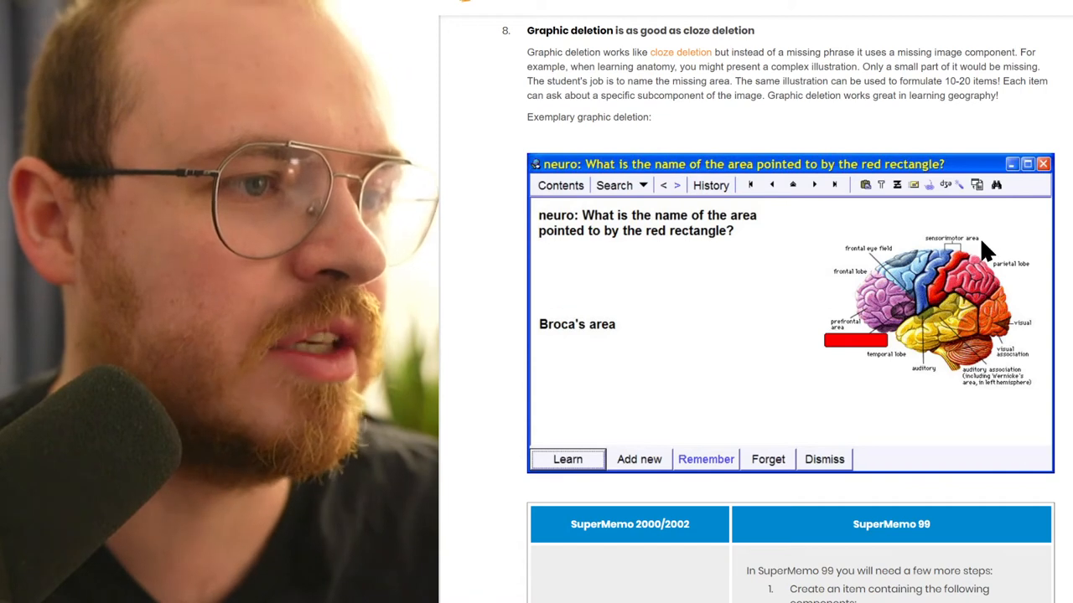
mouse_move(888, 376)
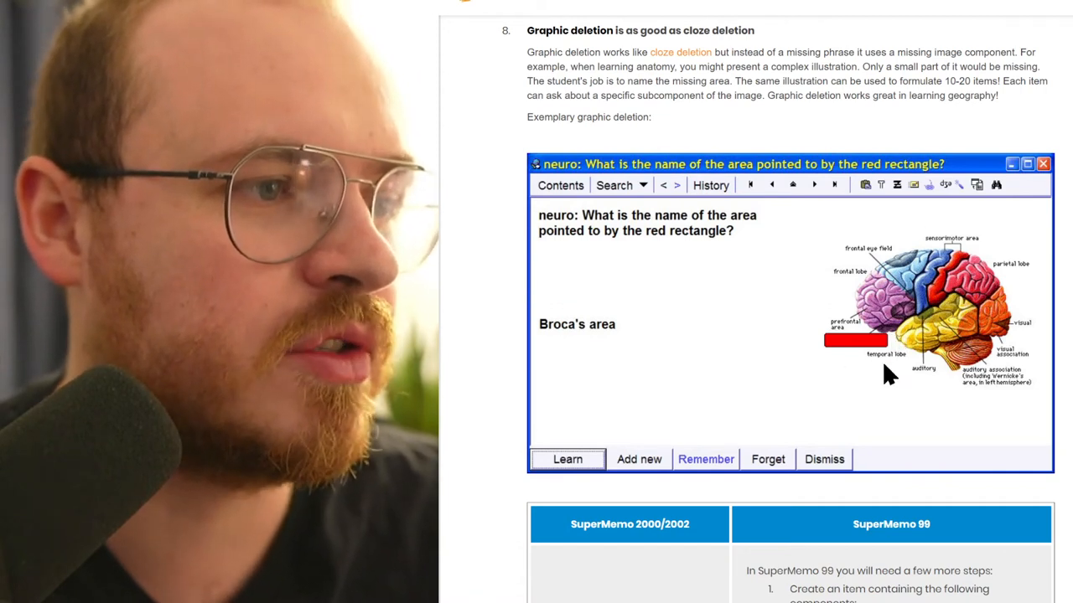
mouse_move(852, 361)
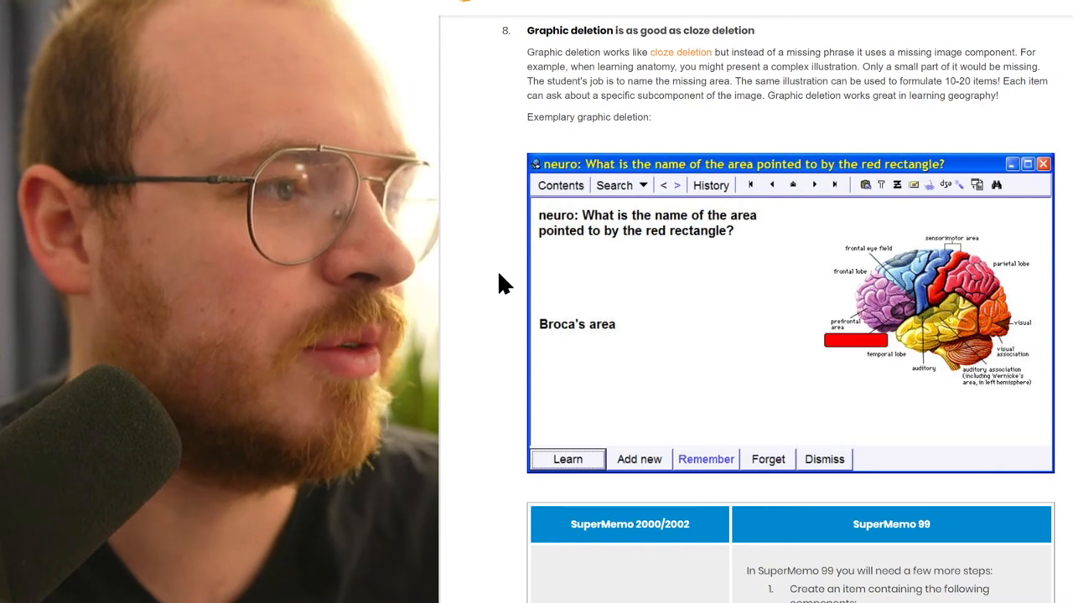
scroll(down, 3)
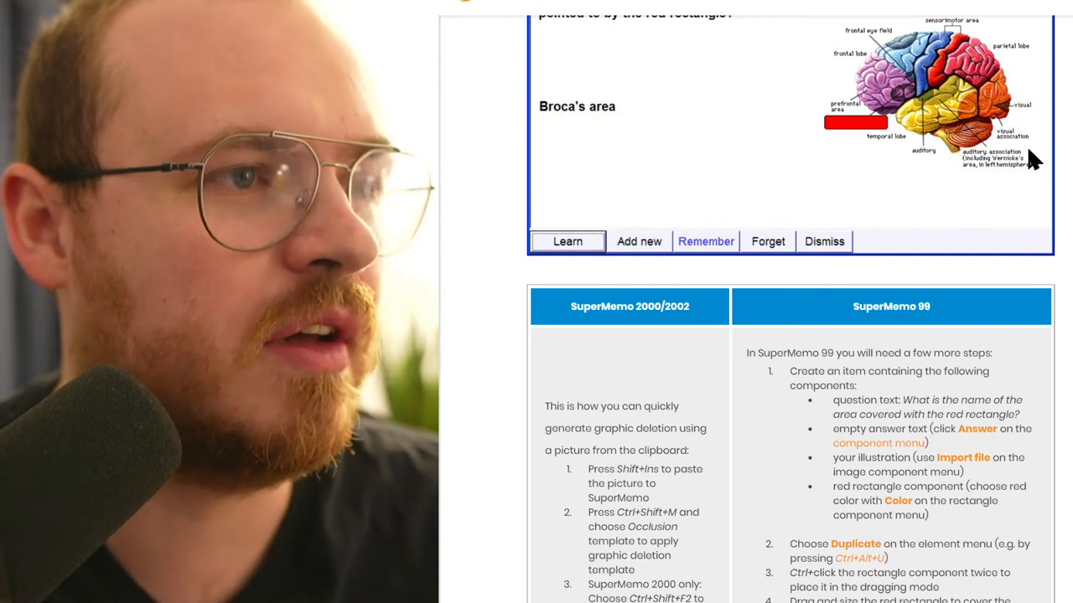
mouse_move(452, 238)
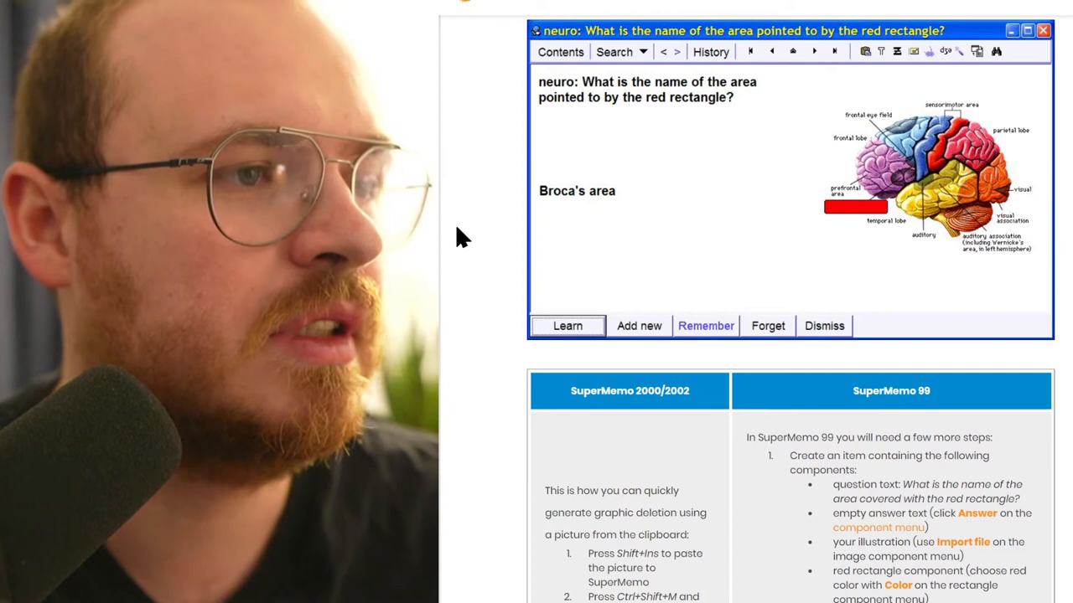
mouse_move(1021, 211)
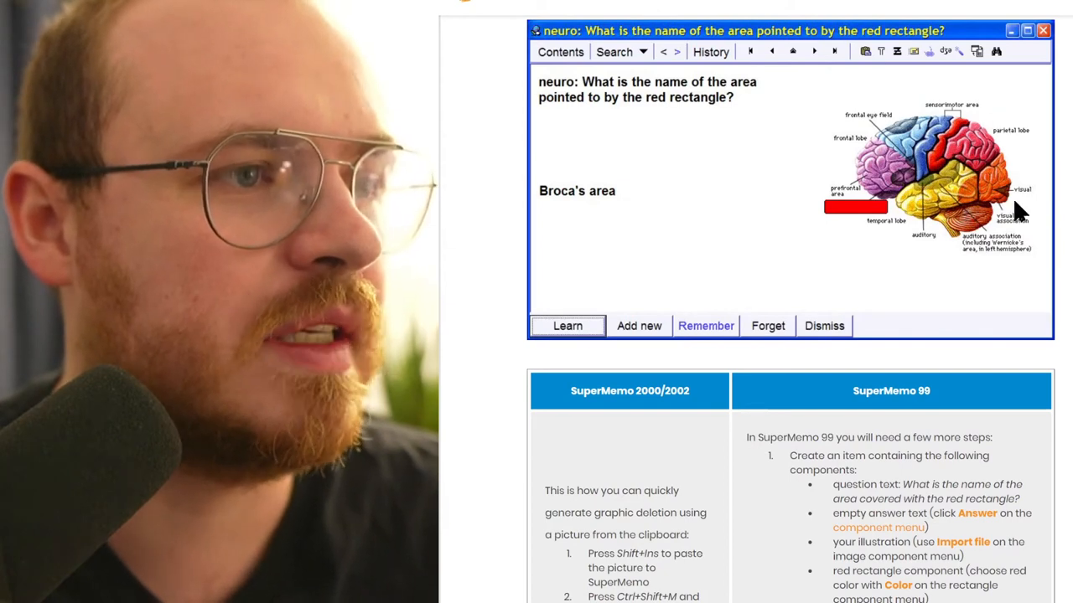
mouse_move(848, 142)
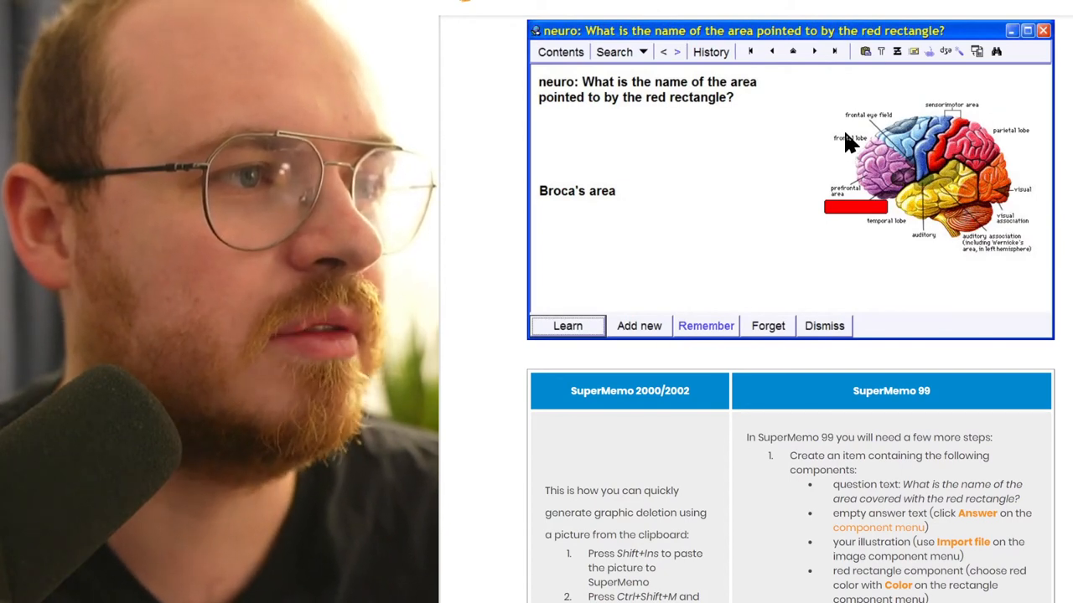
mouse_move(875, 226)
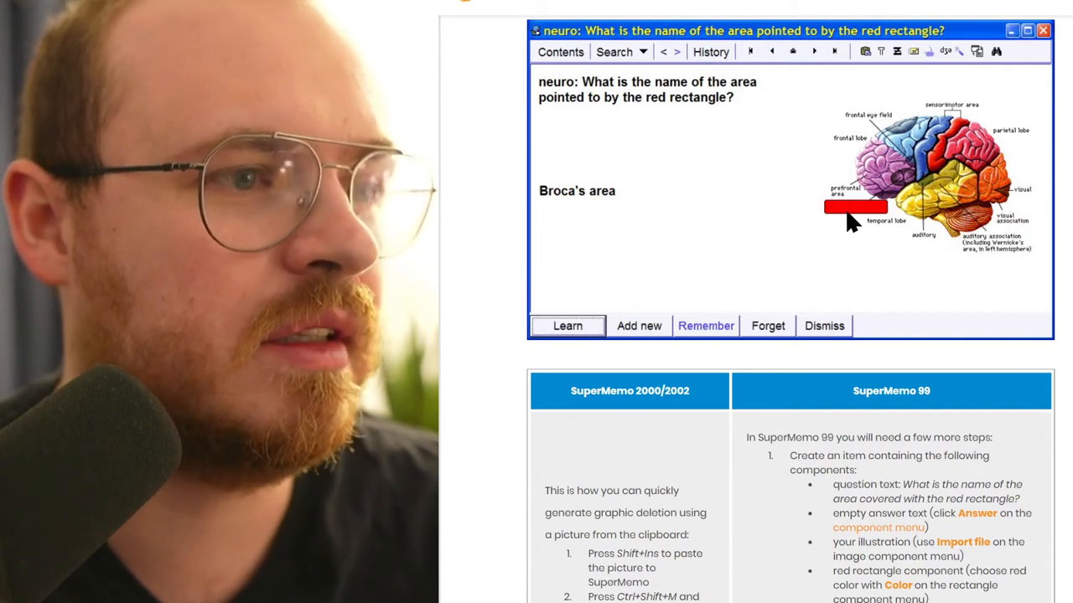
mouse_move(892, 92)
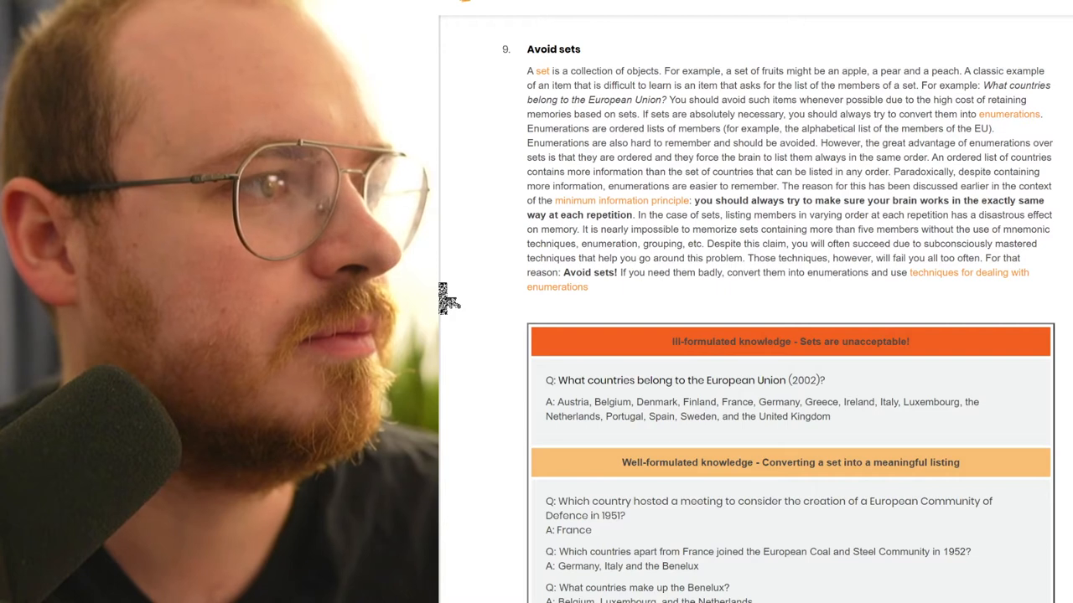
mouse_move(466, 221)
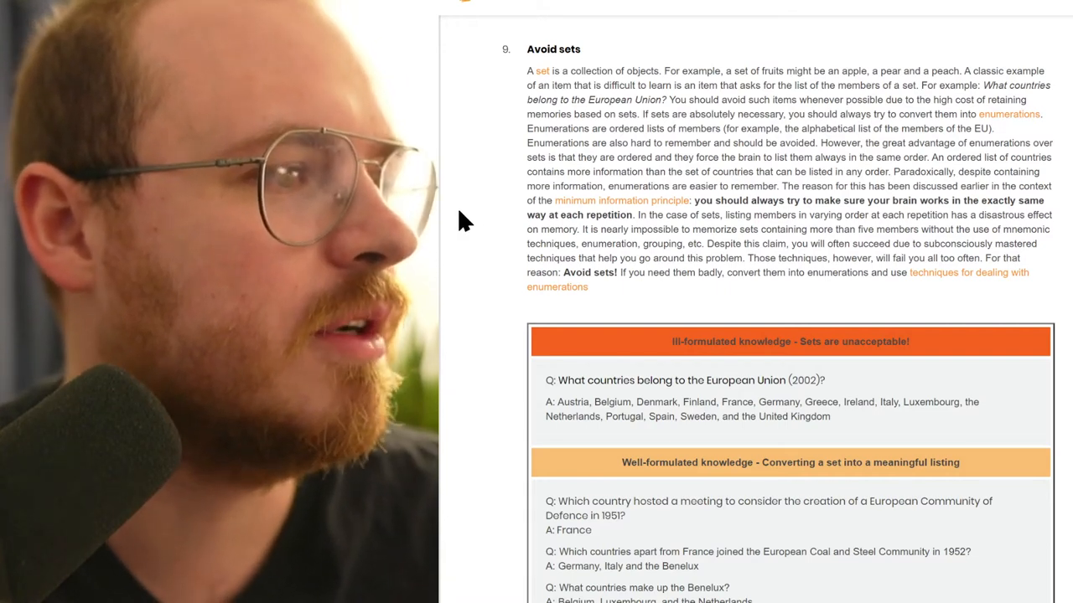
mouse_move(633, 145)
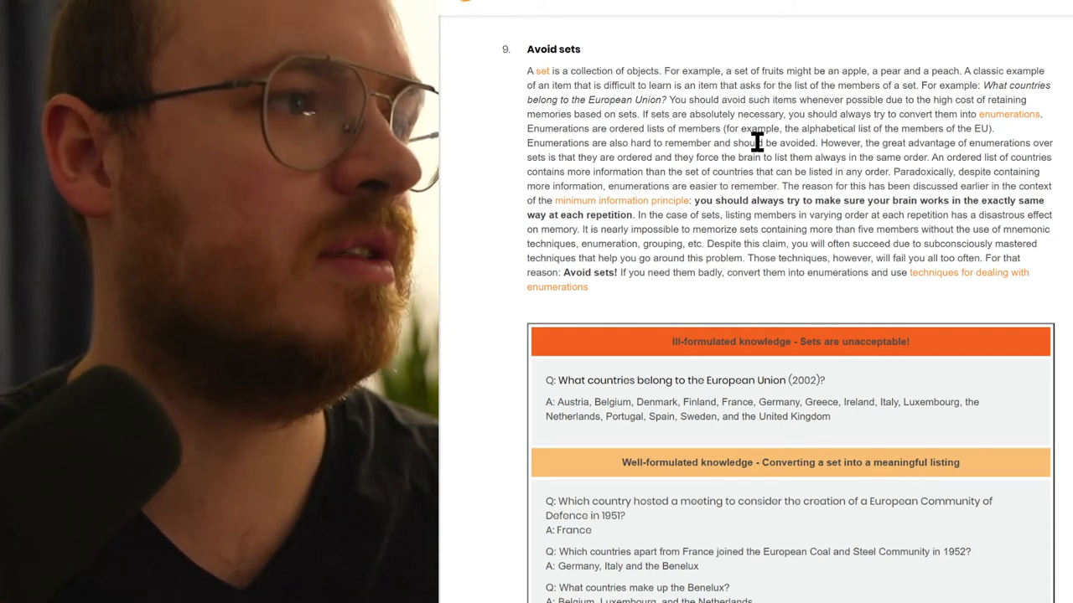
drag(751, 127, 795, 142)
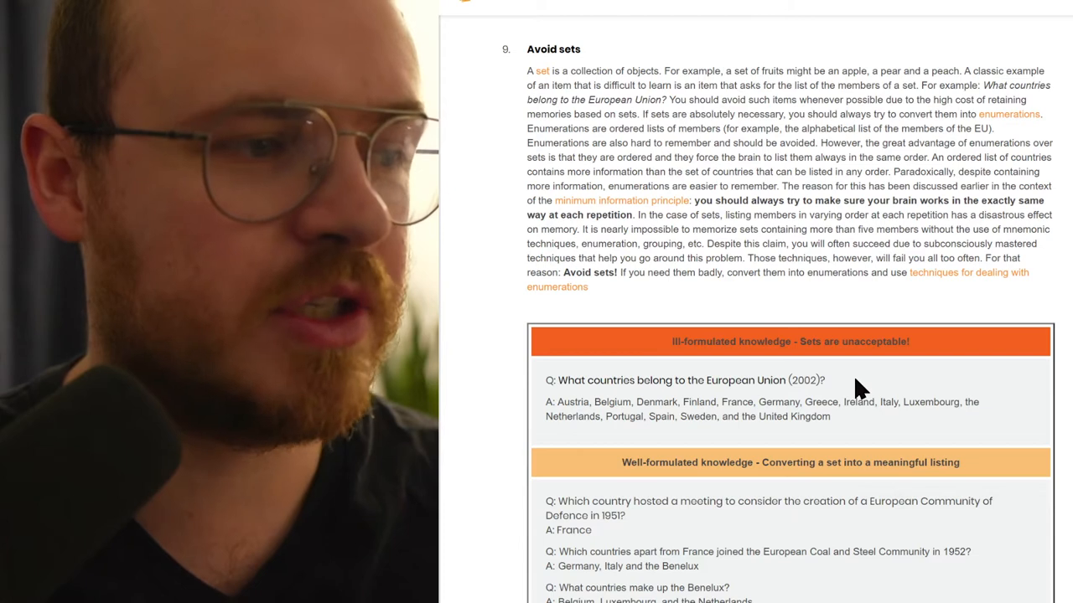
mouse_move(647, 401)
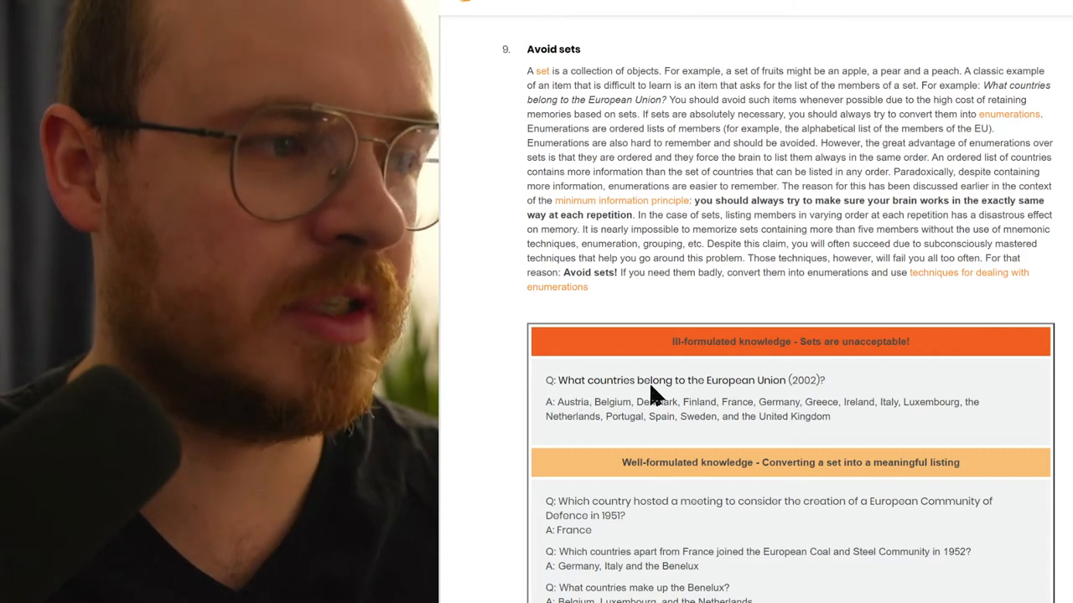
mouse_move(846, 365)
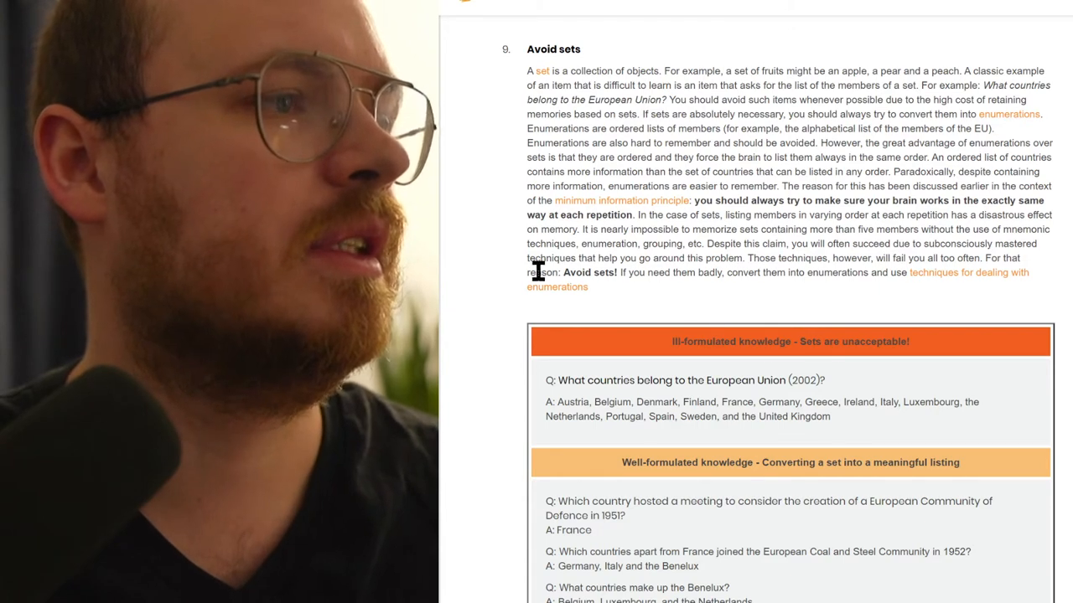
mouse_move(680, 382)
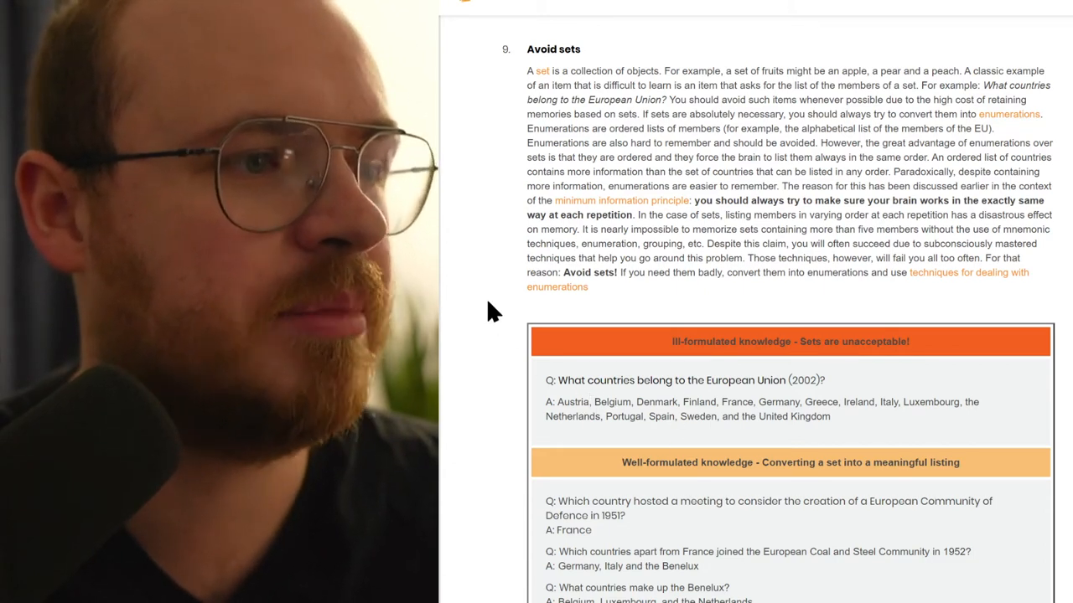
Step: Scroll so the full well-formulated European Union questions show, ending with the historic expansion answer
scroll(down, 3)
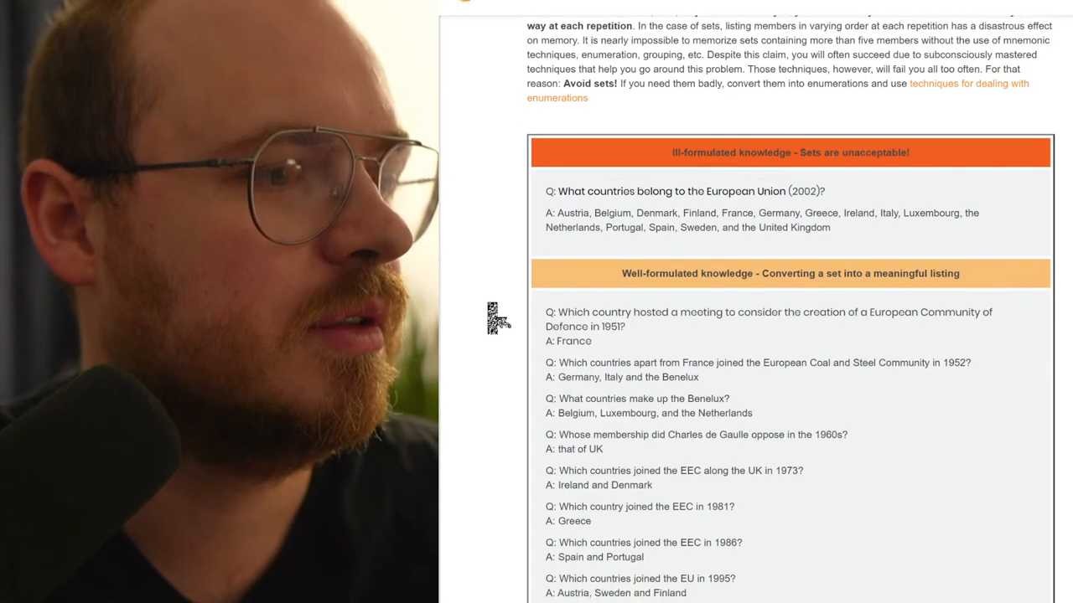
scroll(down, 3)
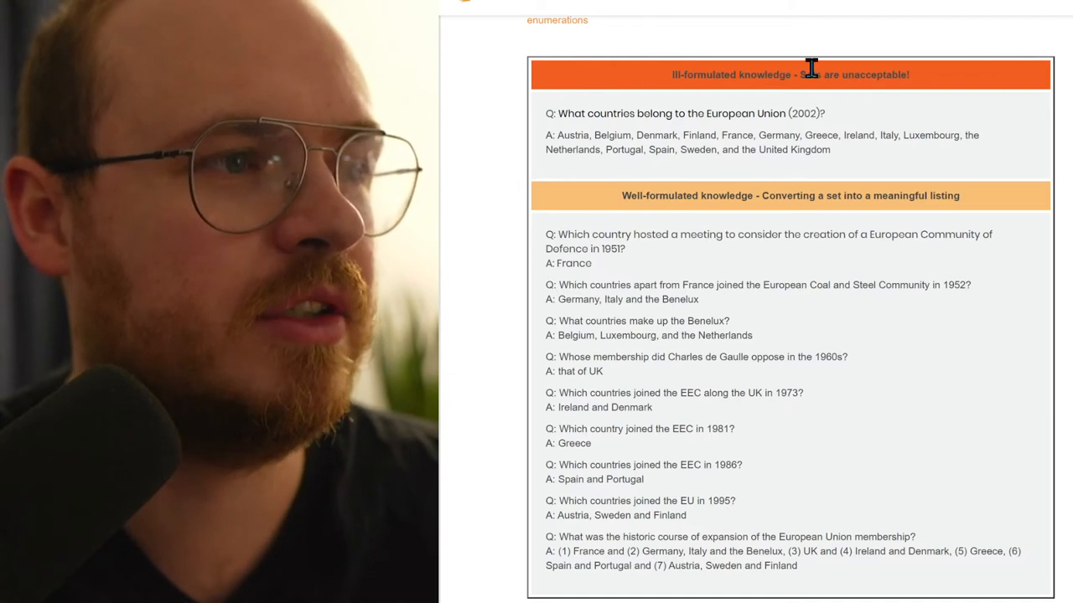
mouse_move(661, 149)
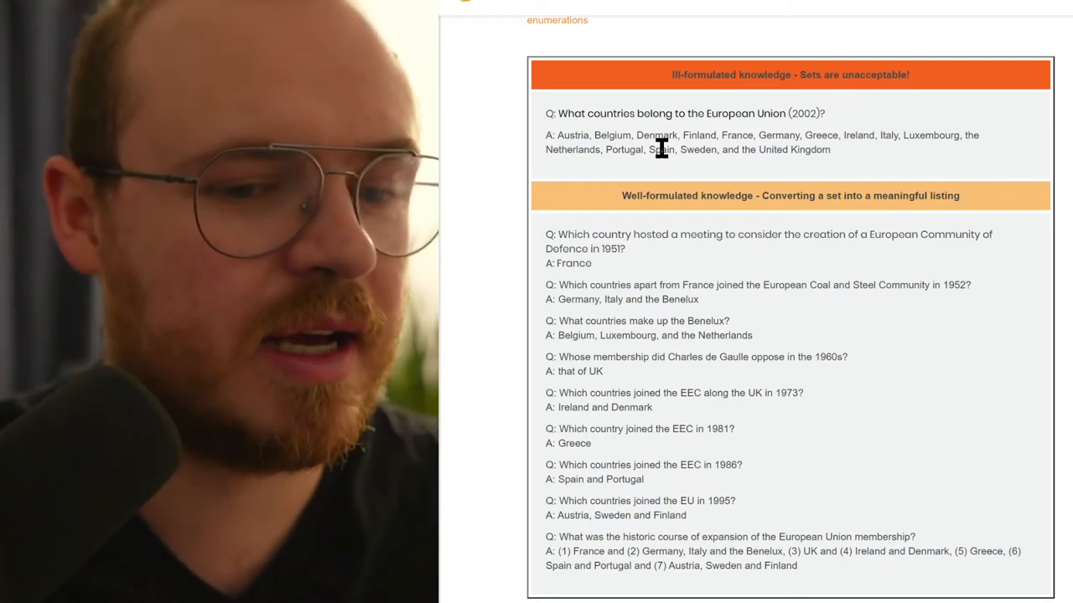
mouse_move(640, 282)
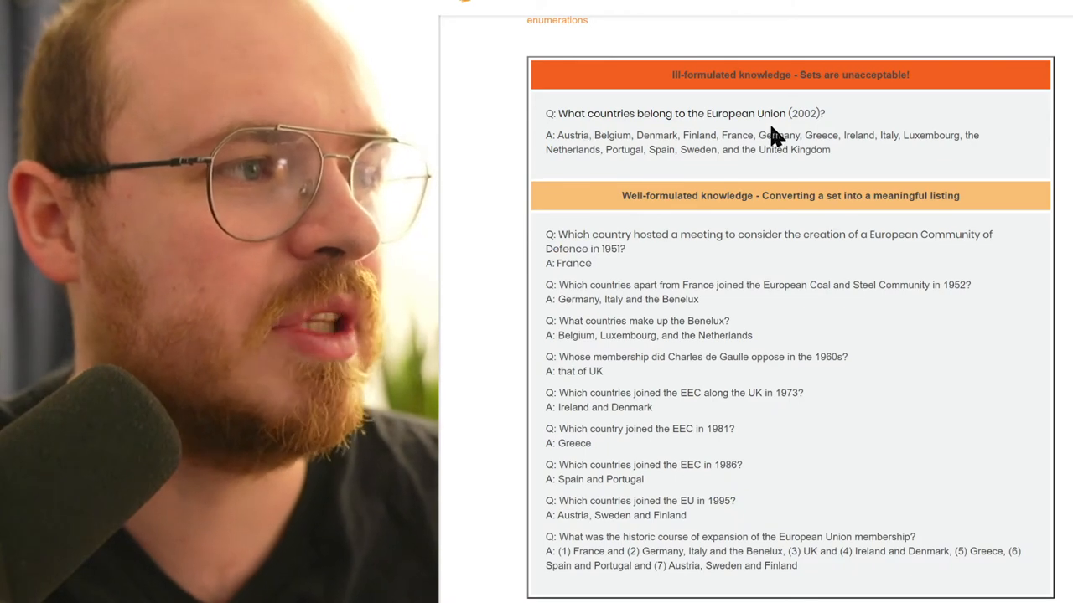
mouse_move(551, 131)
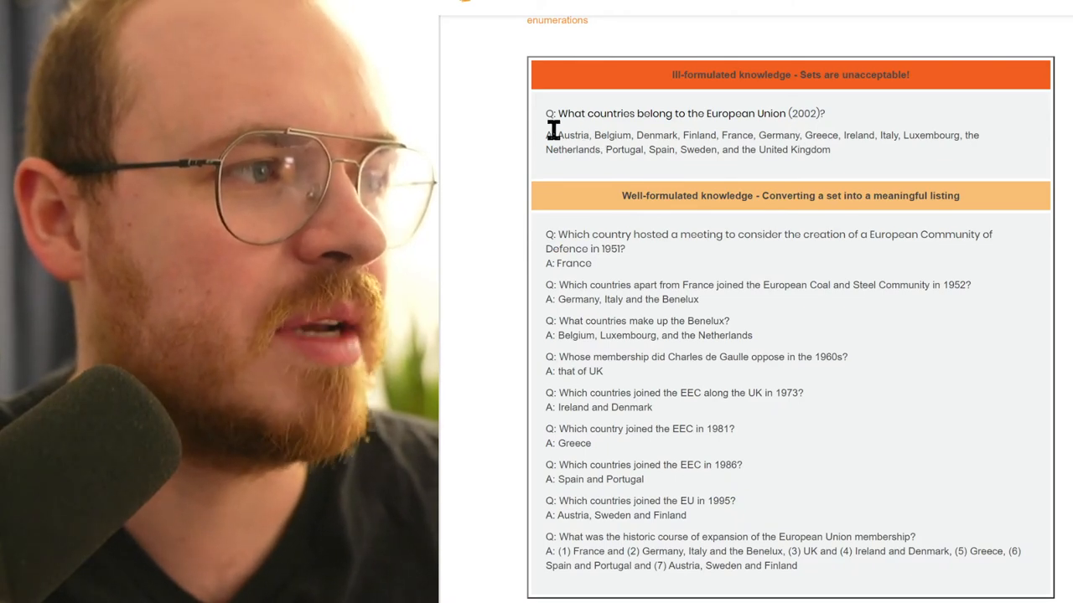
mouse_move(513, 148)
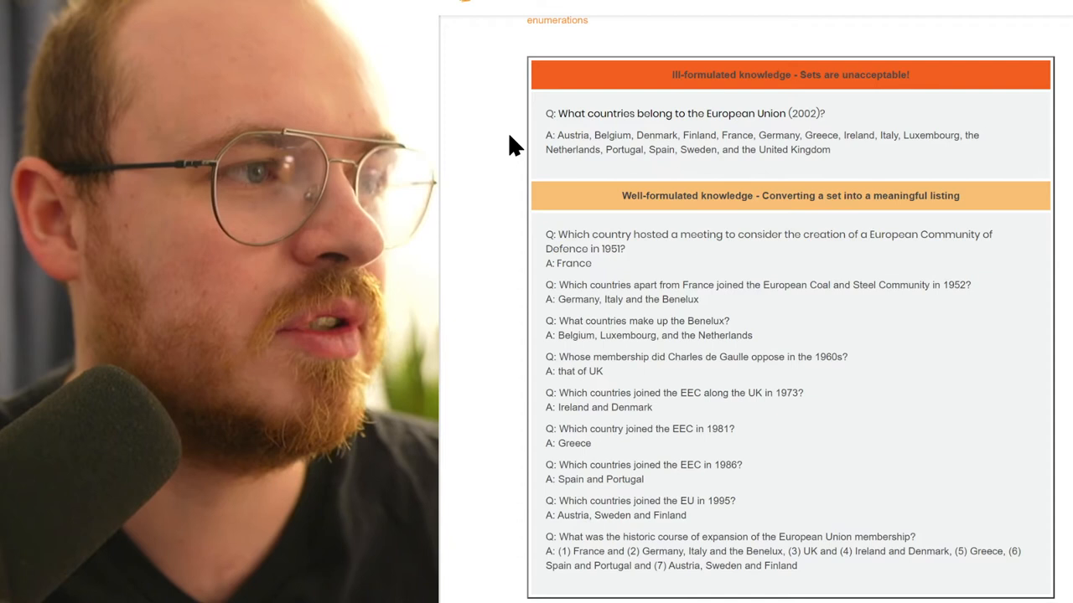
mouse_move(607, 166)
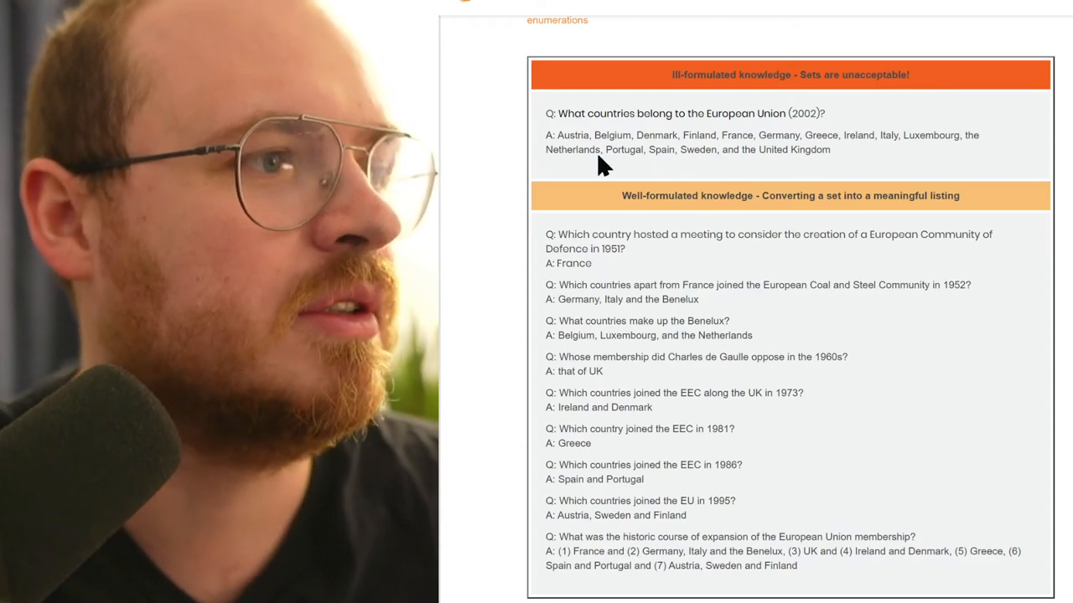
mouse_move(569, 149)
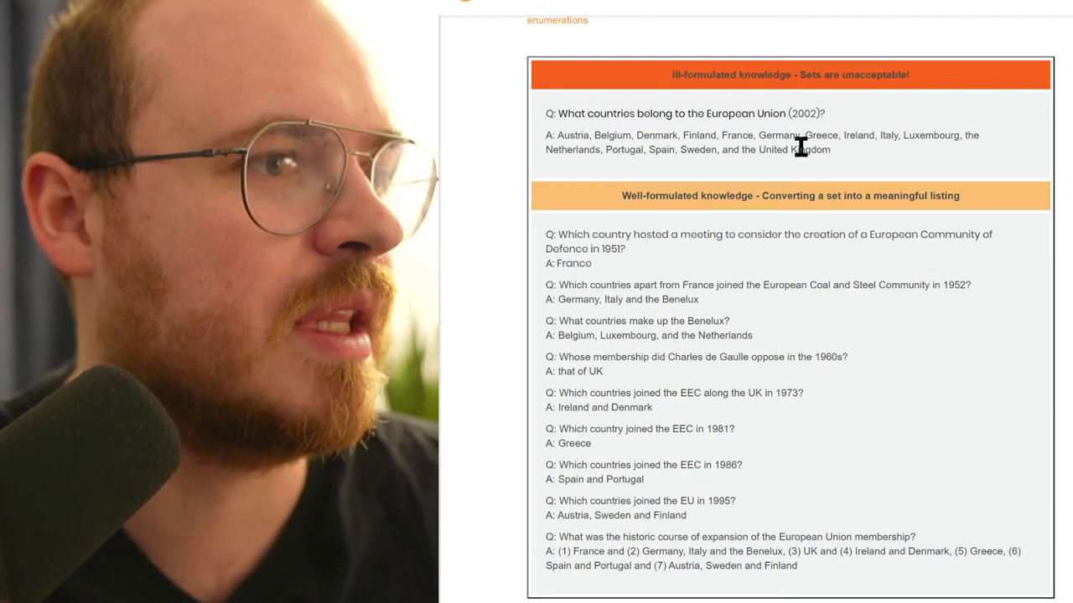
Step: Scroll down into rule 10, Avoid enumerations
scroll(down, 3)
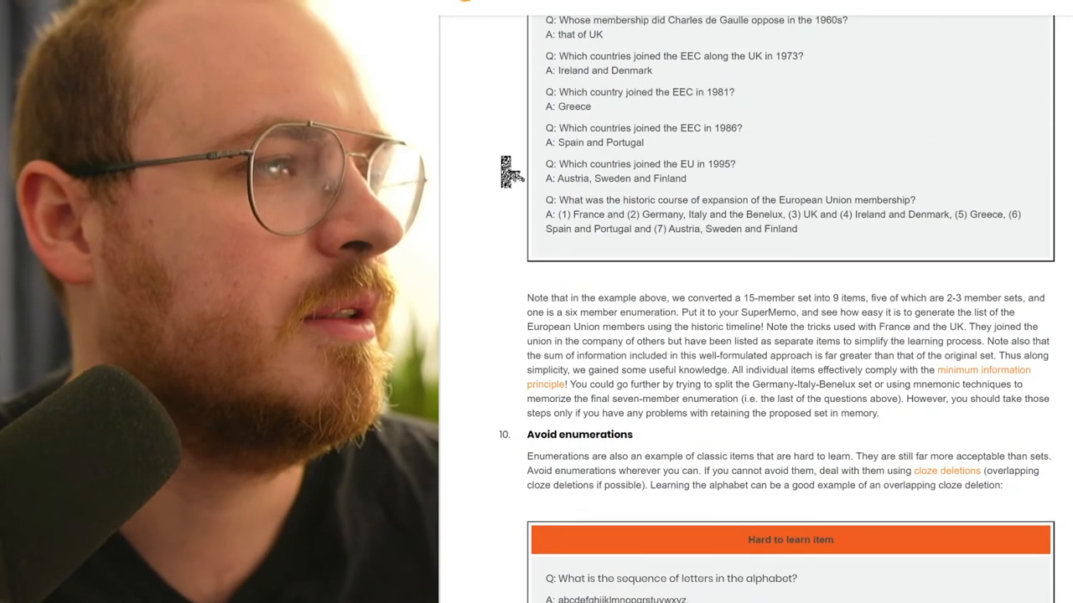
scroll(down, 3)
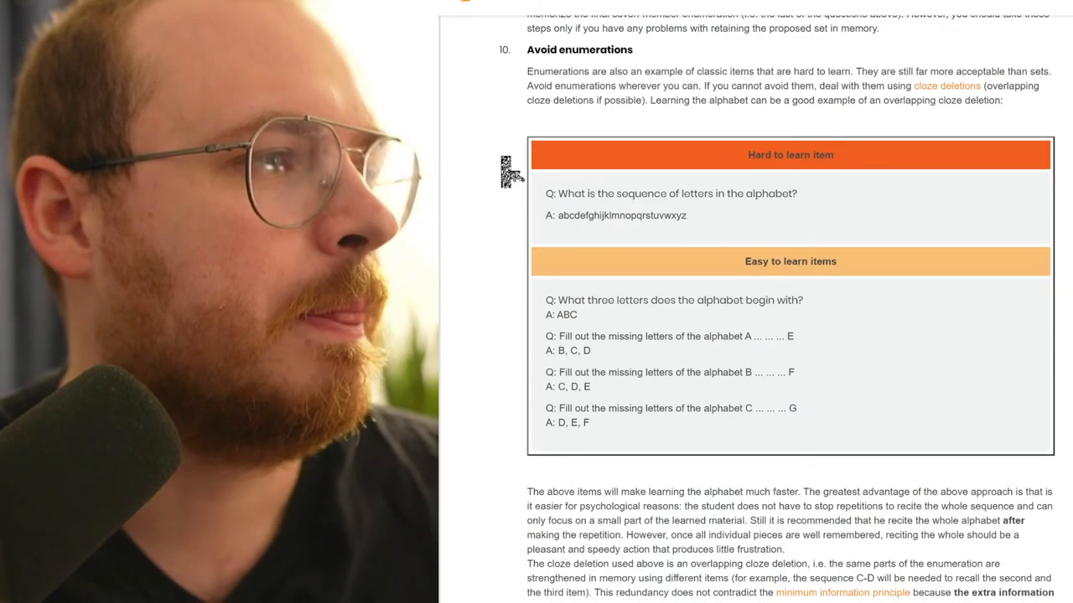
scroll(up, 3)
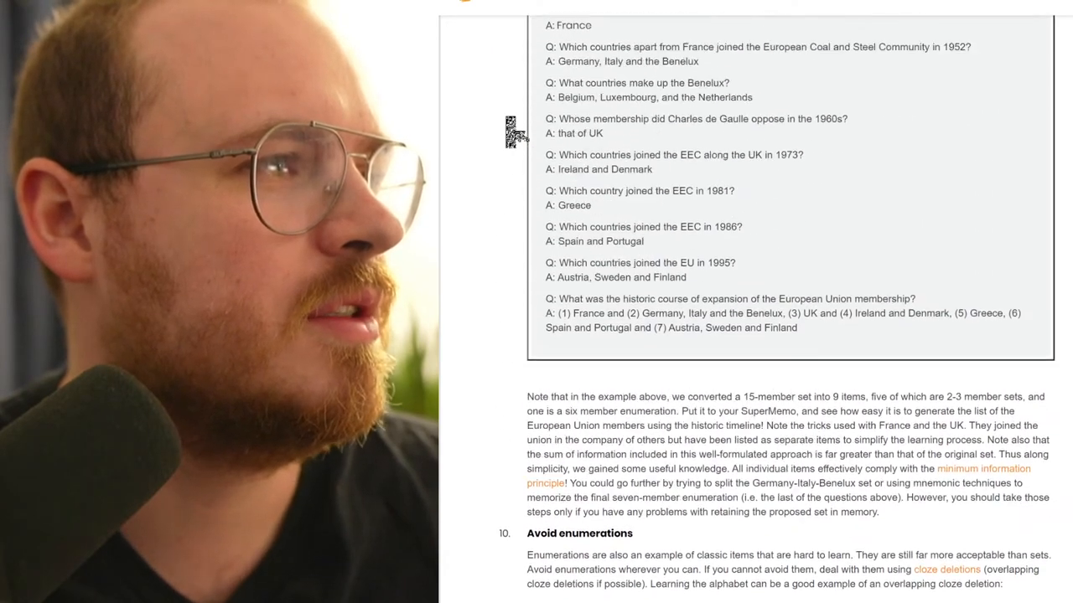
scroll(down, 3)
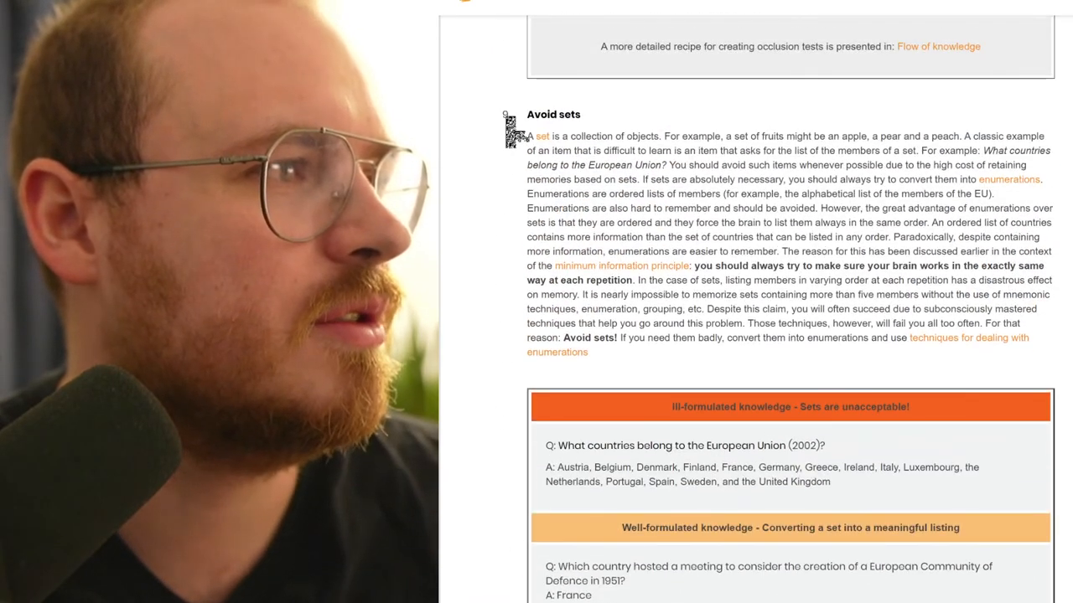
scroll(down, 3)
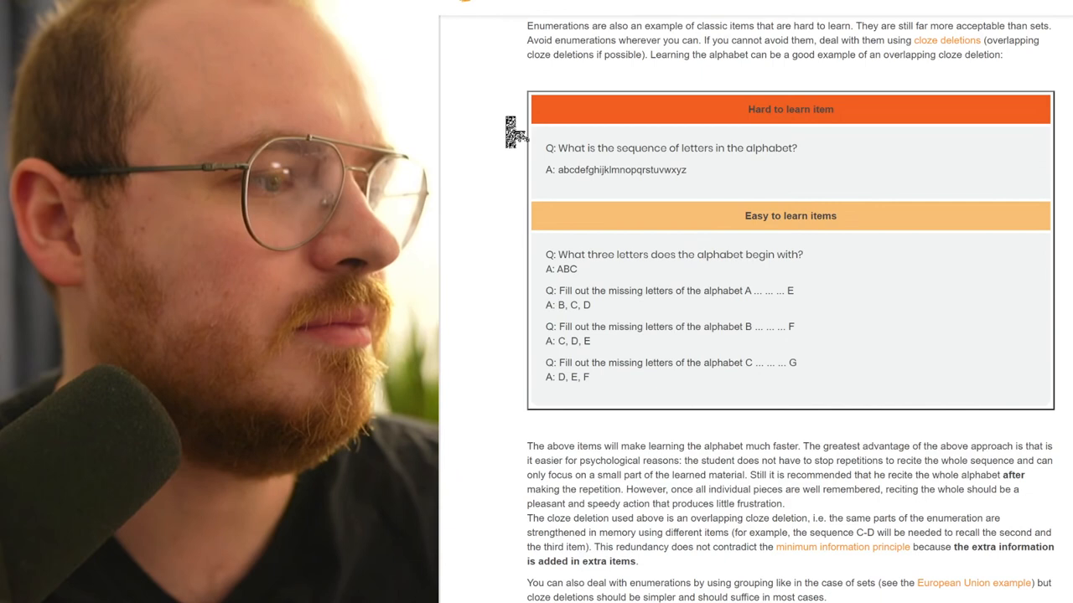
mouse_move(657, 244)
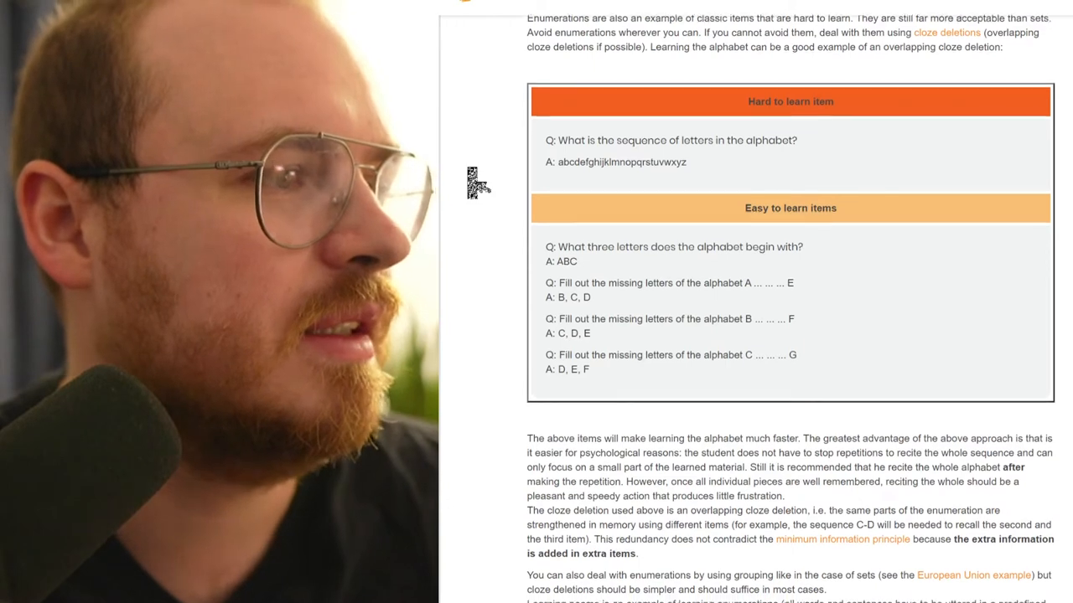
Step: Scroll on to the alphabet and Teddy Roosevelt poem examples and the start of rule 11, Combat interference
scroll(down, 3)
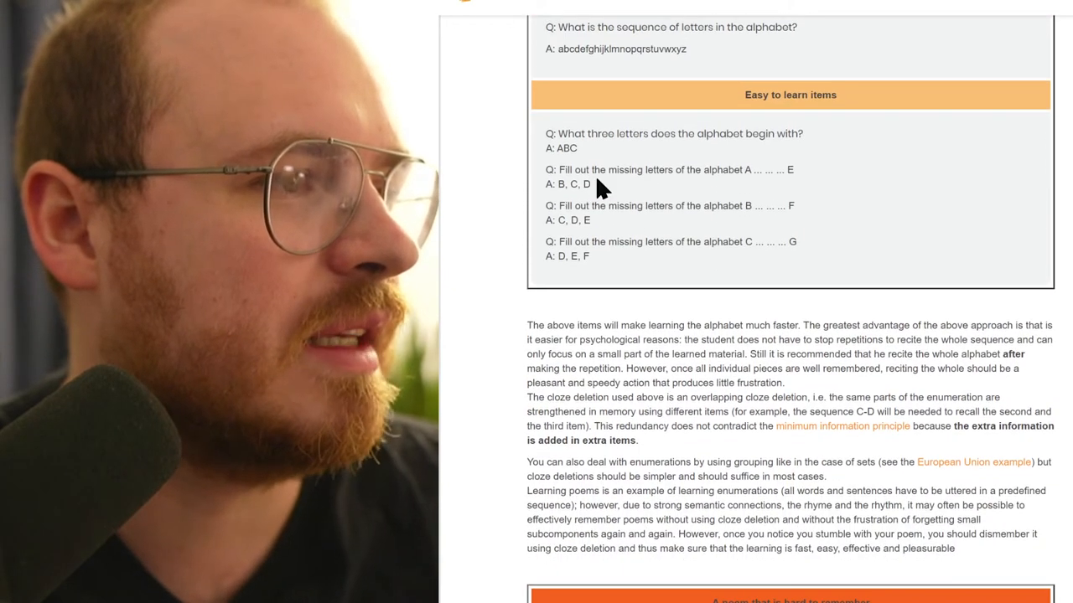
scroll(down, 3)
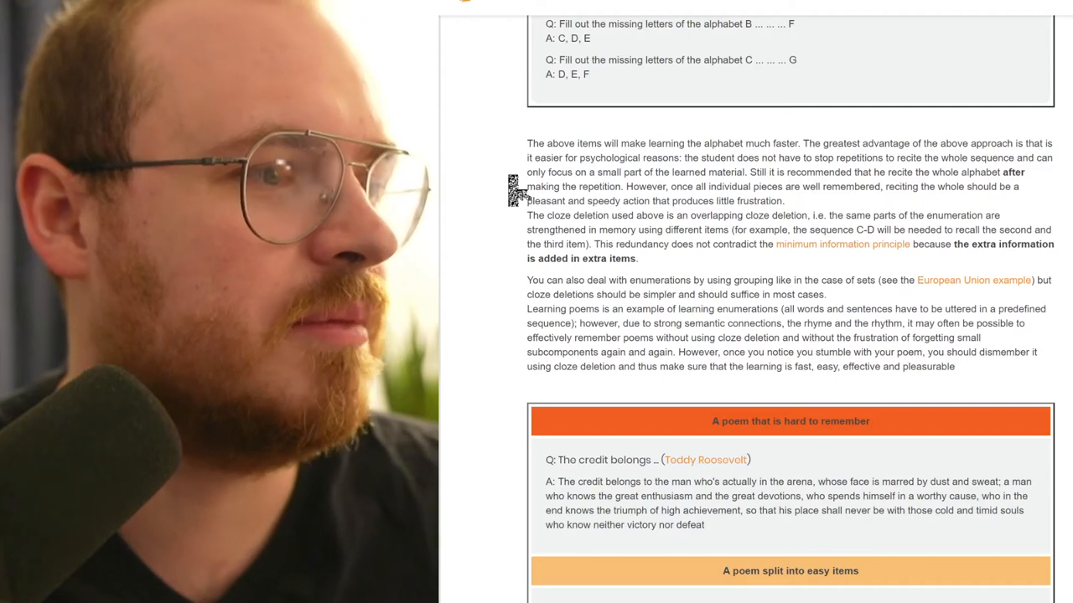
scroll(down, 3)
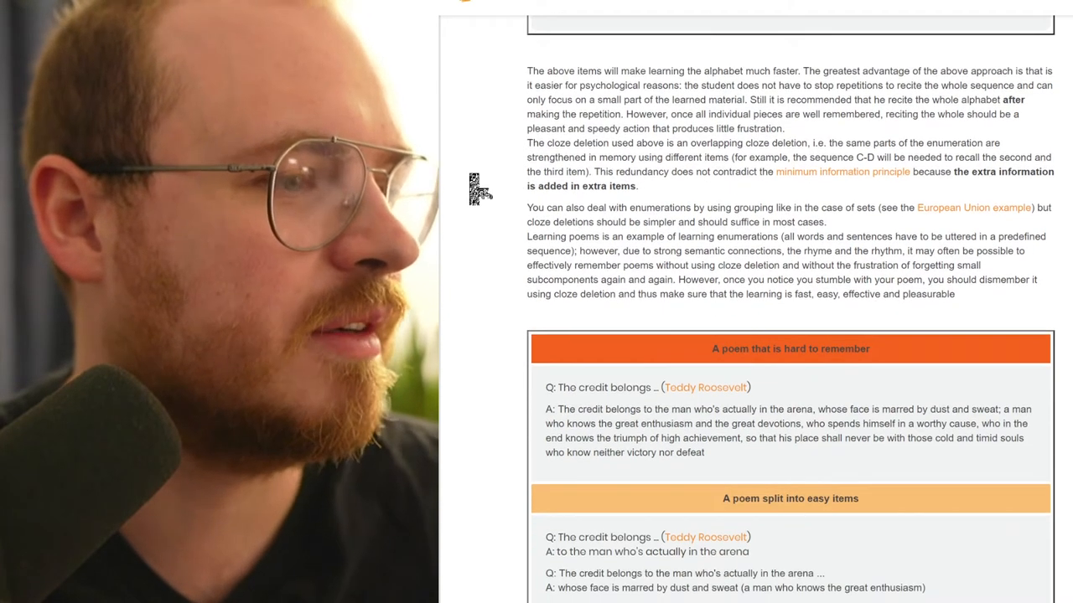
scroll(down, 3)
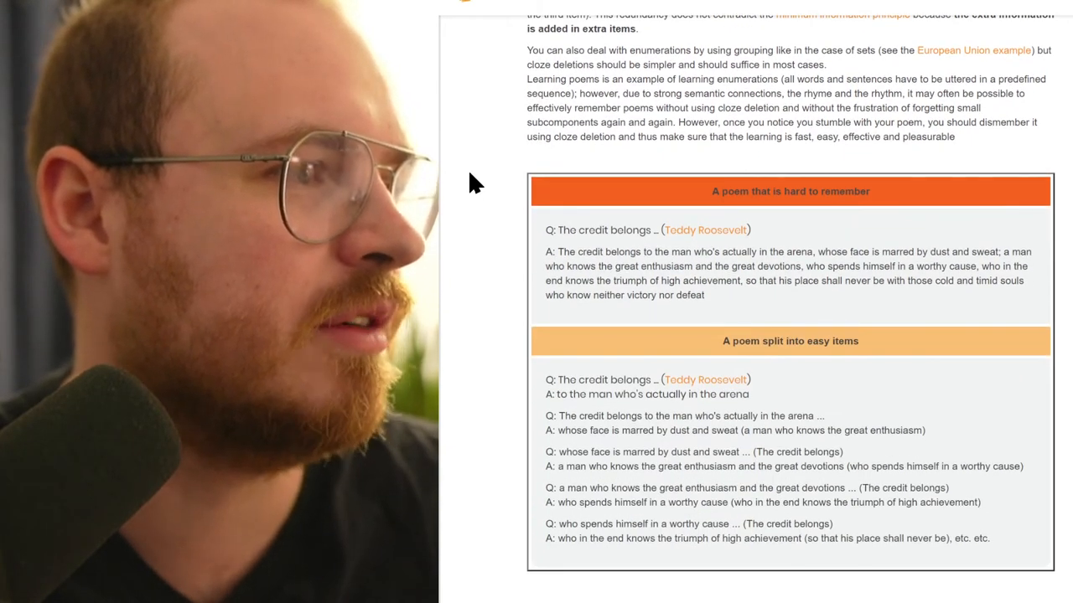
scroll(down, 3)
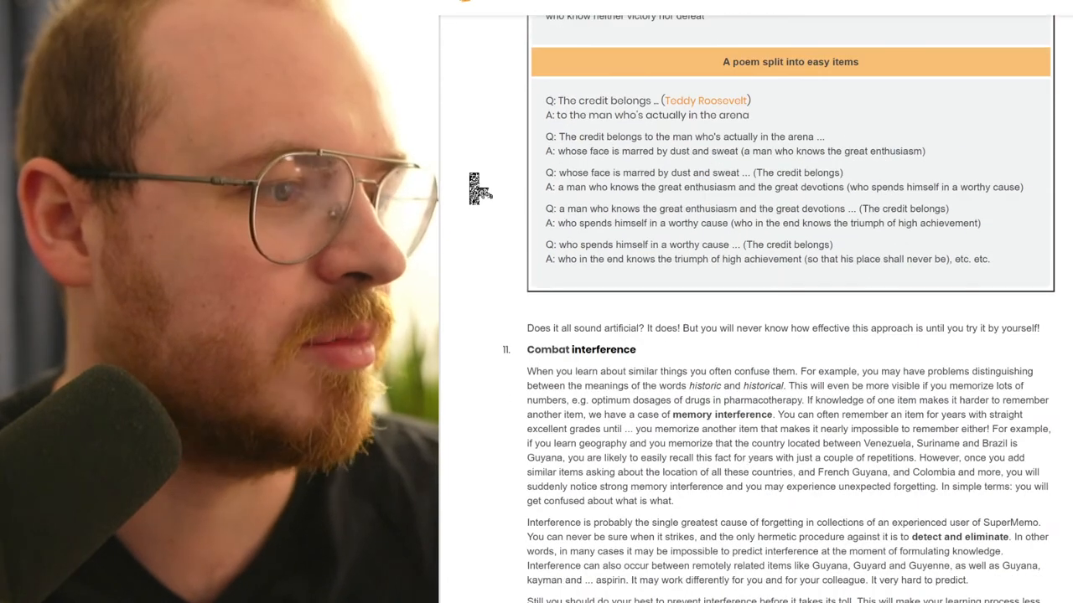
scroll(down, 3)
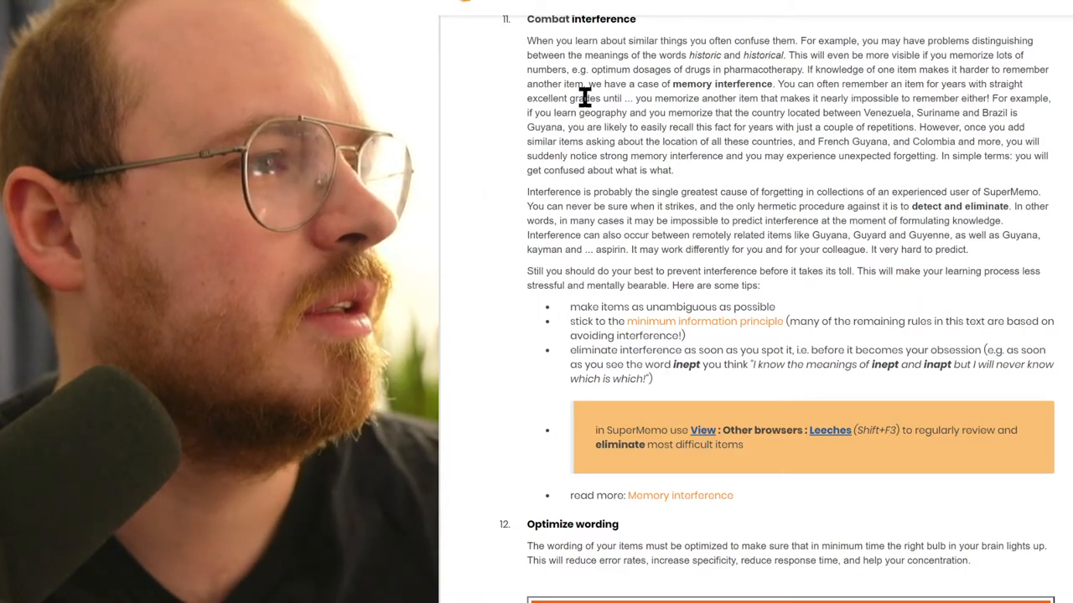
mouse_move(497, 149)
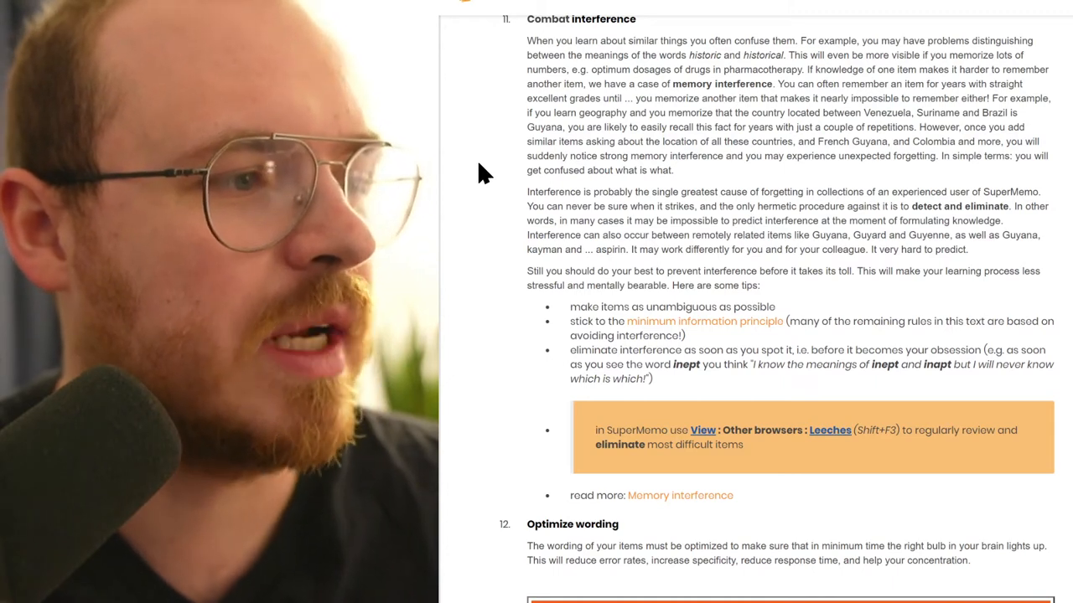
mouse_move(657, 87)
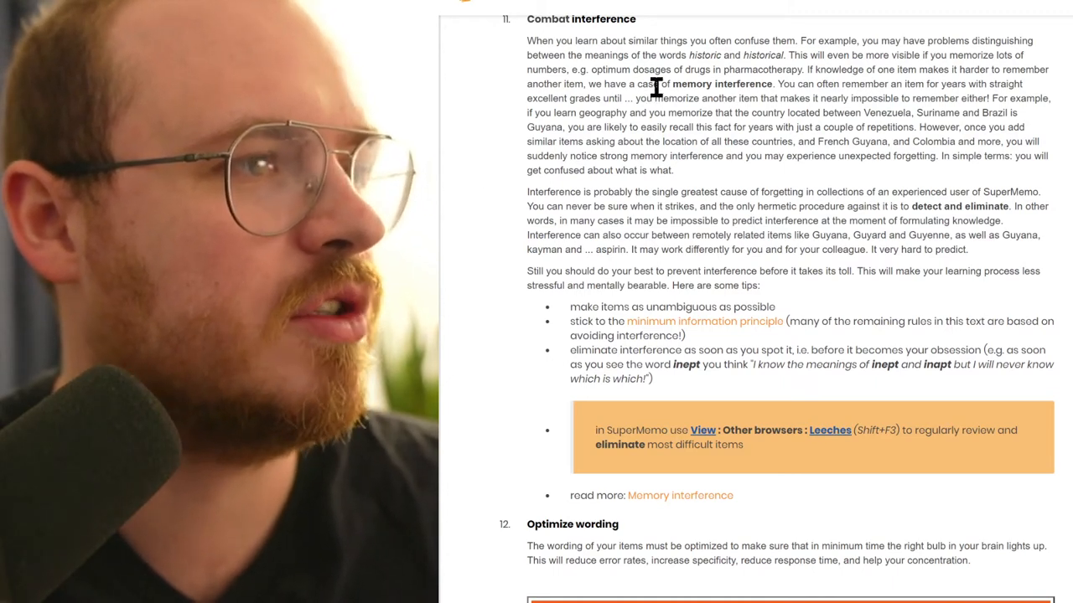
drag(689, 55, 761, 55)
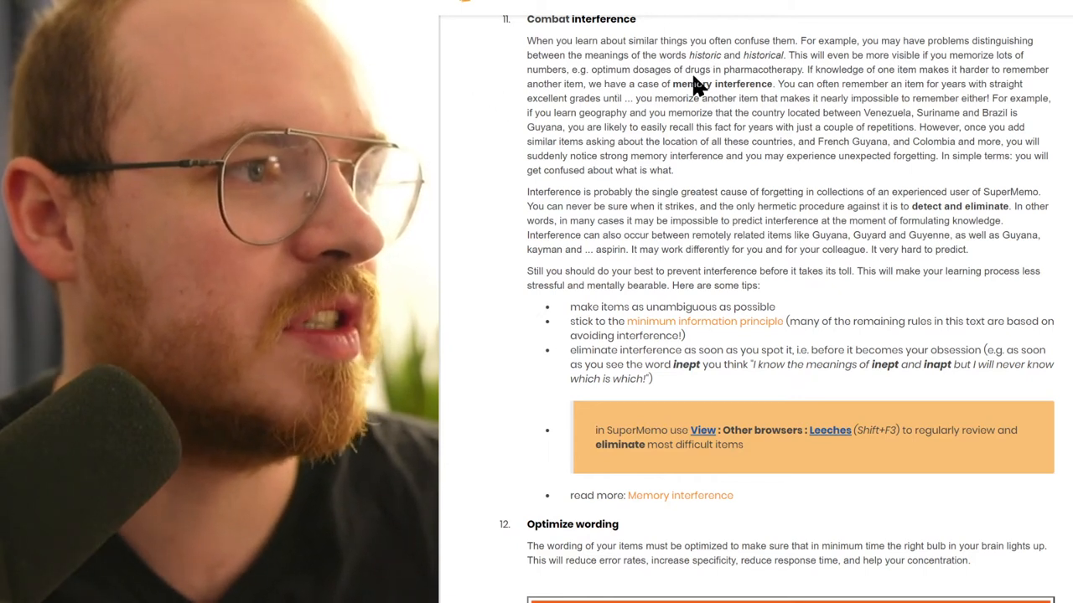
double_click(704, 56)
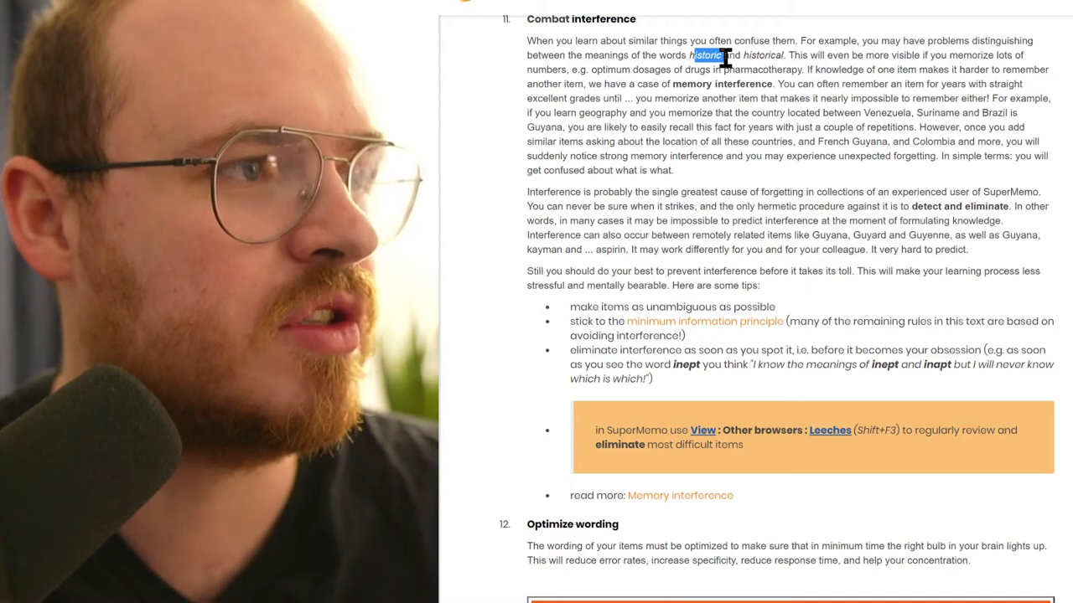
click(707, 56)
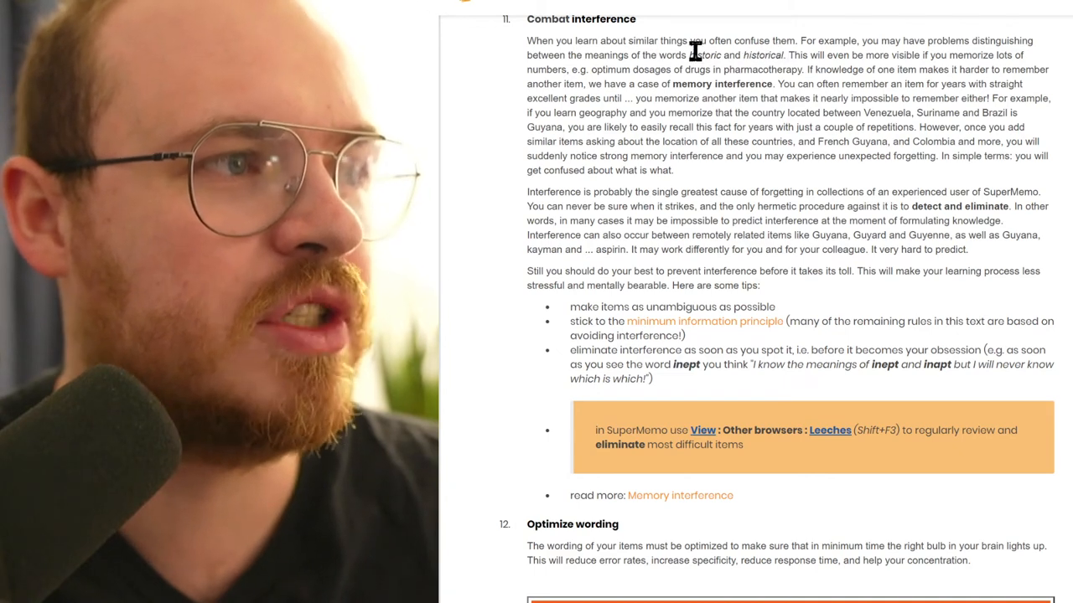
drag(689, 54, 781, 54)
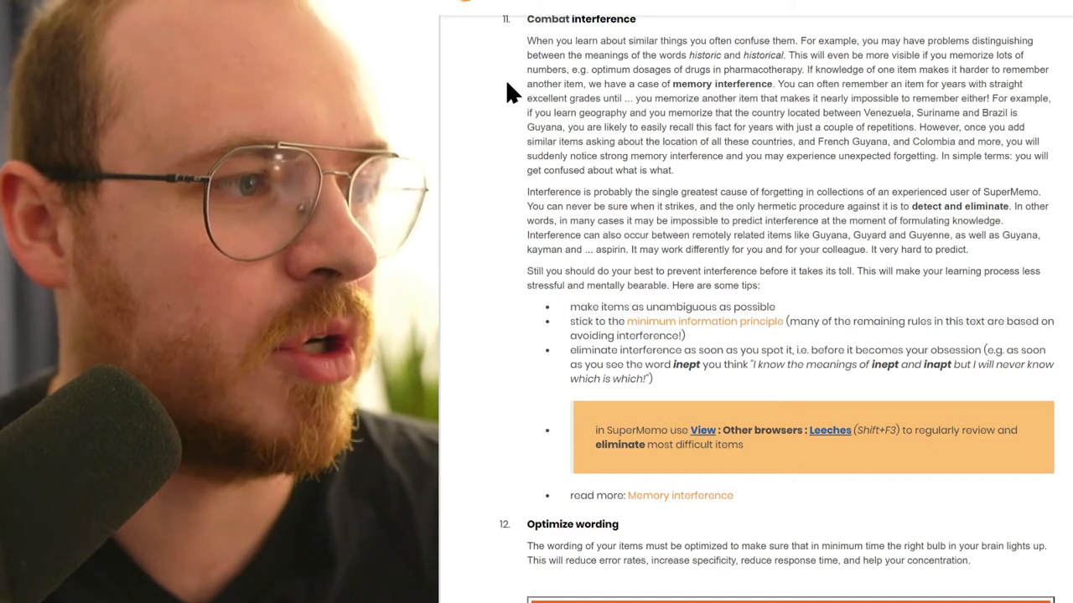
Step: Scroll down through rule 12, Optimize wording, and its reworded item examples
scroll(down, 3)
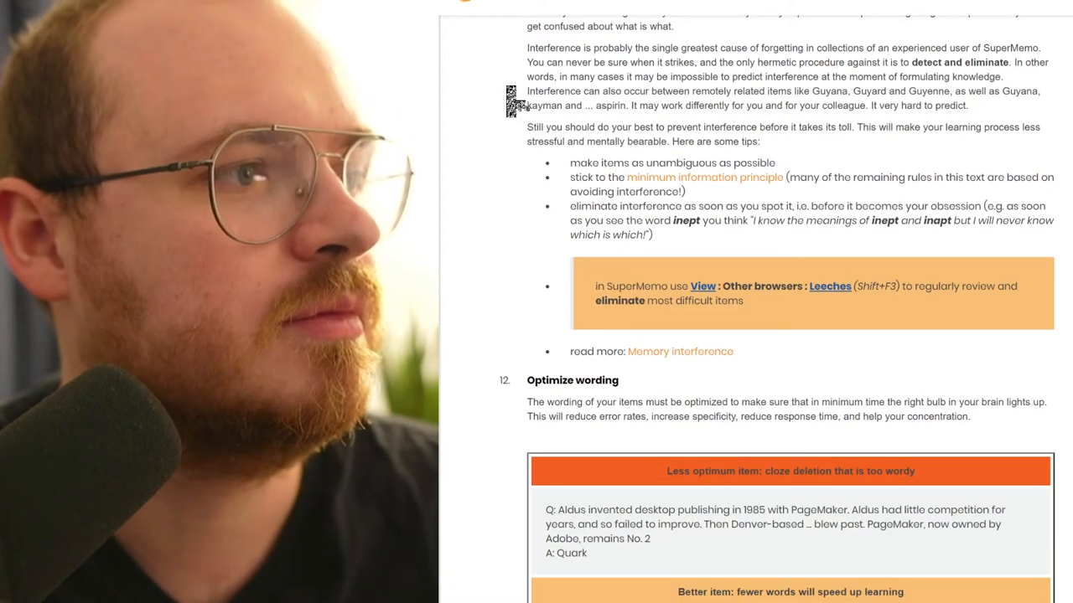
scroll(down, 3)
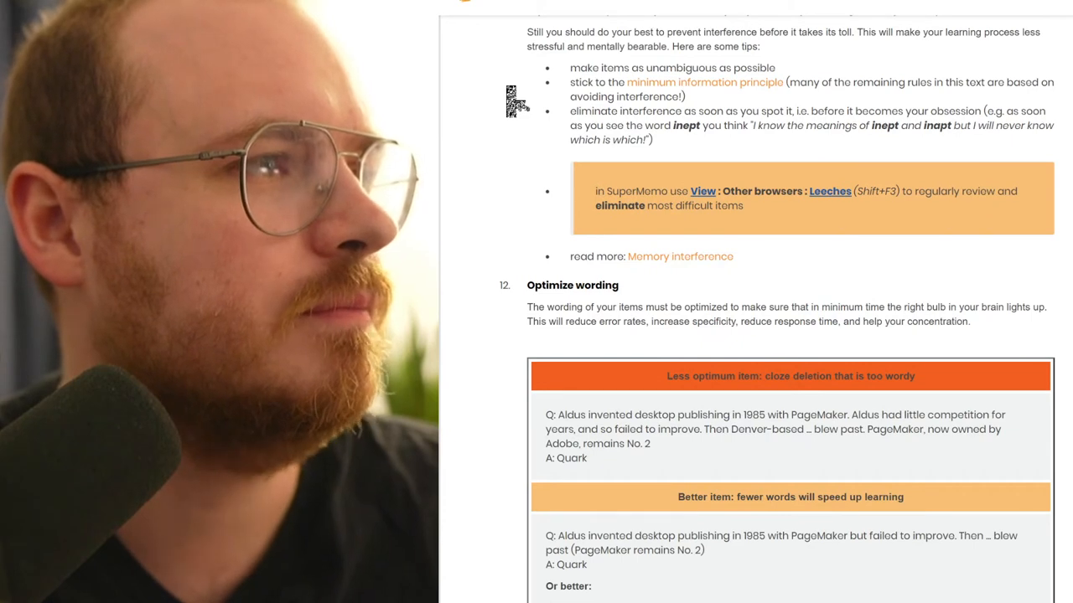
scroll(down, 3)
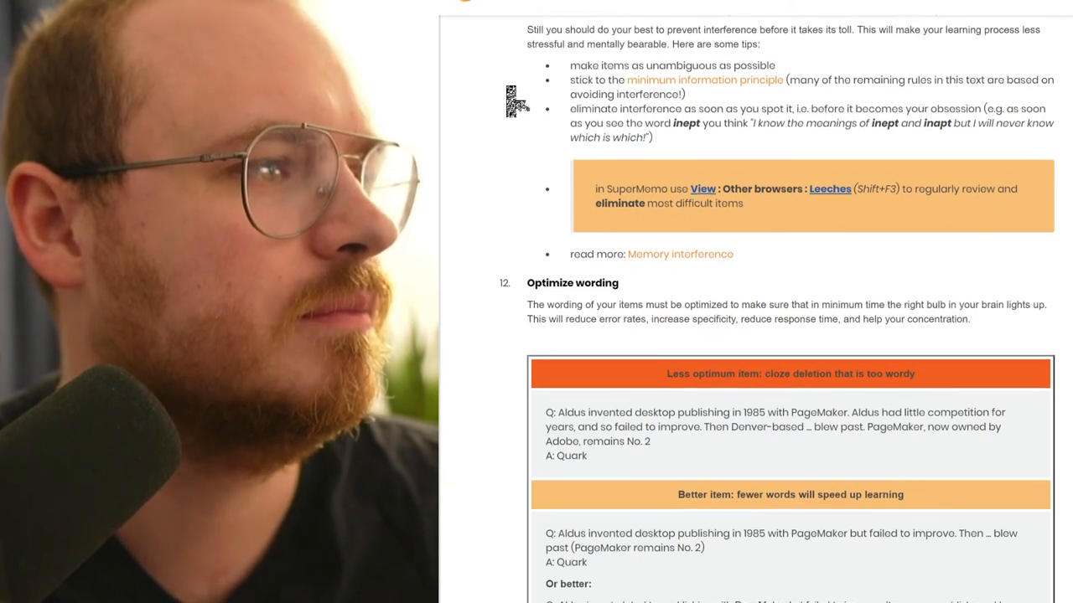
scroll(down, 3)
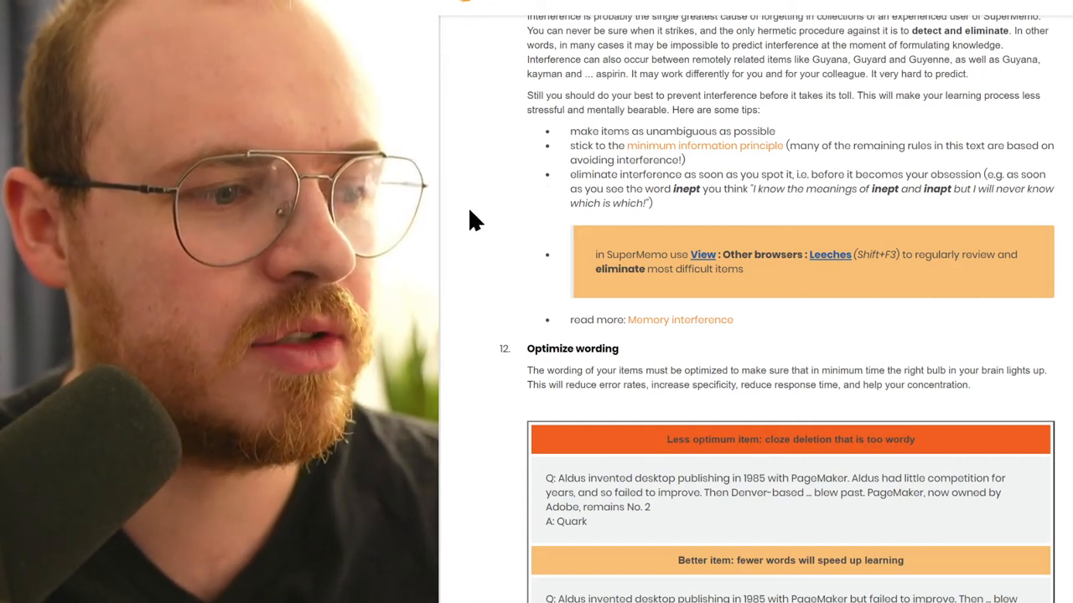
scroll(down, 3)
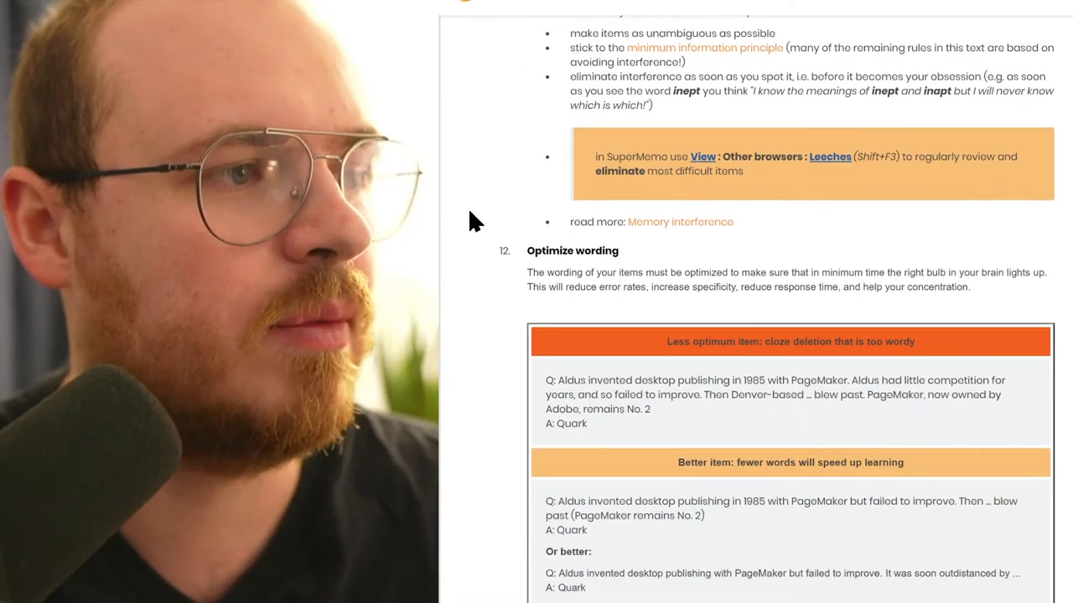
scroll(down, 3)
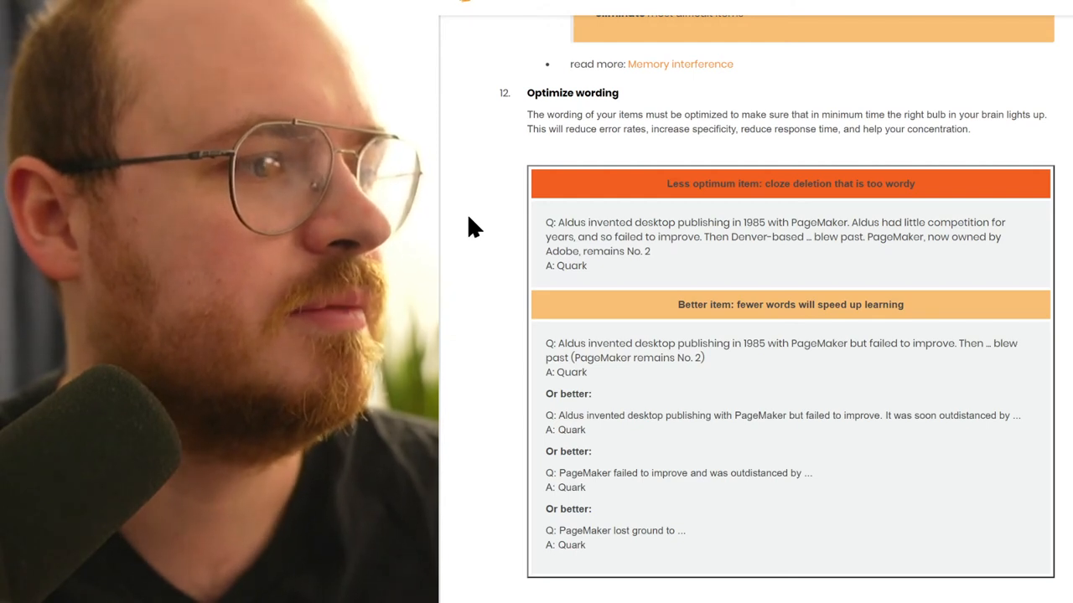
mouse_move(517, 138)
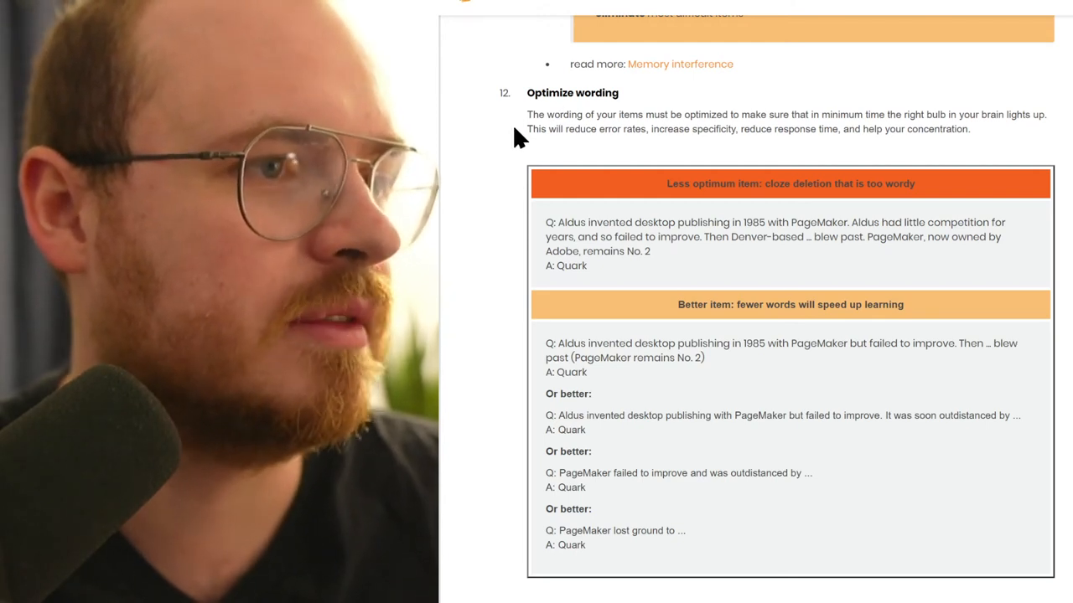
Step: Continue down to rule 13, Refer to other memories, with its dorog interference example and the start of rule 14
scroll(down, 3)
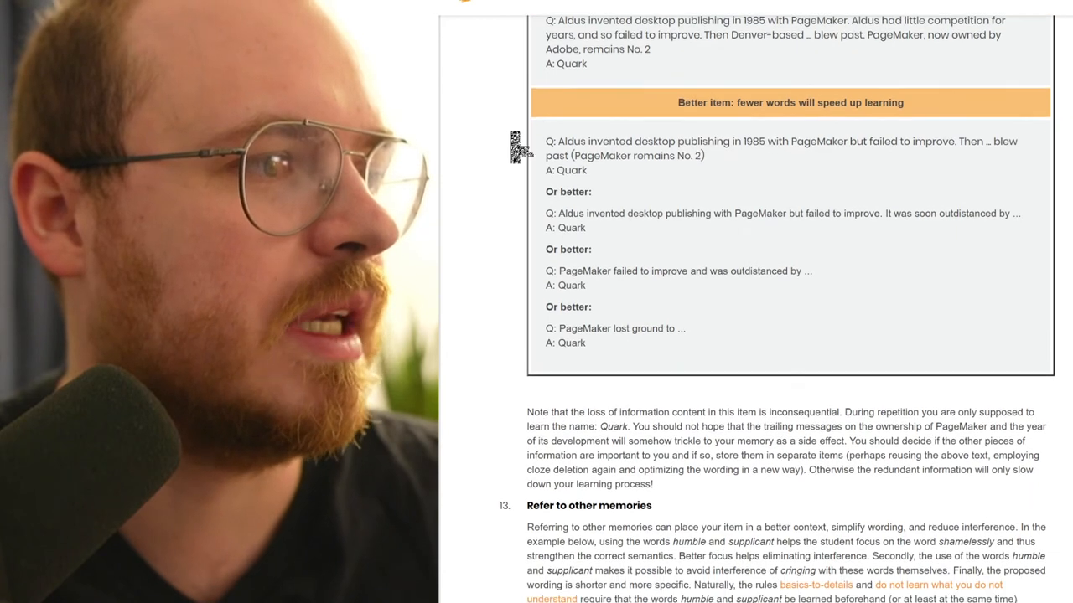
scroll(down, 3)
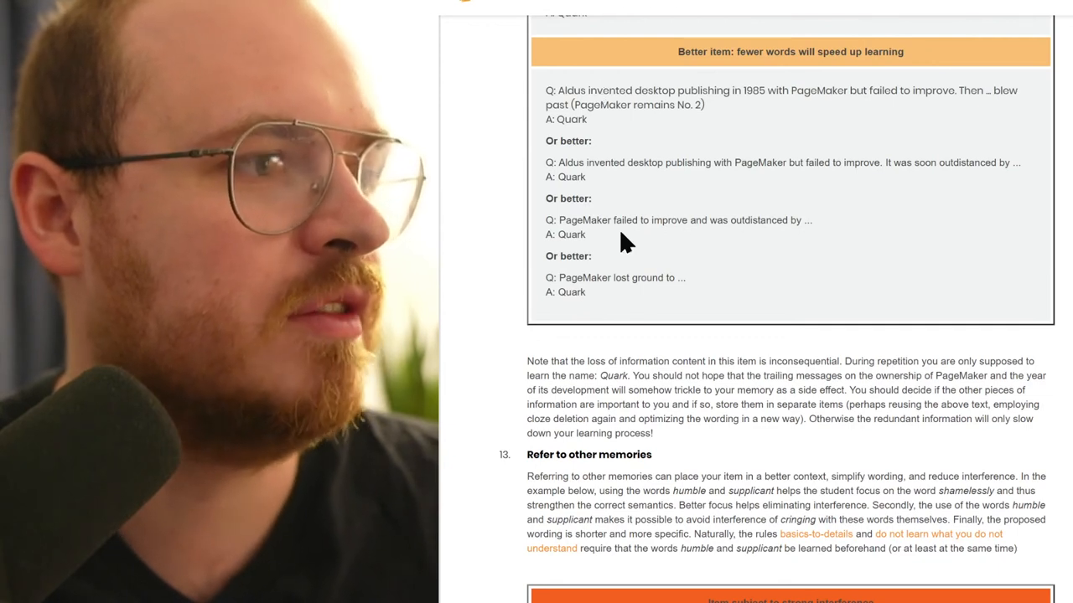
scroll(down, 3)
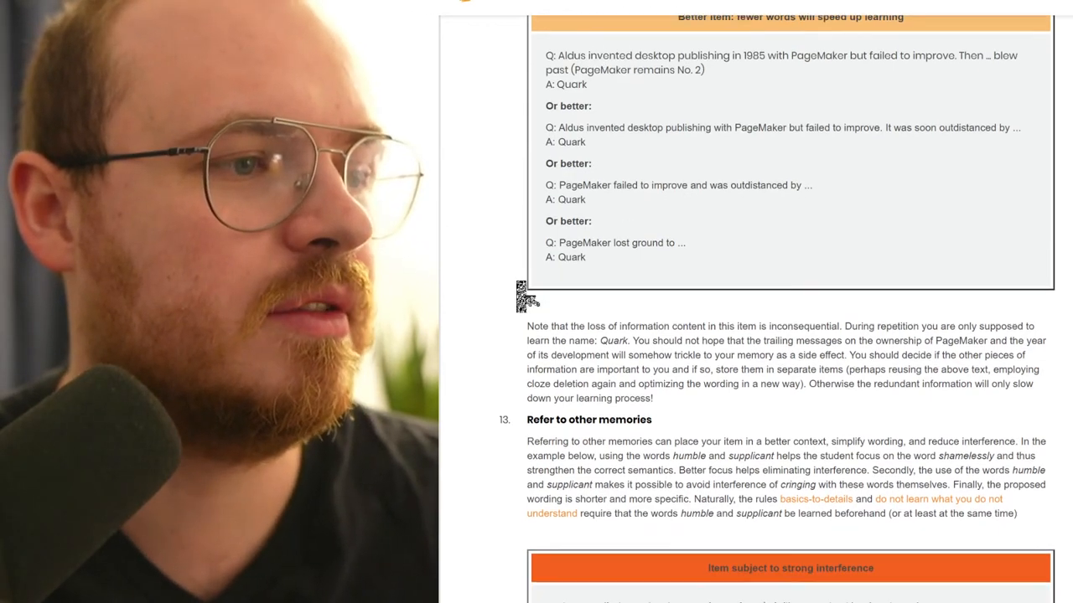
scroll(down, 3)
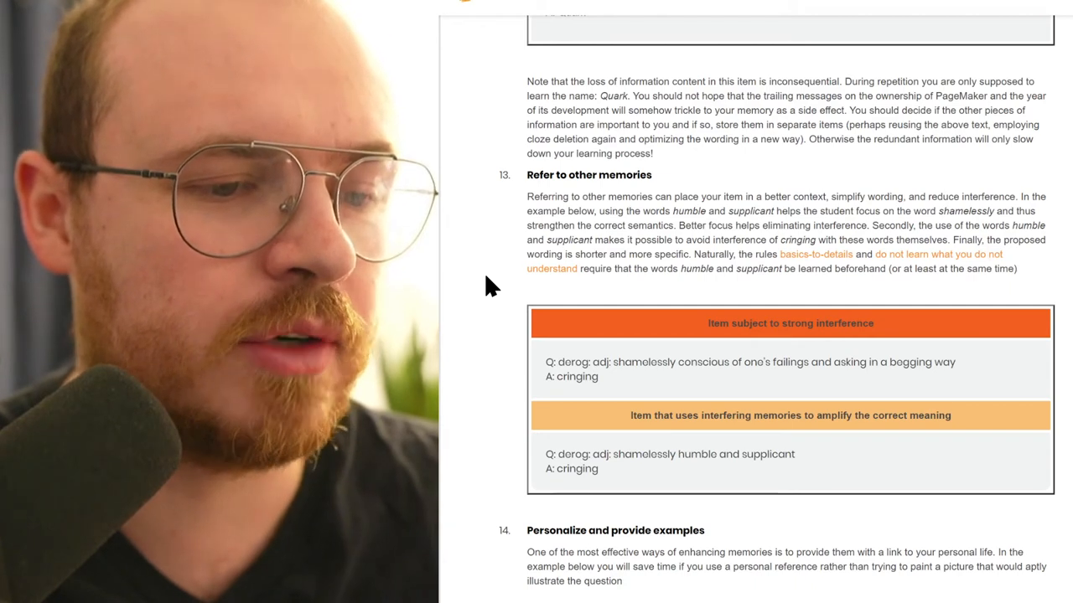
scroll(down, 3)
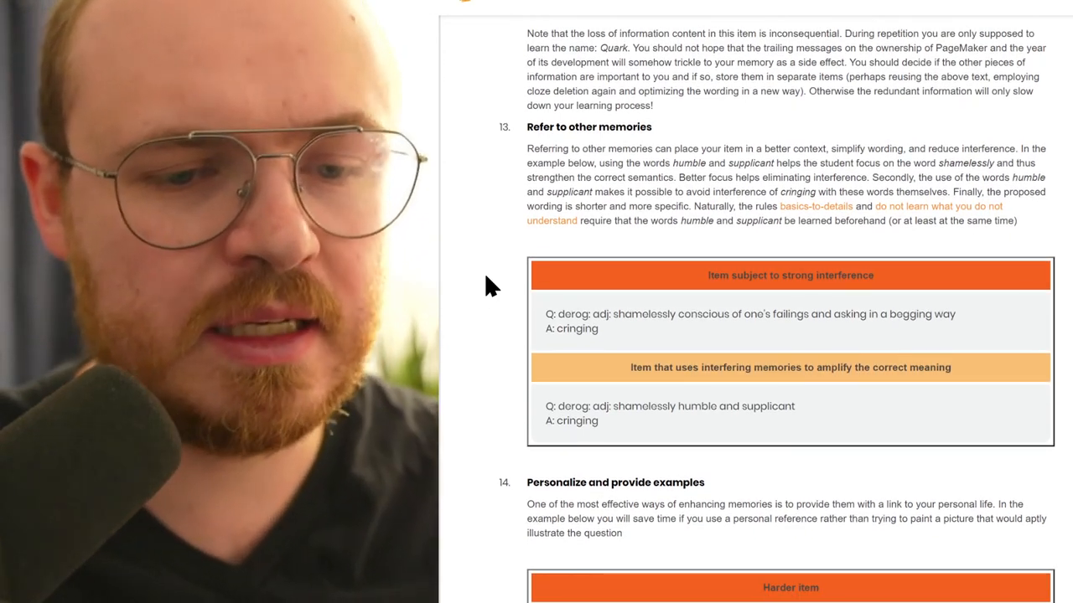
scroll(down, 3)
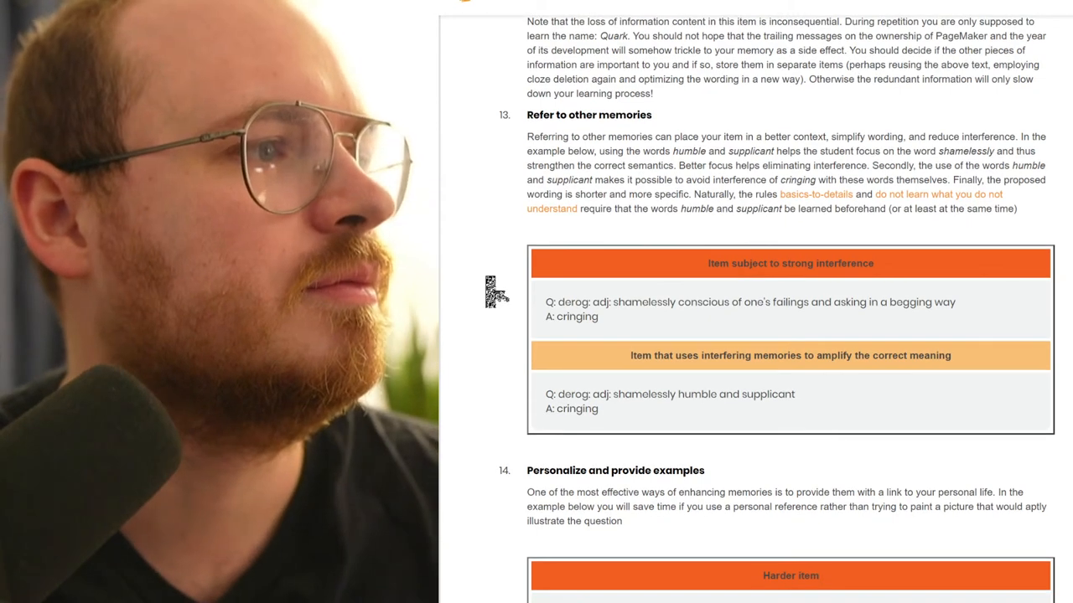
mouse_move(490, 287)
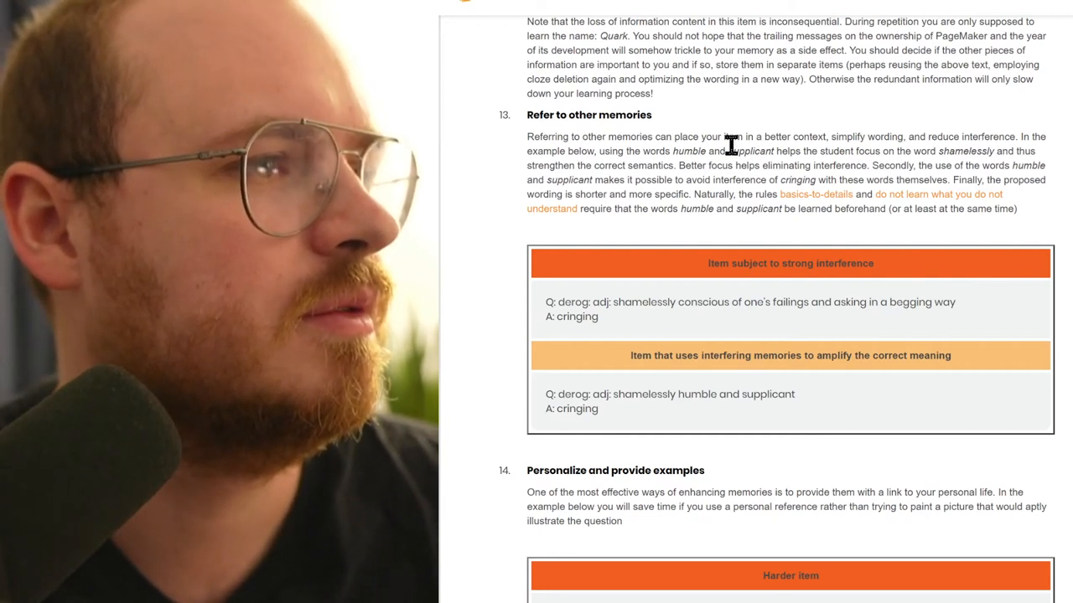
drag(731, 151, 729, 166)
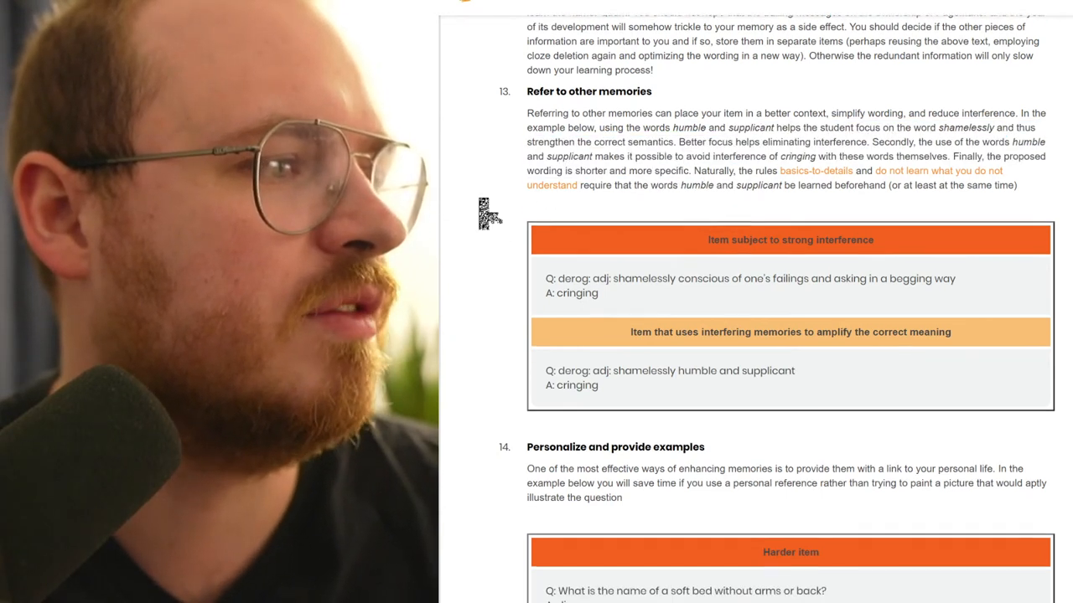
scroll(down, 3)
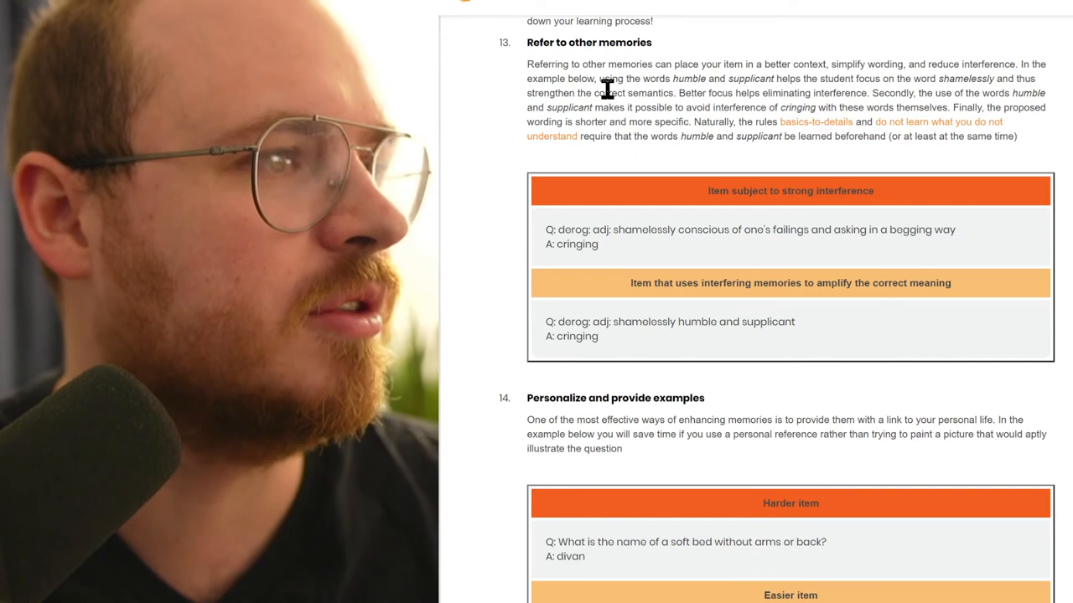
mouse_move(501, 127)
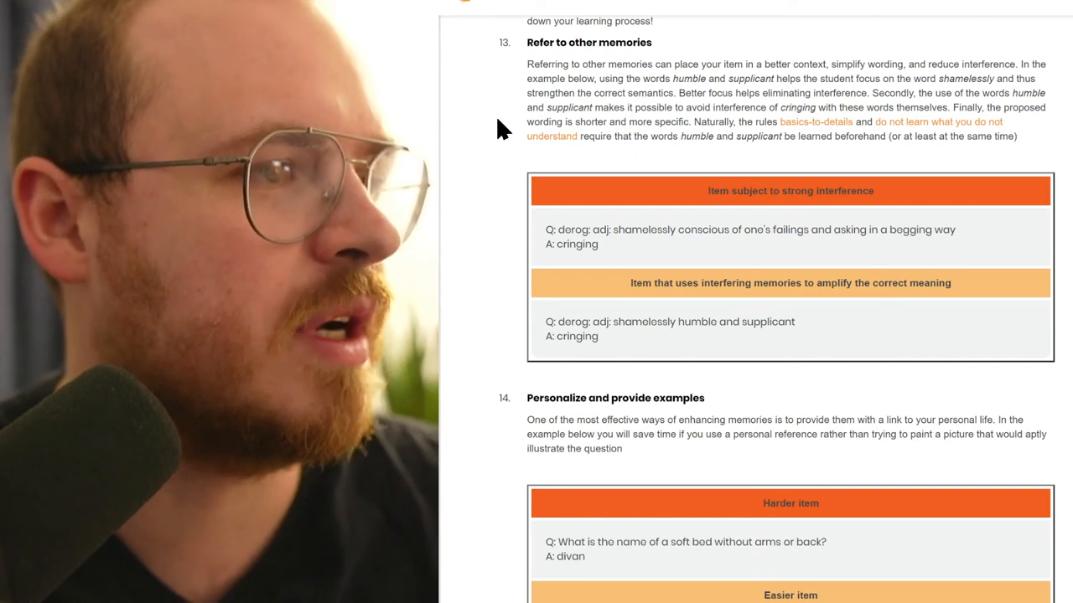
mouse_move(486, 134)
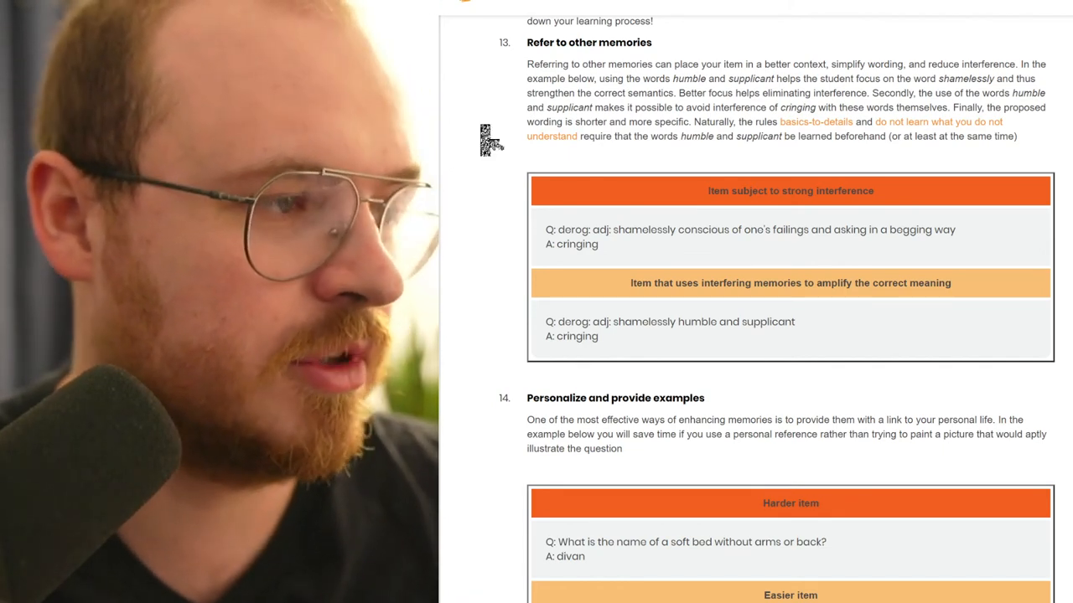
Step: Scroll past rule 14's divan examples until rule 15, Rely on emotional states, and its banter example appear
scroll(down, 3)
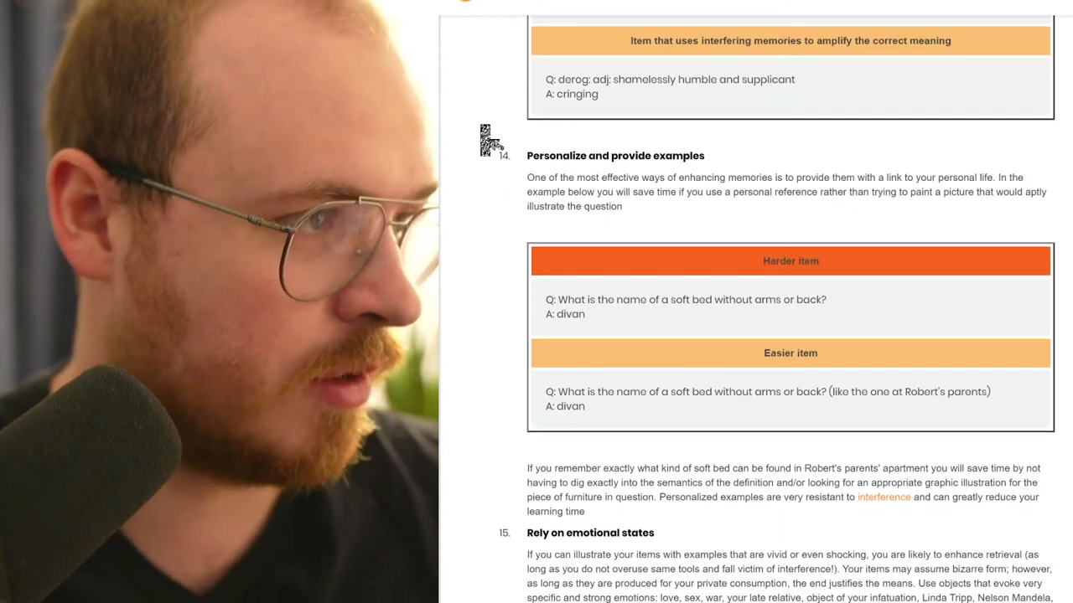
scroll(down, 3)
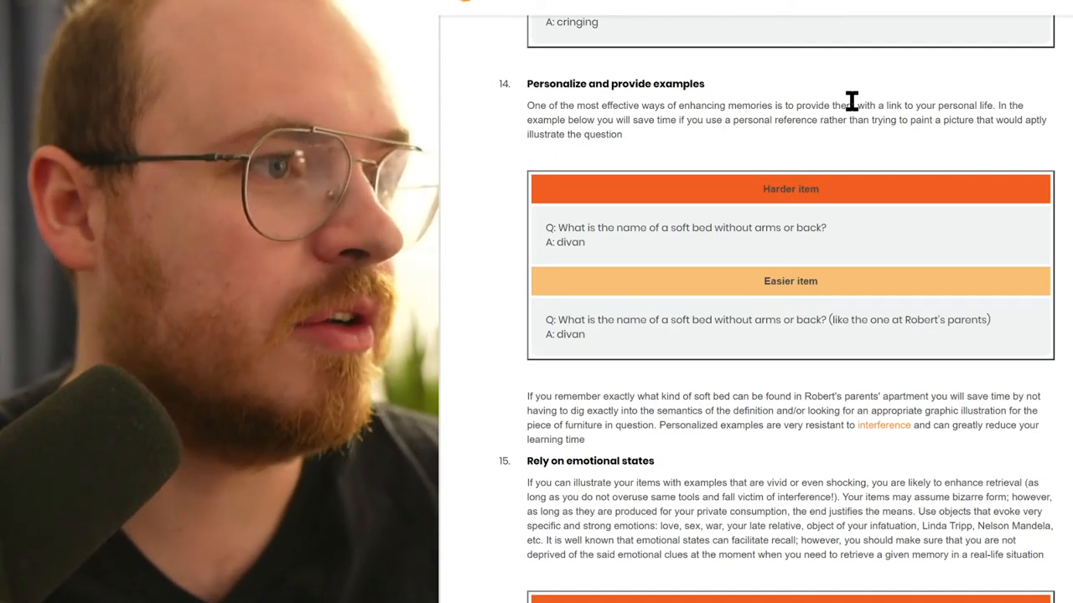
drag(852, 106, 1009, 106)
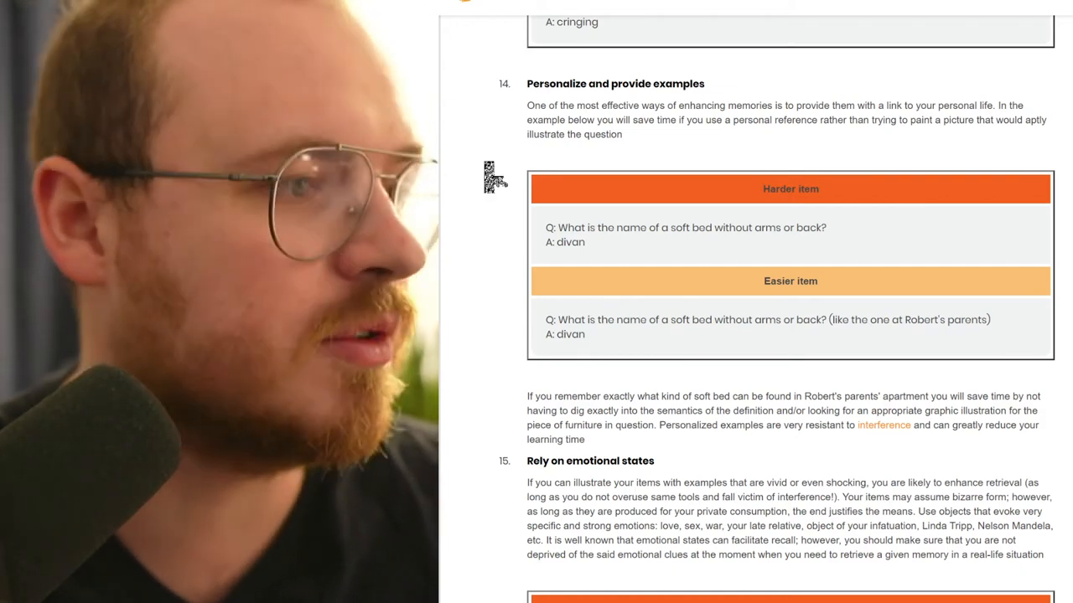
scroll(down, 3)
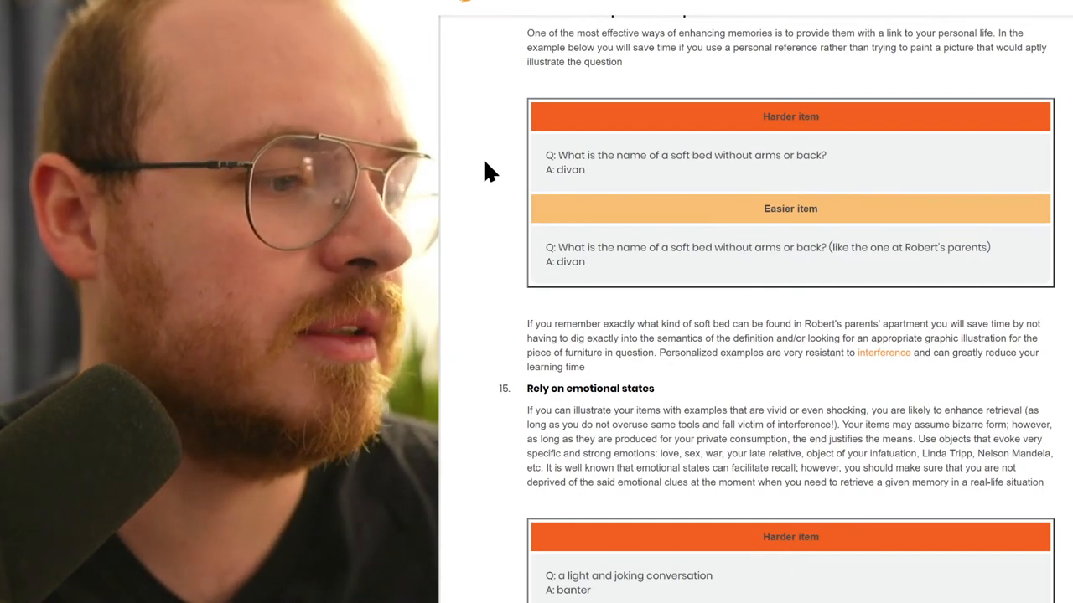
scroll(down, 3)
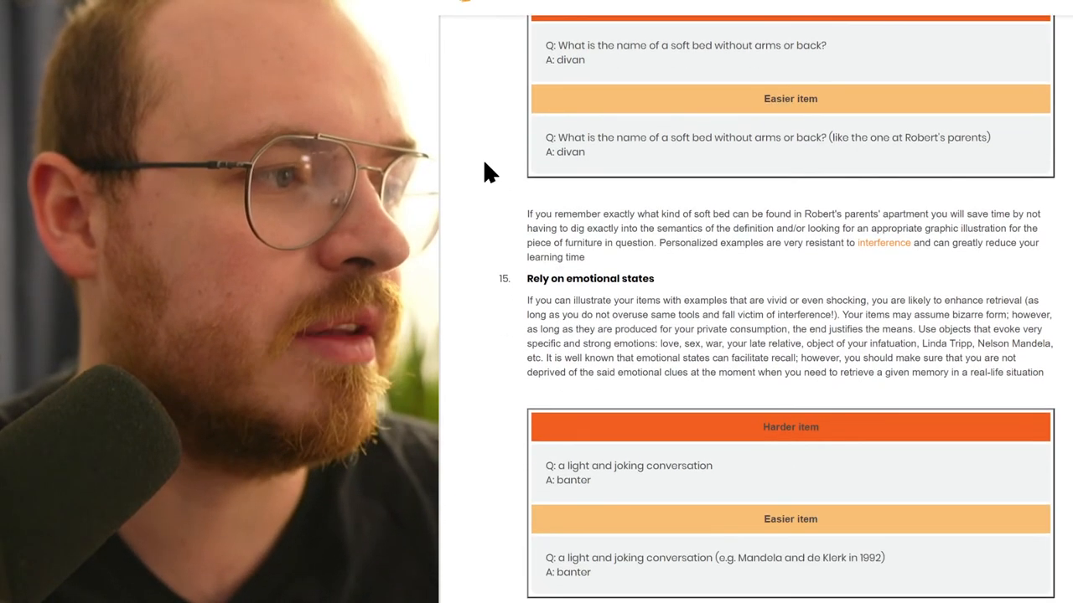
Step: Read rule 15's banter example and Mandela–de Klerk explanation, briefly selecting part of the text
scroll(down, 3)
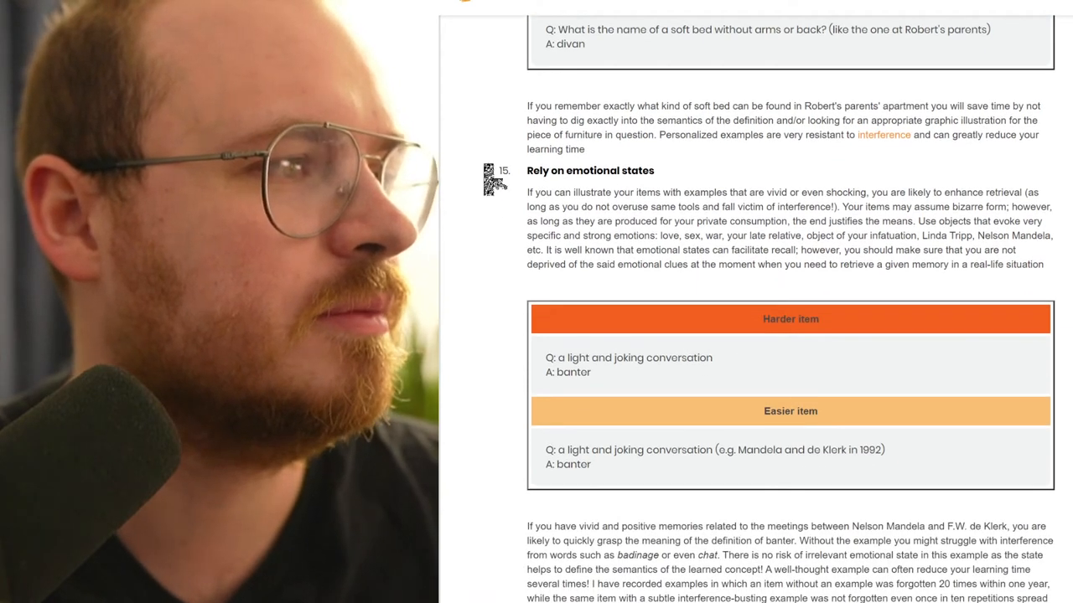
scroll(down, 3)
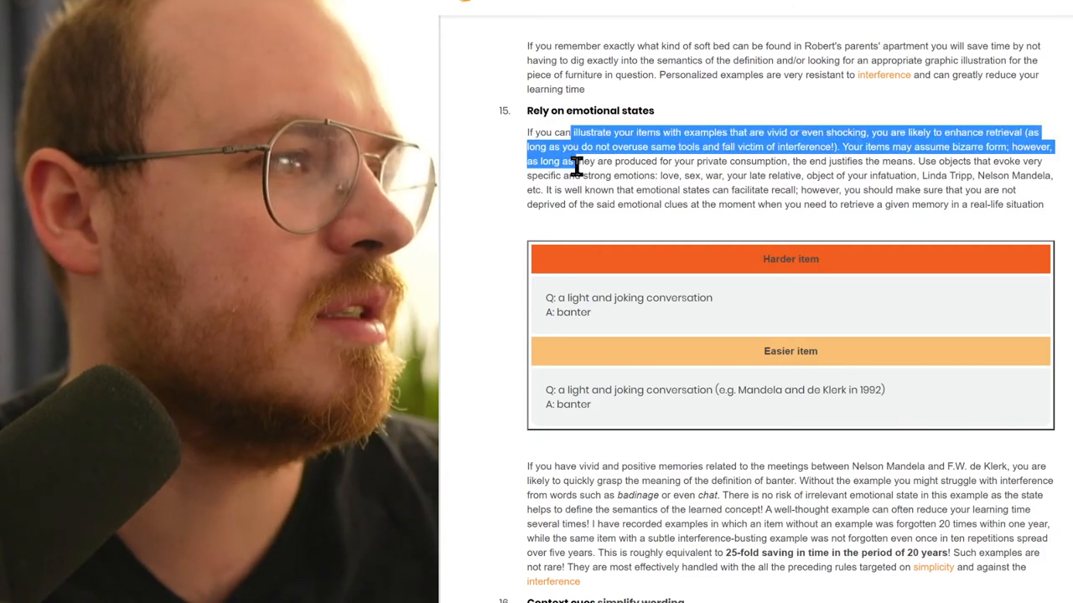
click(578, 167)
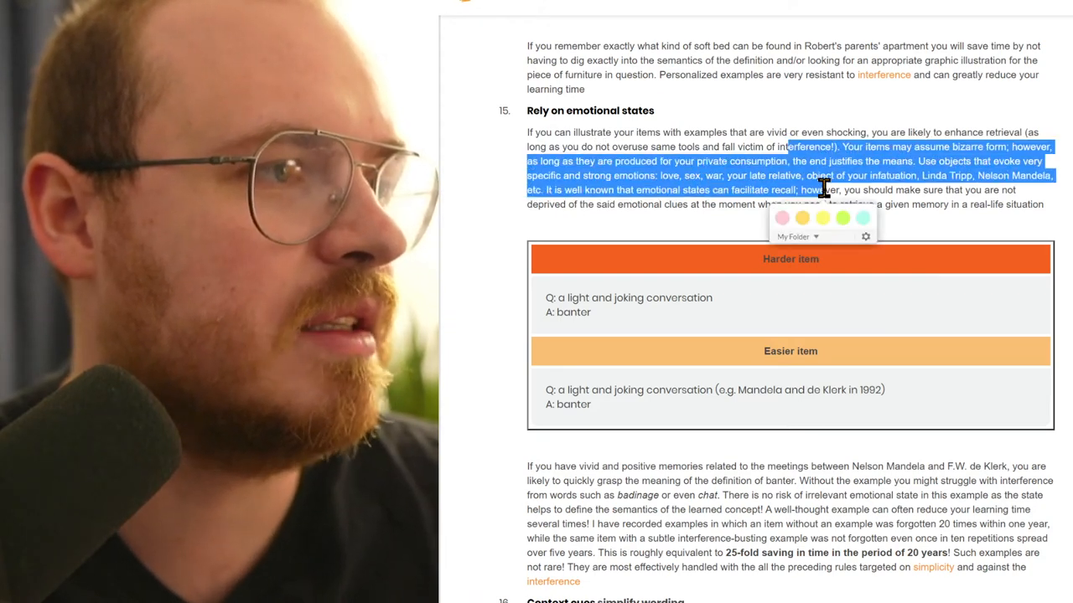
click(489, 173)
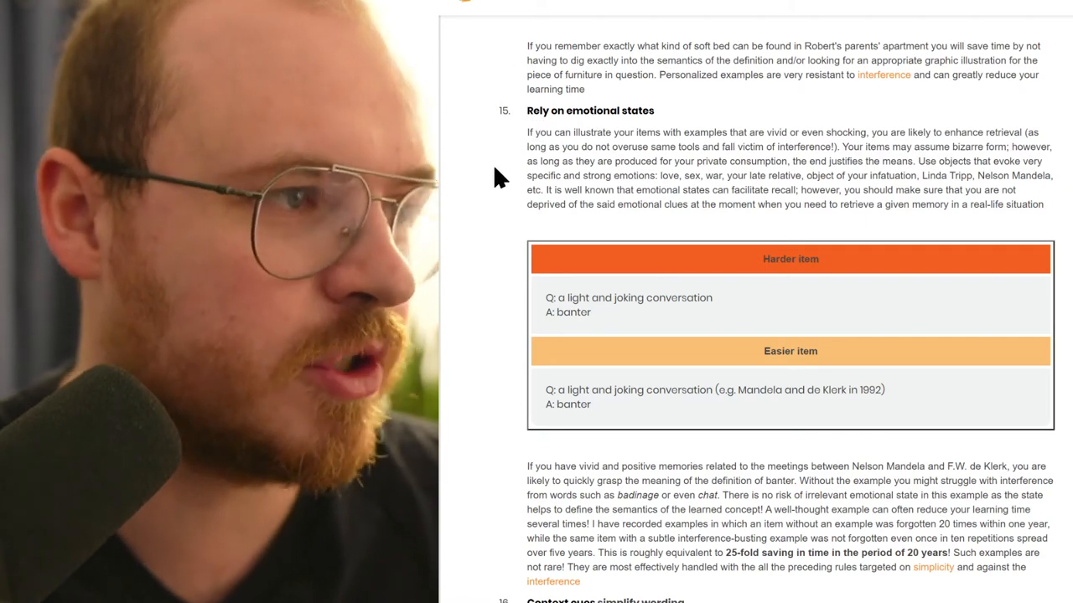
mouse_move(618, 173)
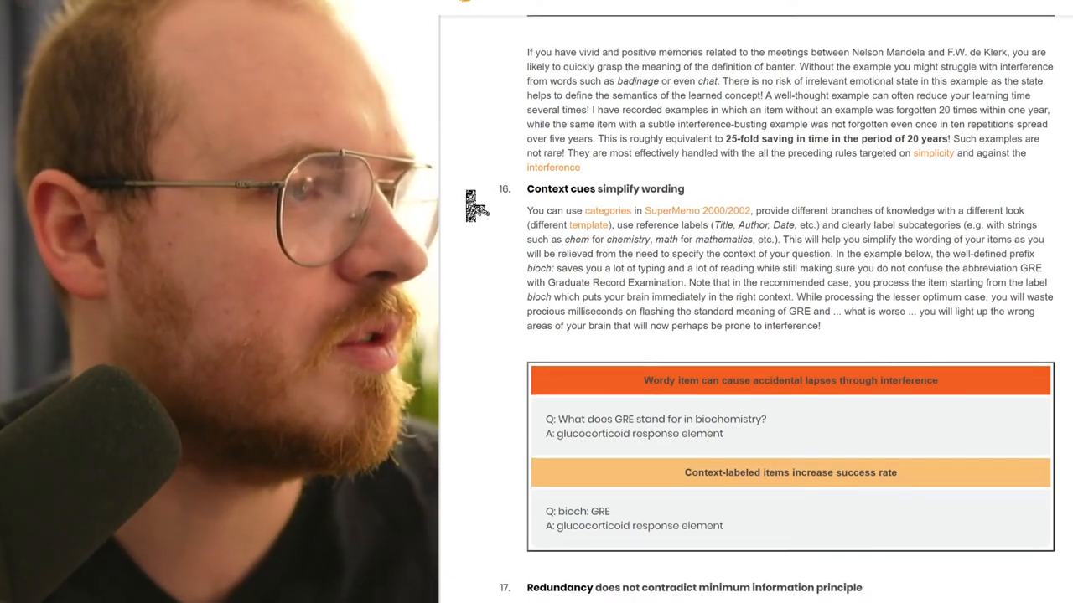
Step: Go through rule 16's GRE biochemistry example, selecting the subcategory-labelling sentence, down to rule 17 Redundancy
scroll(down, 3)
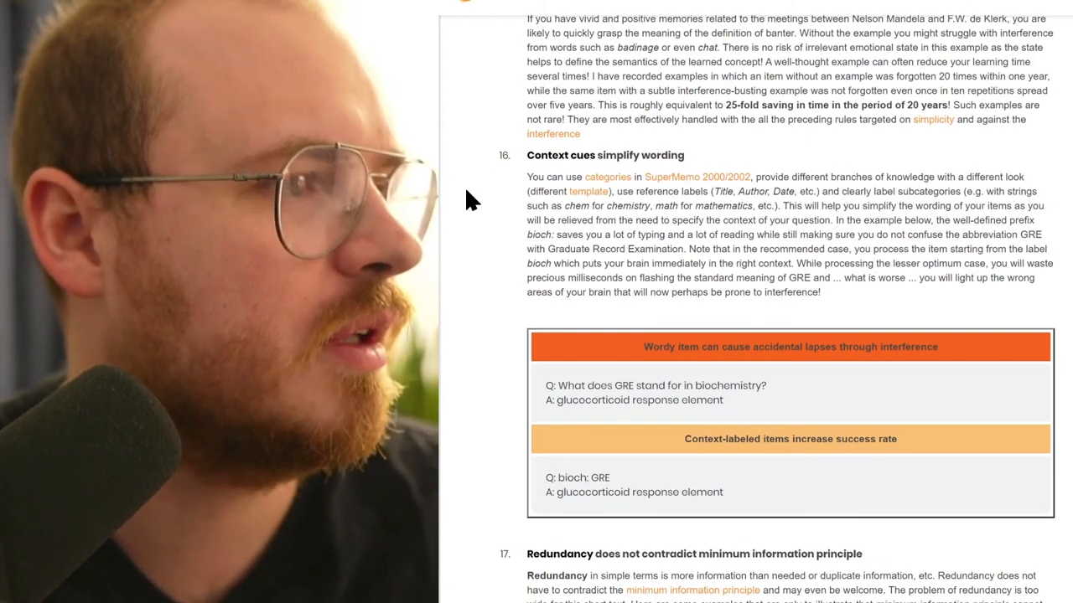
mouse_move(753, 188)
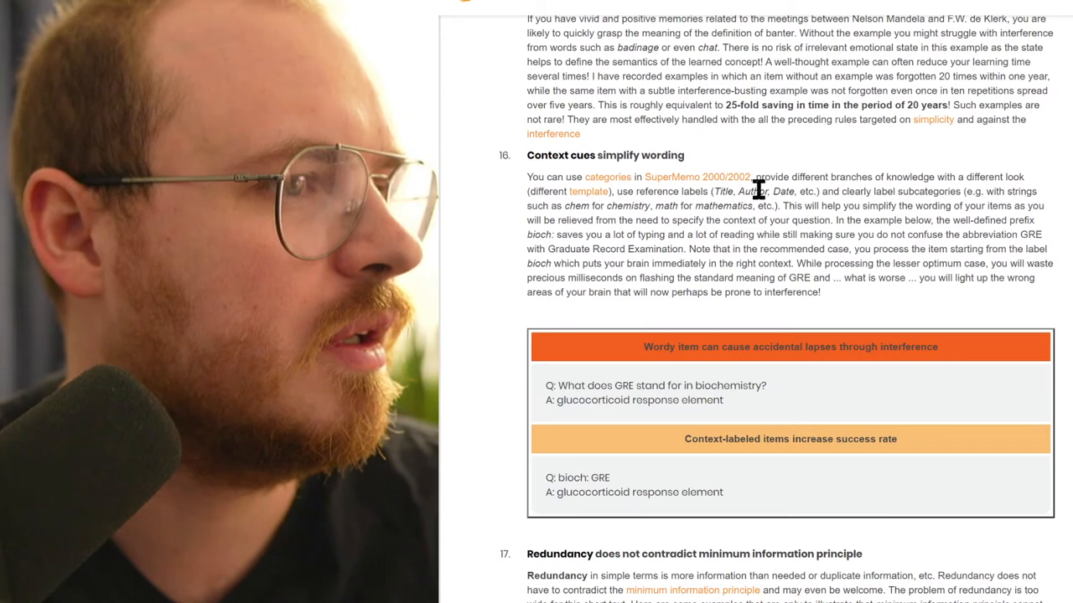
drag(819, 191, 829, 204)
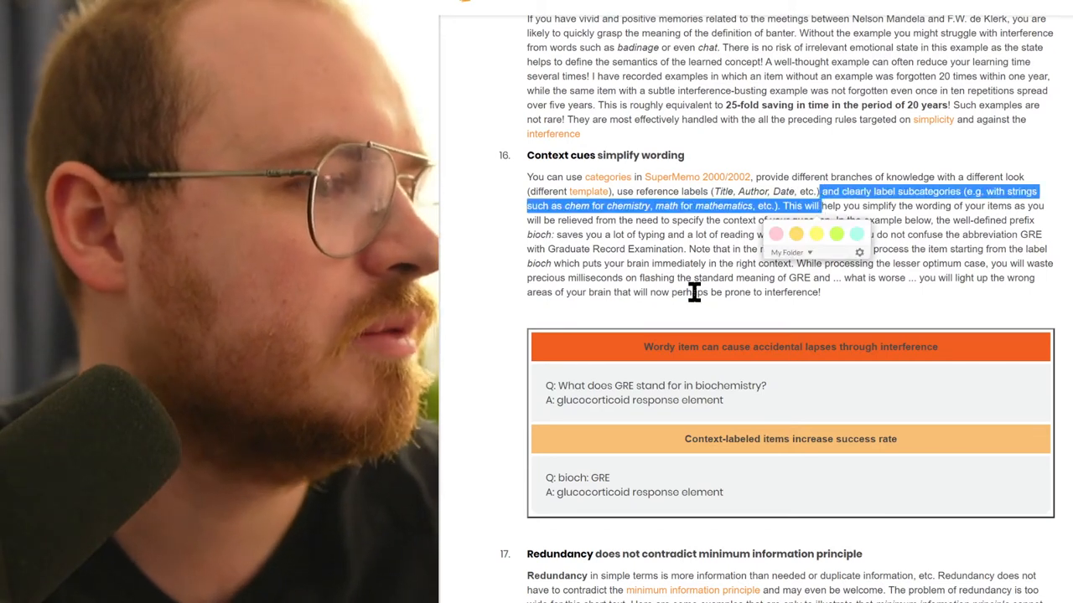
mouse_move(500, 322)
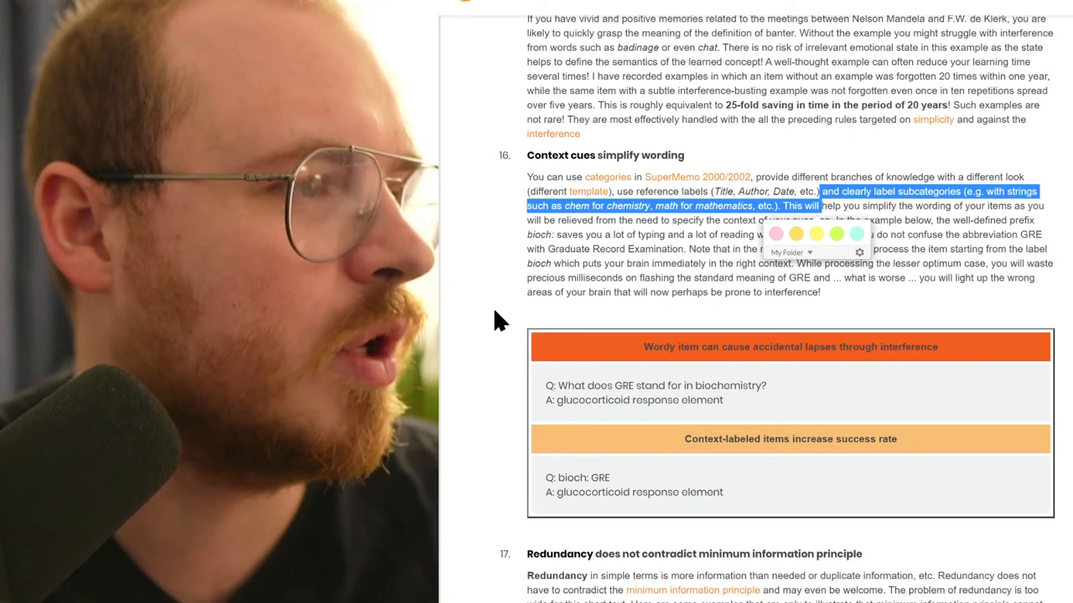
scroll(down, 3)
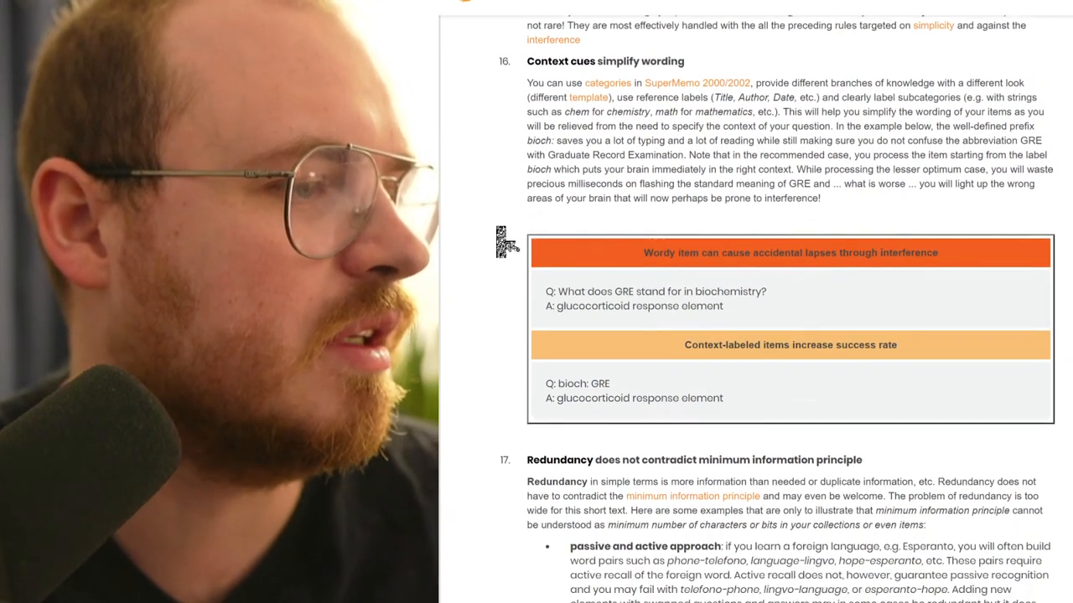
Step: Scroll through rule 17's redundancy bullet list until rules 18 Provide sources, 19 Date stamping and 20 Prioritize show
scroll(down, 3)
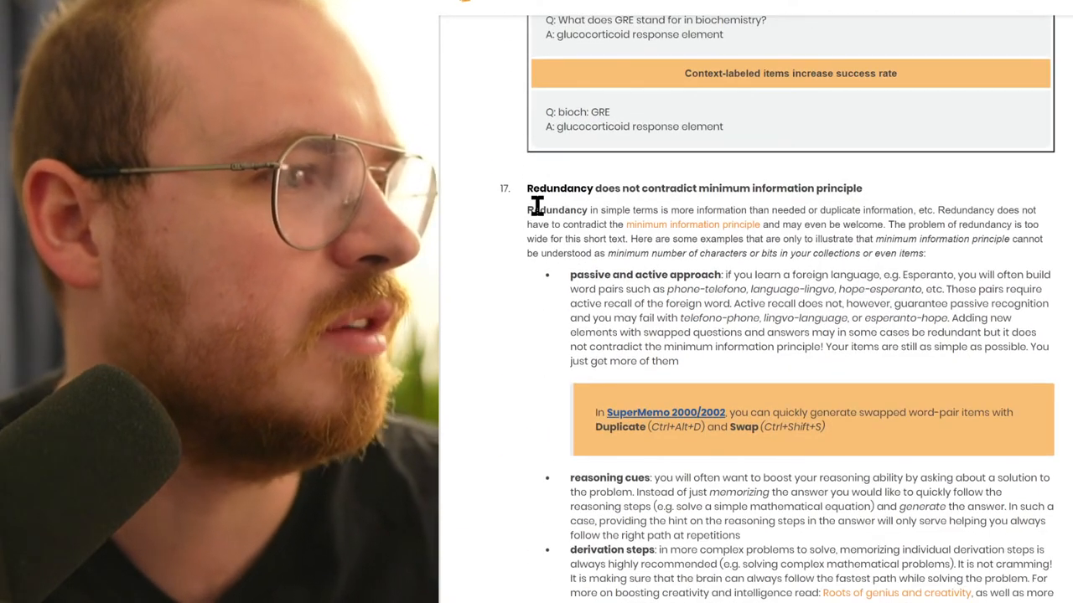
mouse_move(500, 204)
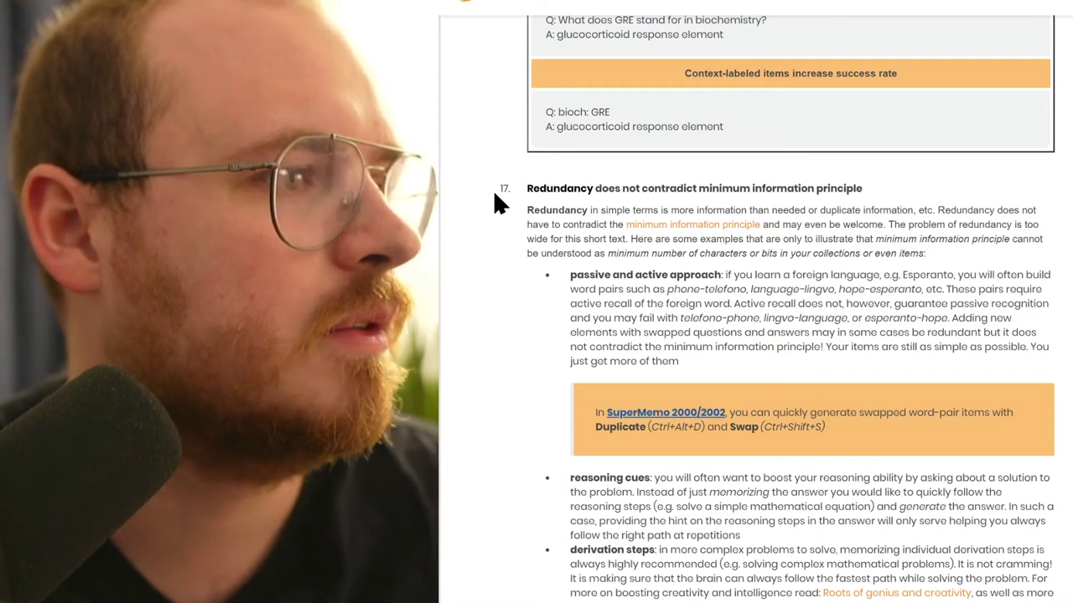
scroll(down, 3)
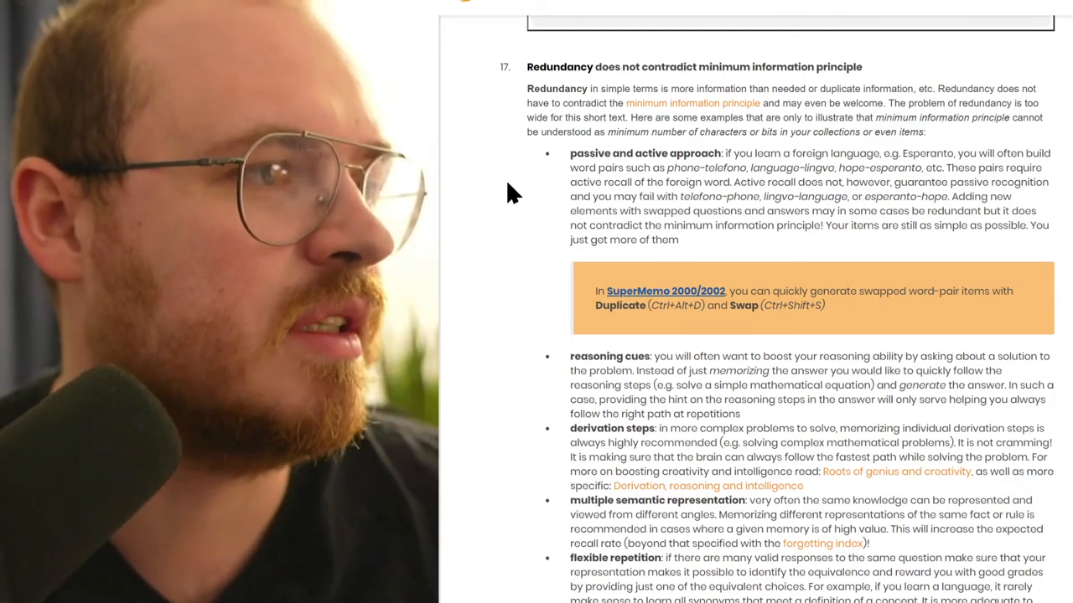
scroll(down, 3)
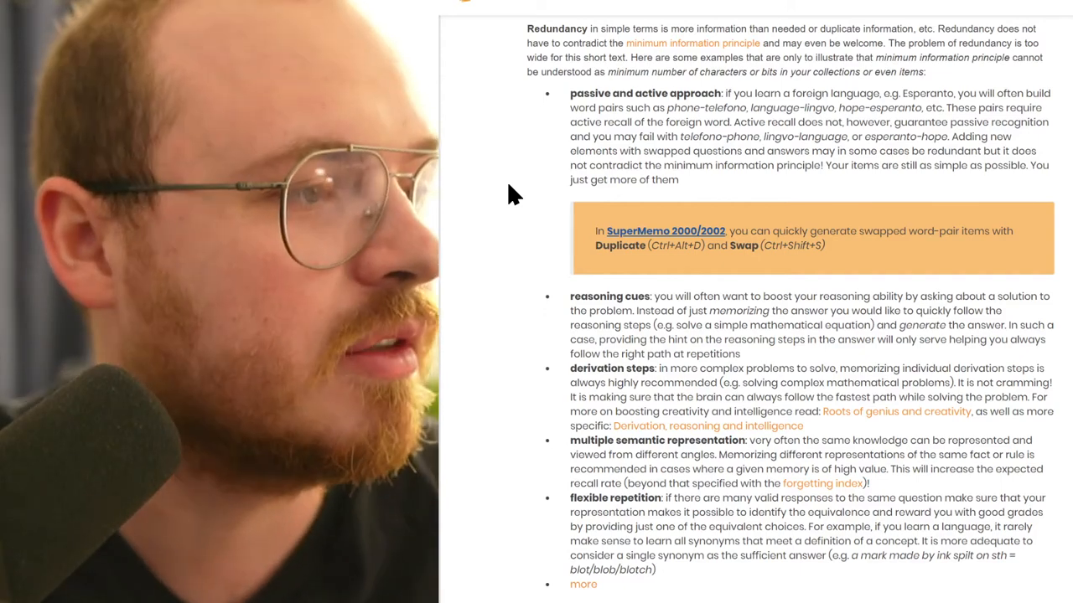
scroll(down, 3)
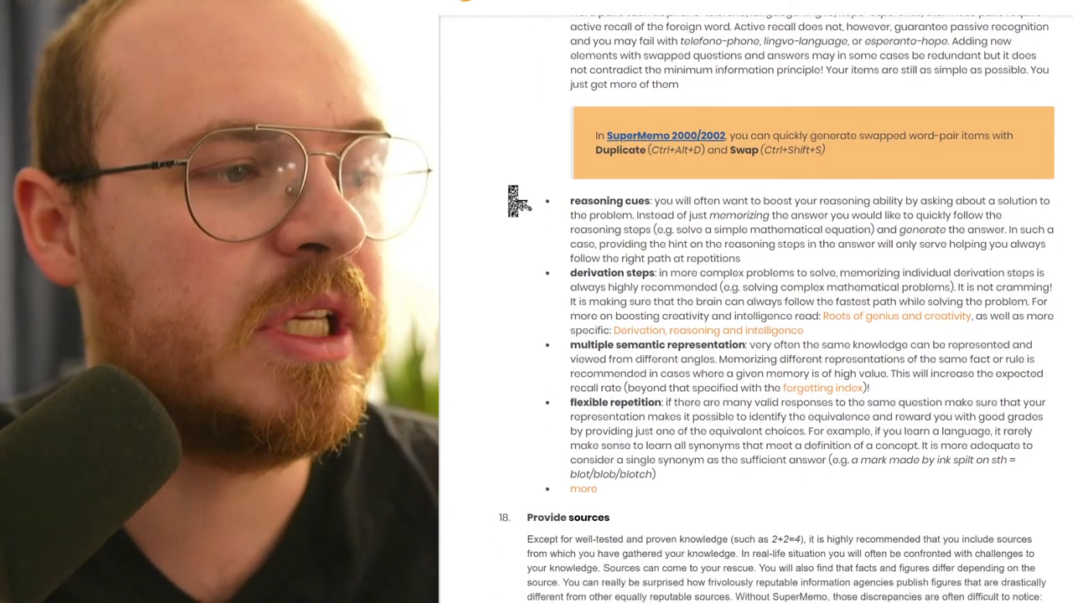
scroll(down, 3)
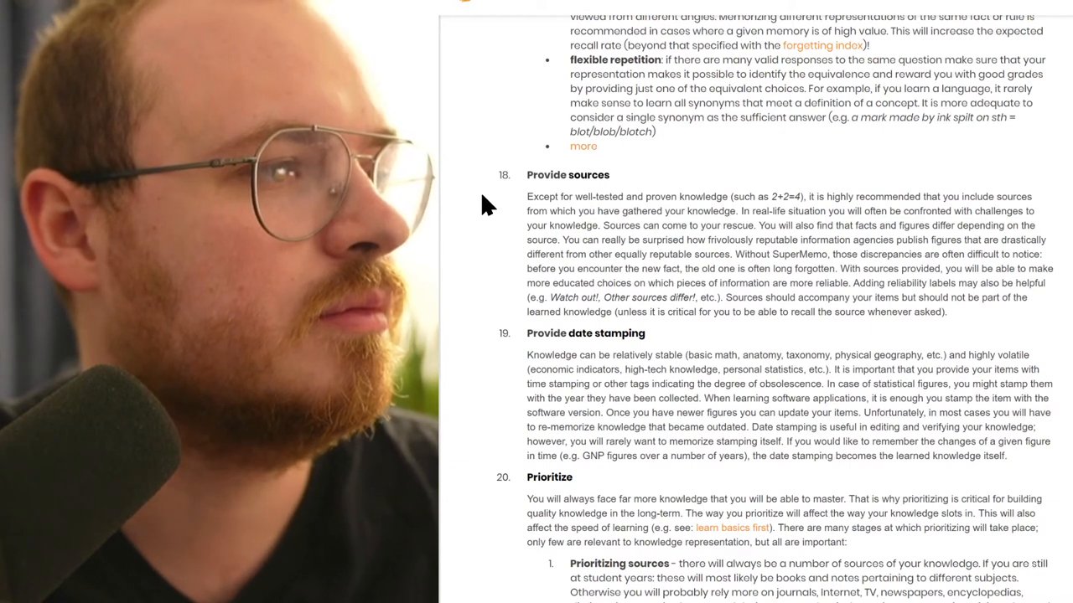
Step: Scroll through rules 18–20 into Prioritize's sub-points down to the Learning list of repetition tools
scroll(down, 3)
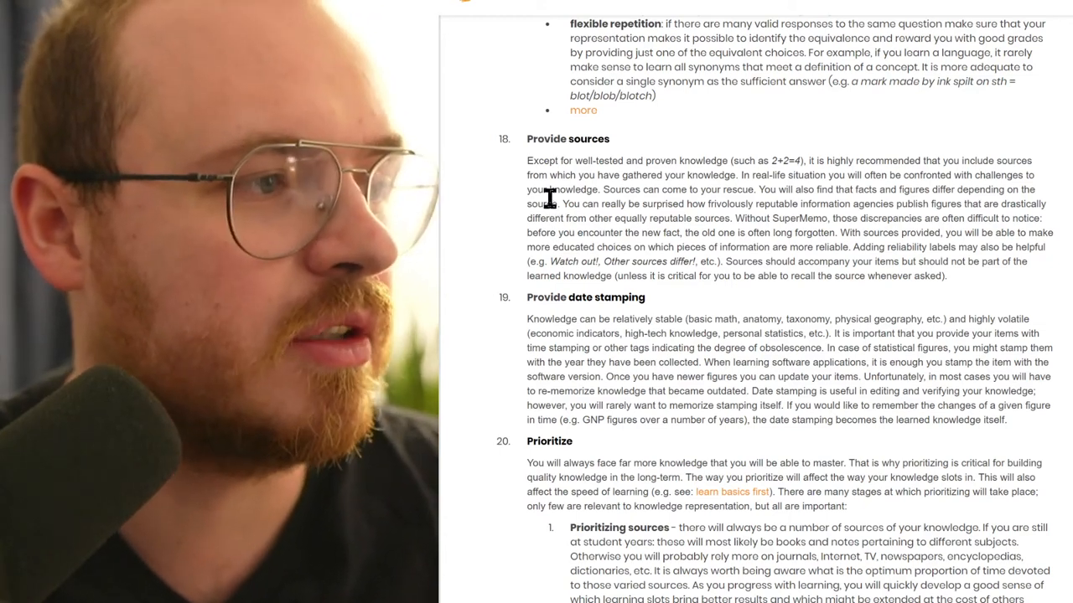
mouse_move(537, 235)
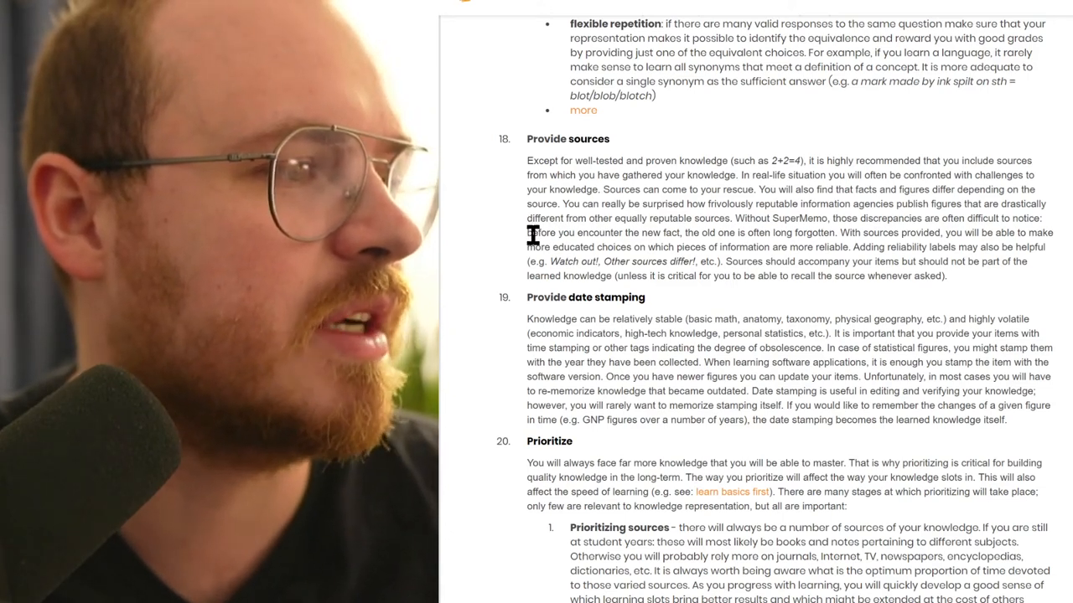
scroll(down, 3)
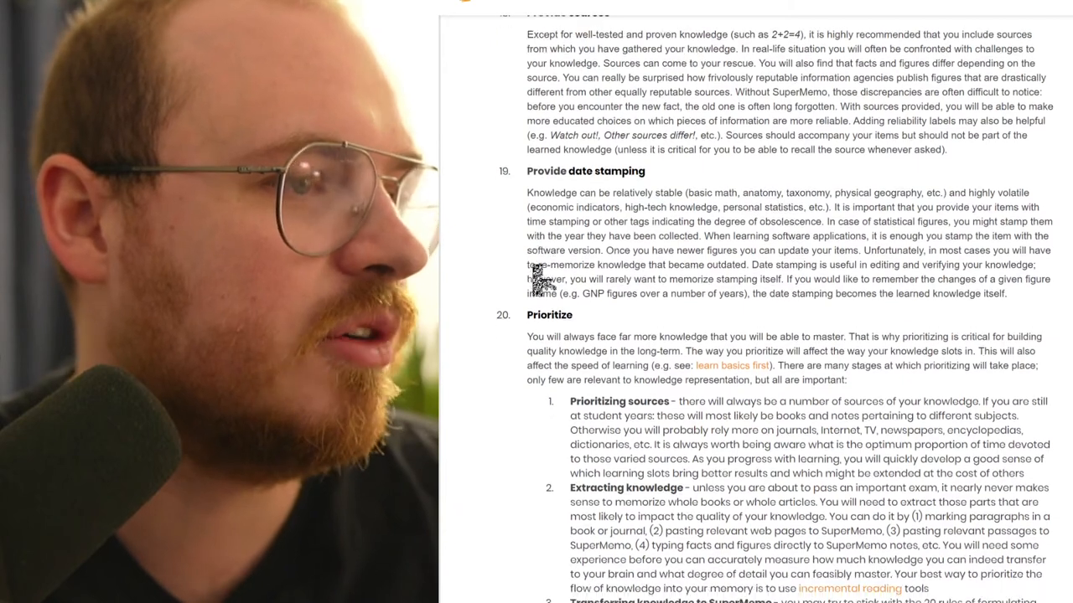
scroll(down, 3)
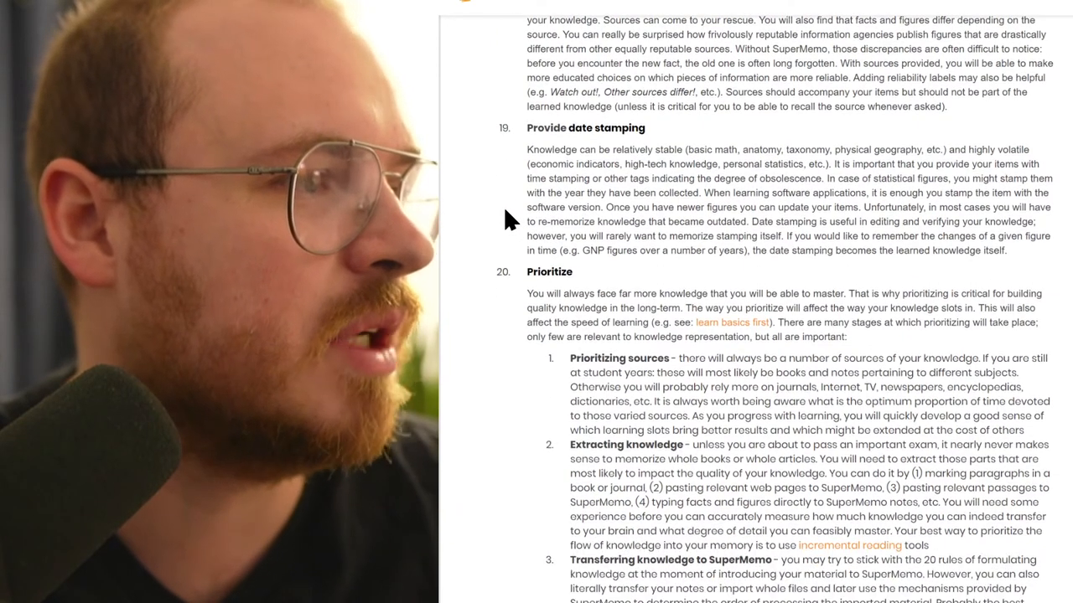
scroll(down, 3)
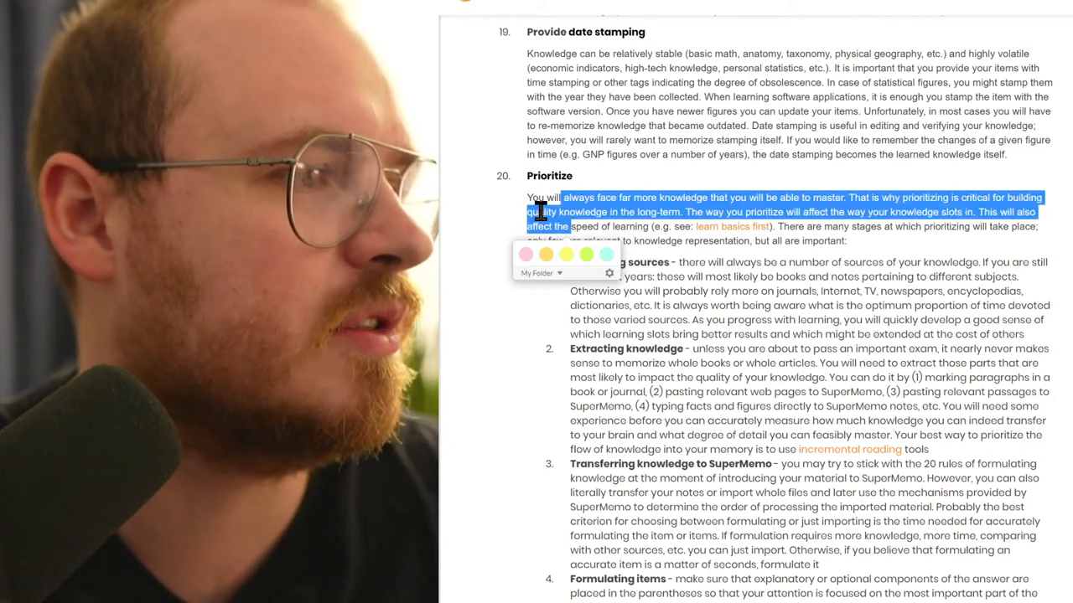
scroll(down, 3)
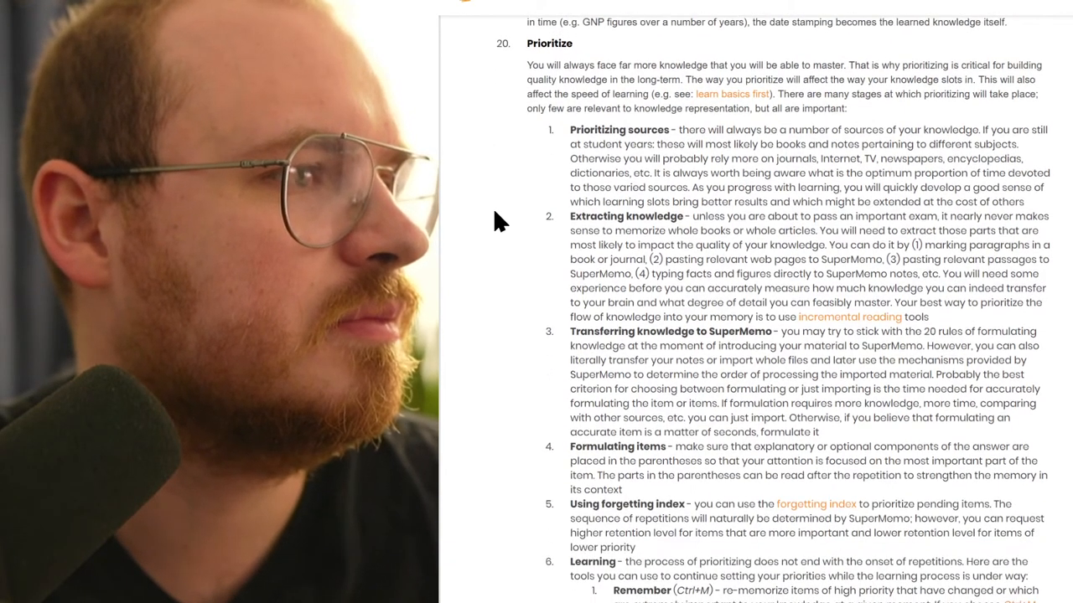
scroll(down, 3)
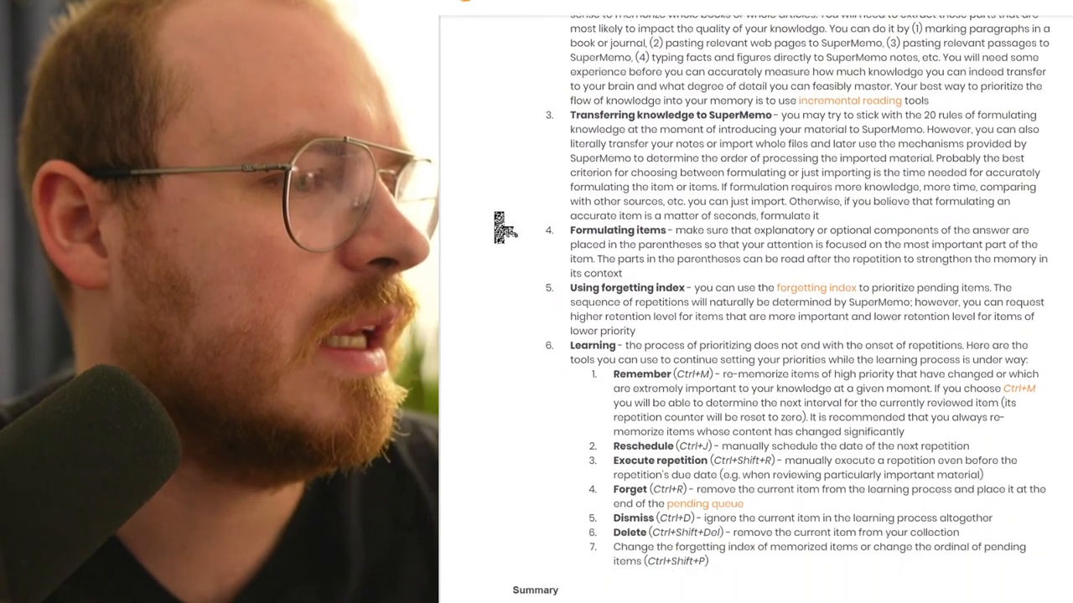
Step: Scroll down to the closing Summary recap listing the twenty rules through rule 20, Prioritize
scroll(down, 3)
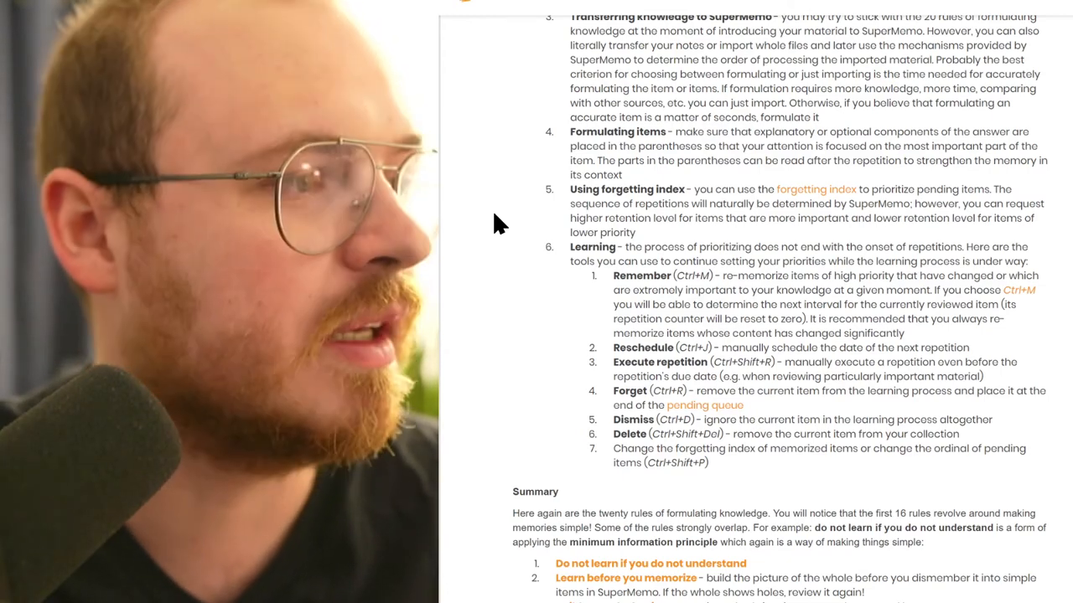
scroll(down, 3)
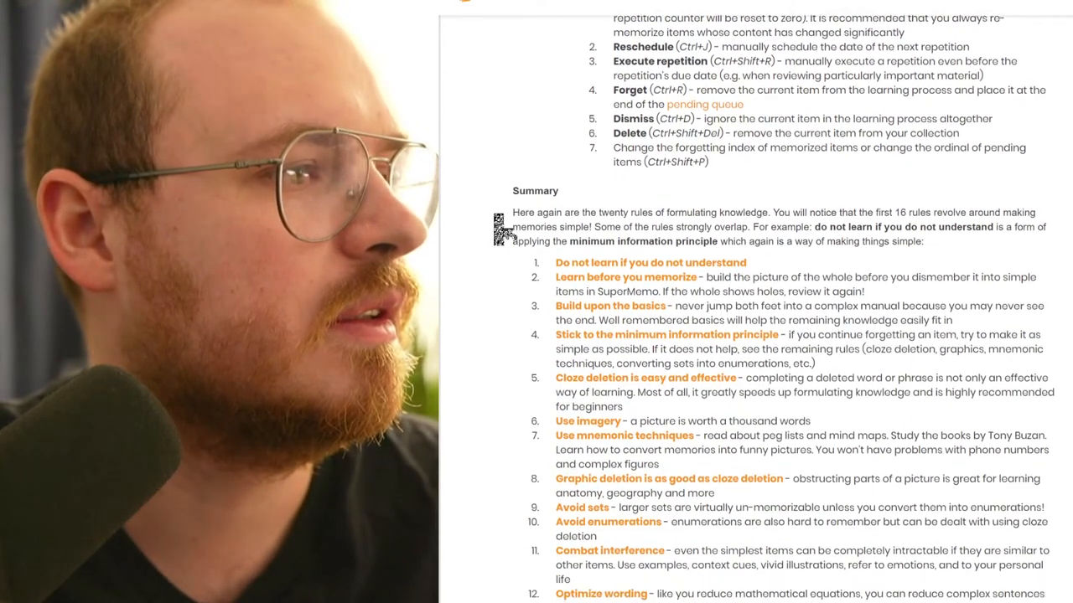
scroll(down, 3)
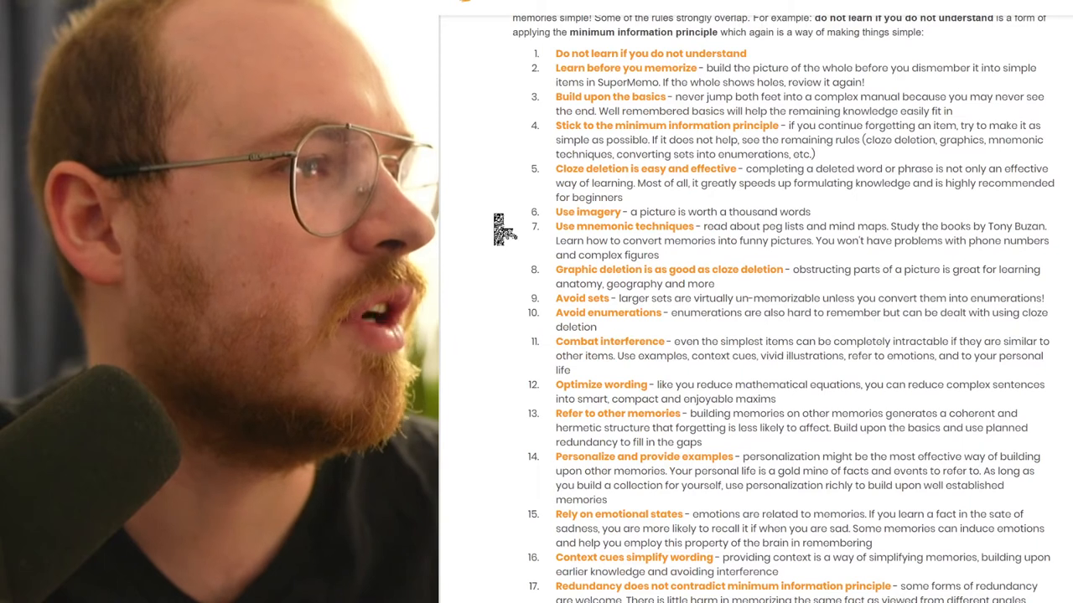
scroll(down, 3)
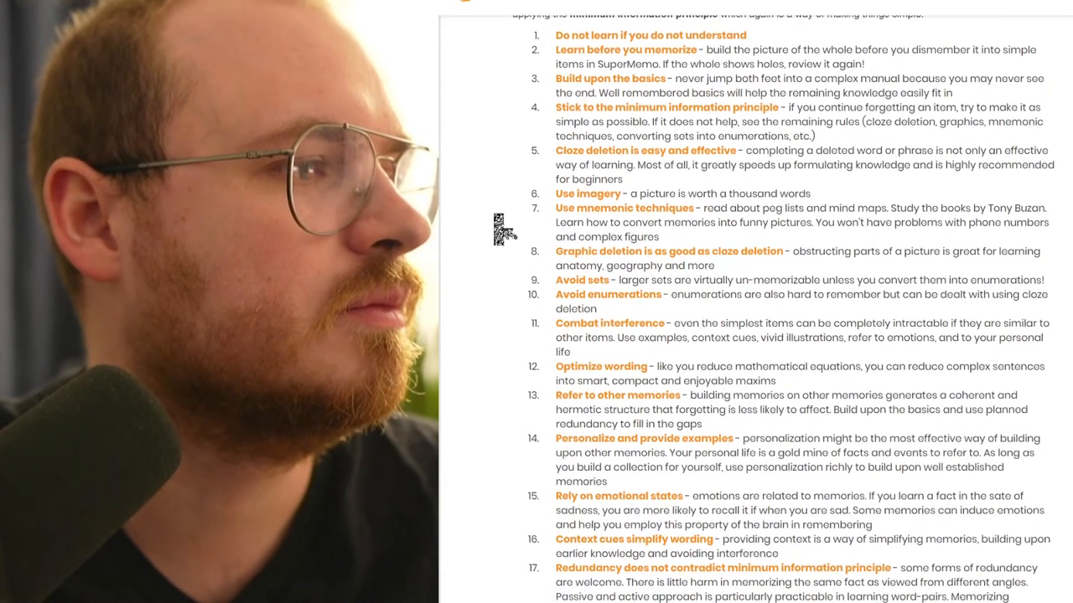
scroll(down, 3)
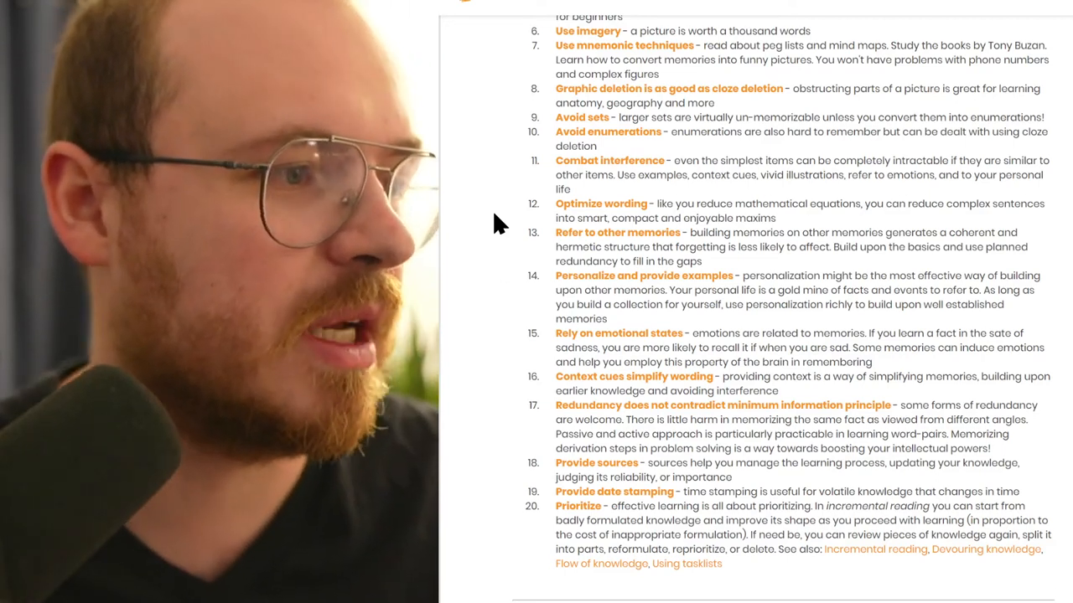
mouse_move(610, 476)
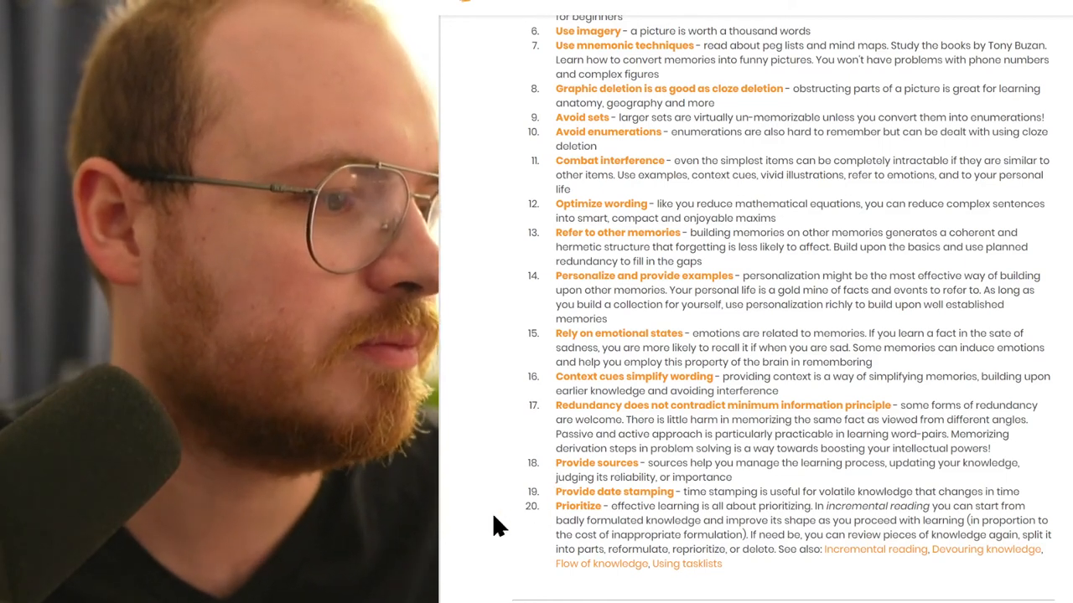
Step: Scroll past the See also section, then back up to the Summary heading showing rules 1–14
scroll(down, 3)
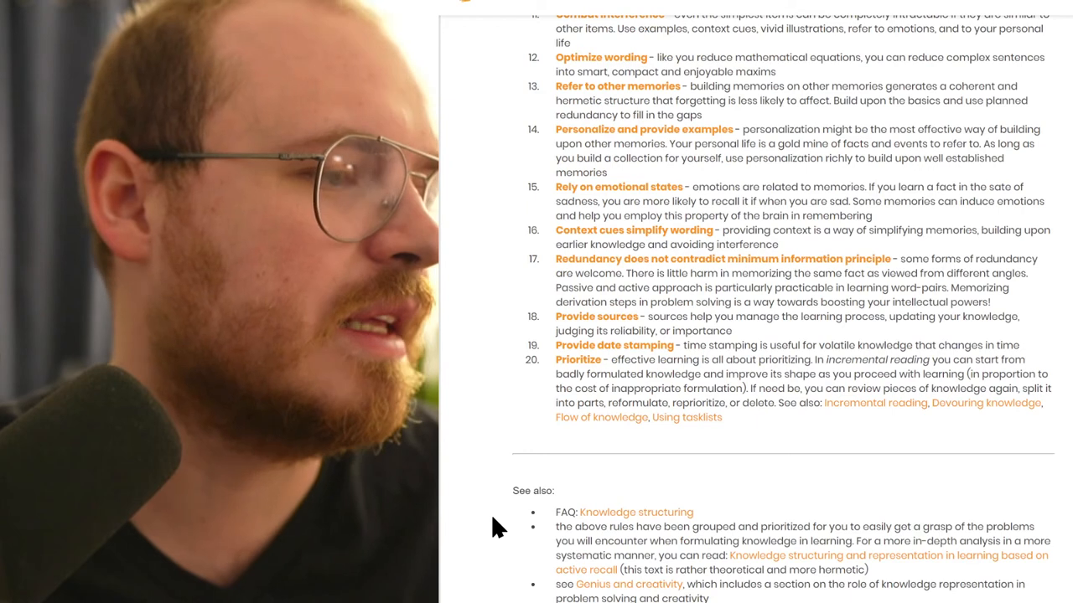
scroll(down, 3)
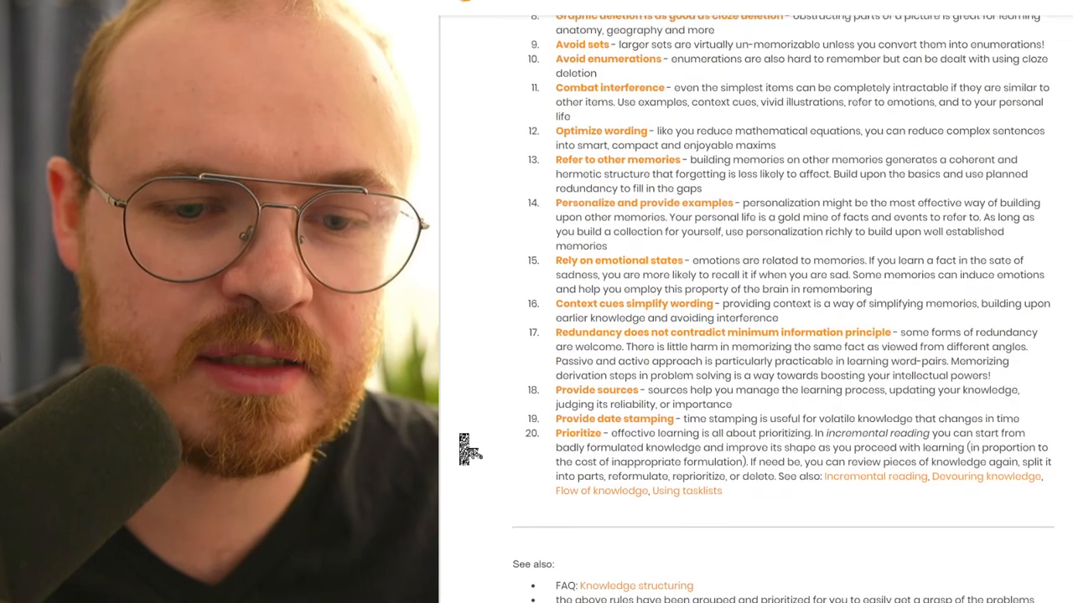
scroll(up, 3)
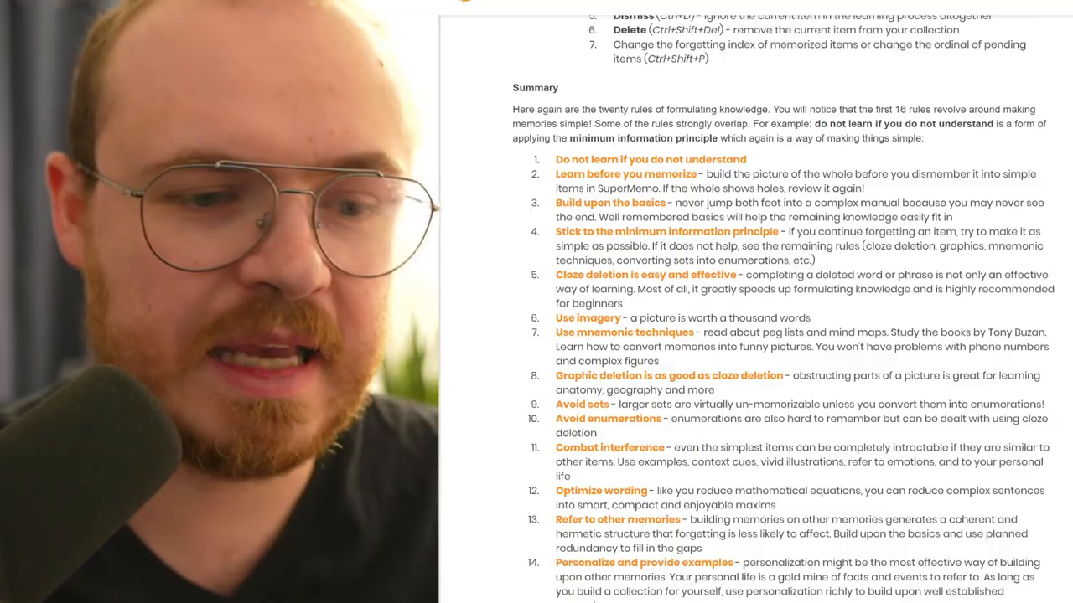
Step: Return to the article's title and scroll down through rules 3 and 4 to the Dead Sea ill/well-formulated example
scroll(down, 3)
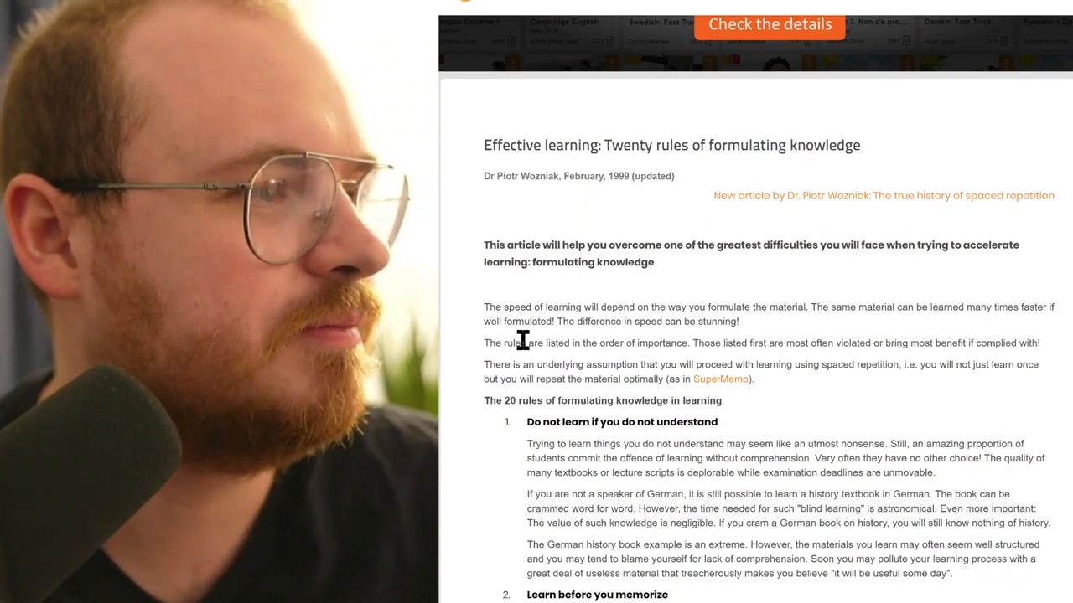
drag(520, 342, 520, 365)
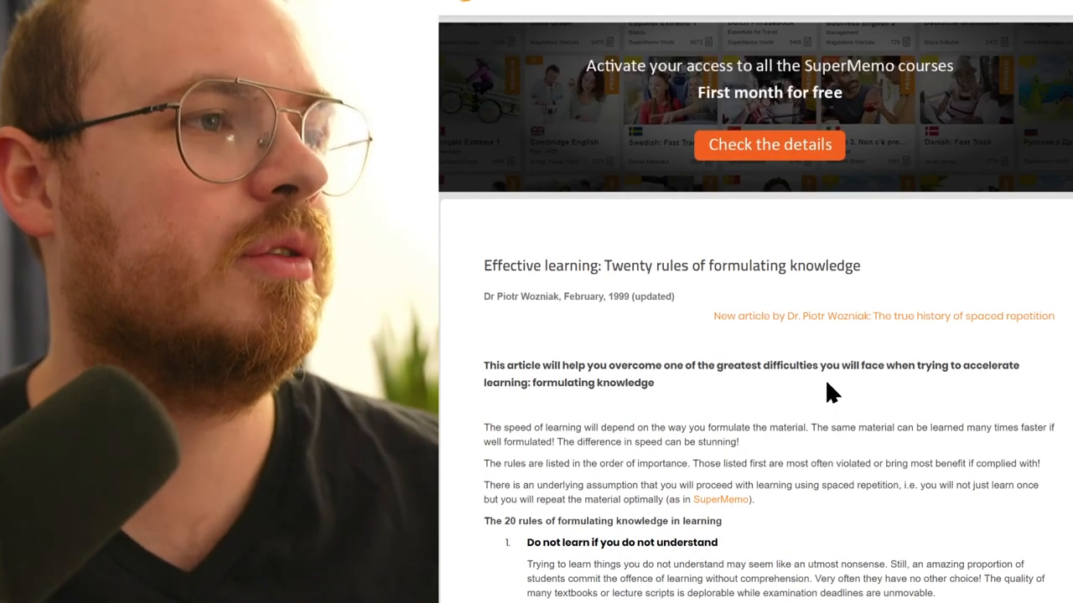
scroll(down, 3)
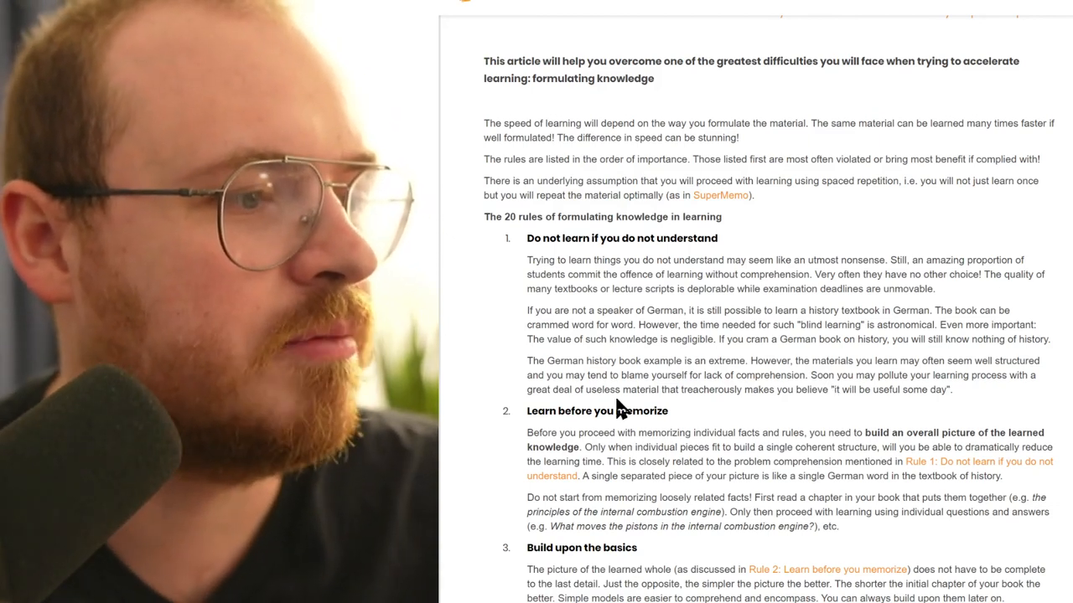
mouse_move(468, 439)
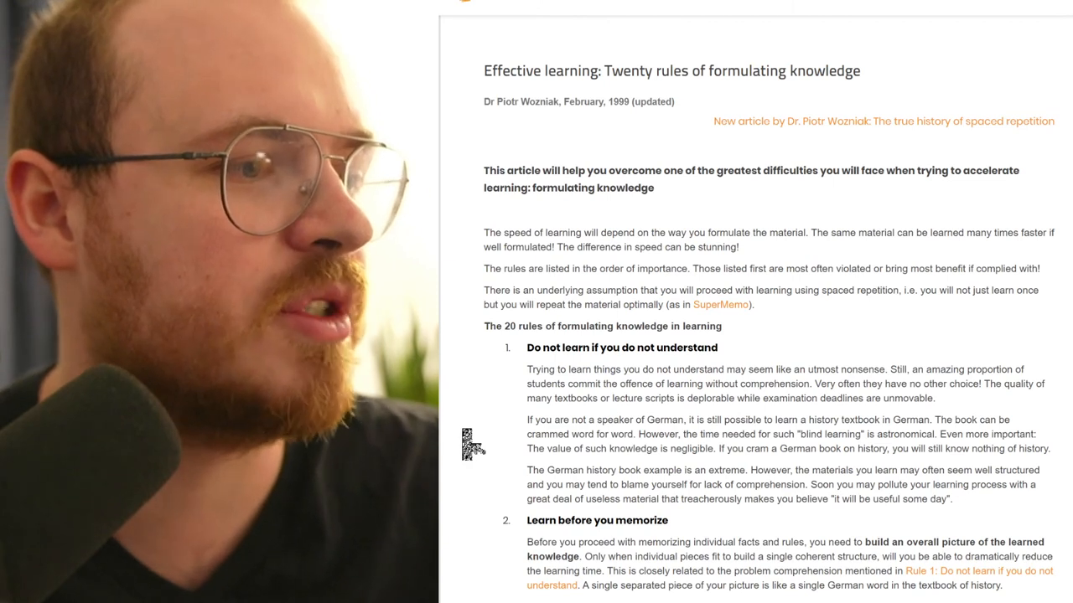
scroll(down, 3)
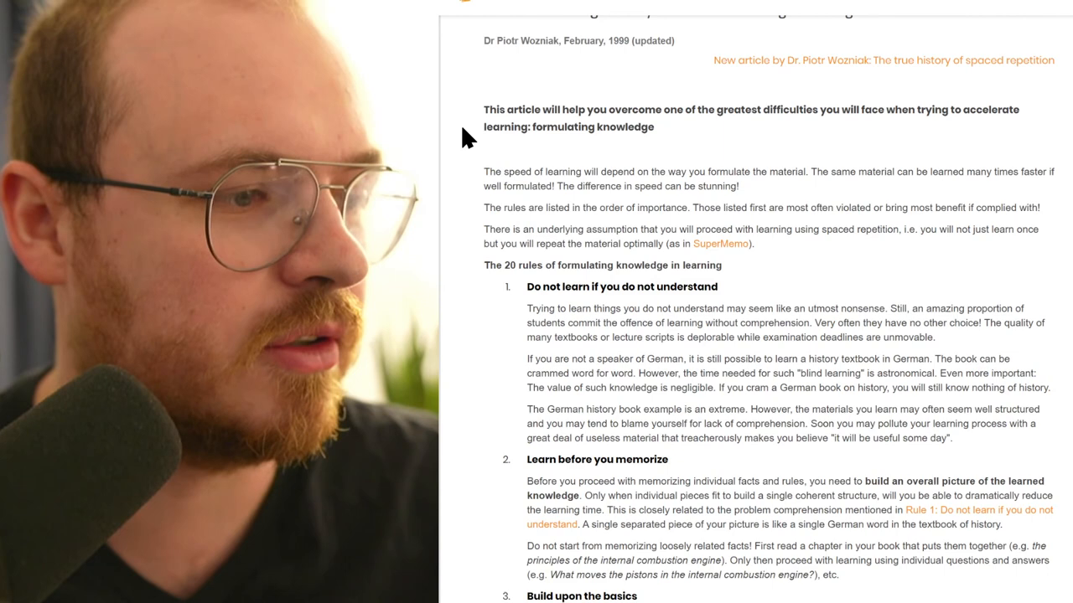
scroll(down, 3)
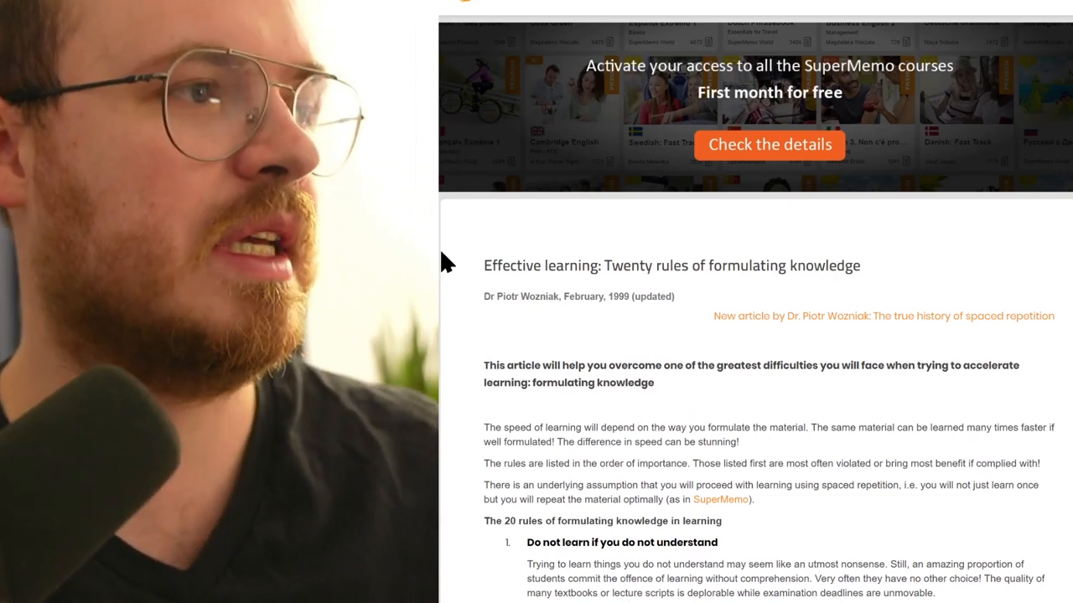
mouse_move(896, 271)
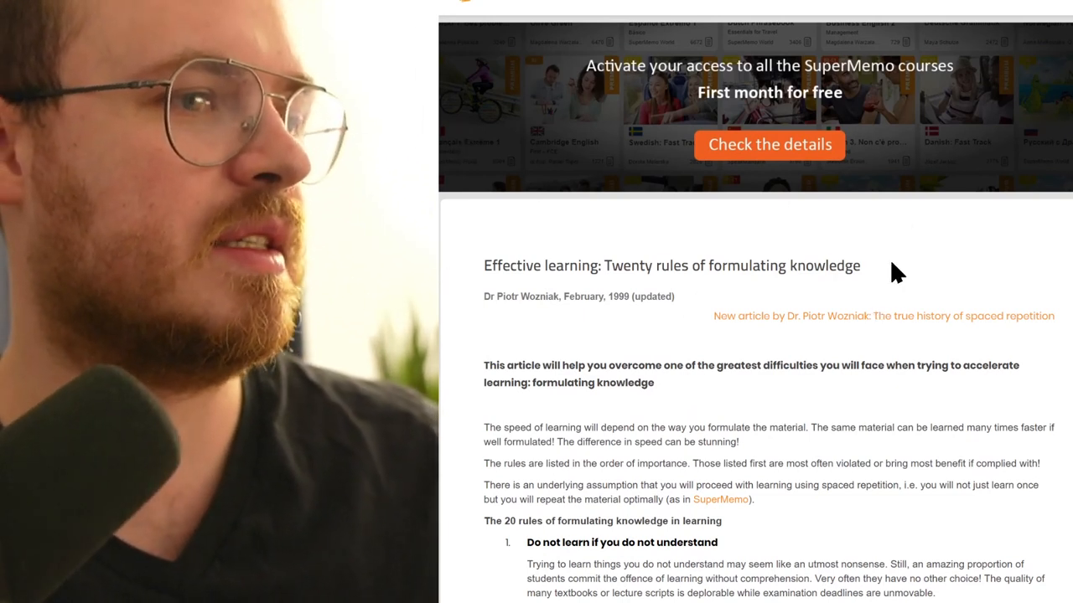
scroll(down, 3)
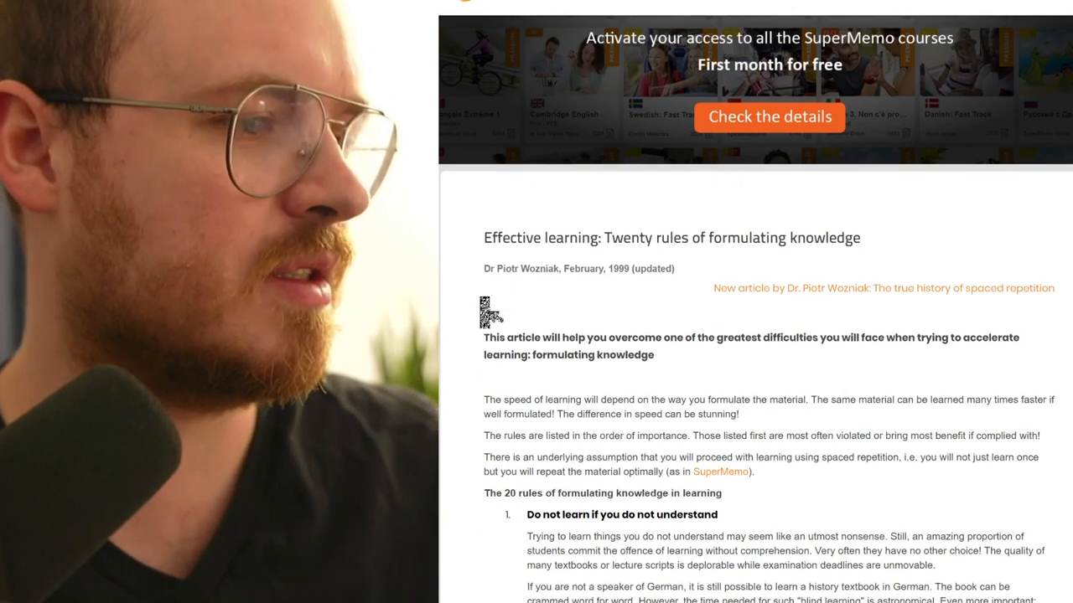
scroll(down, 3)
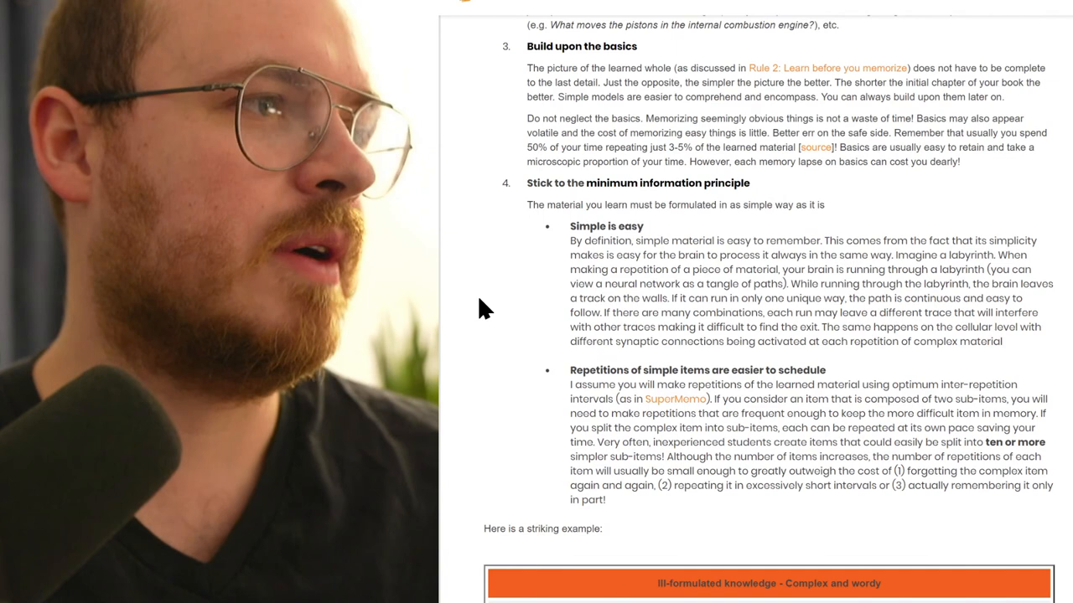
mouse_move(459, 281)
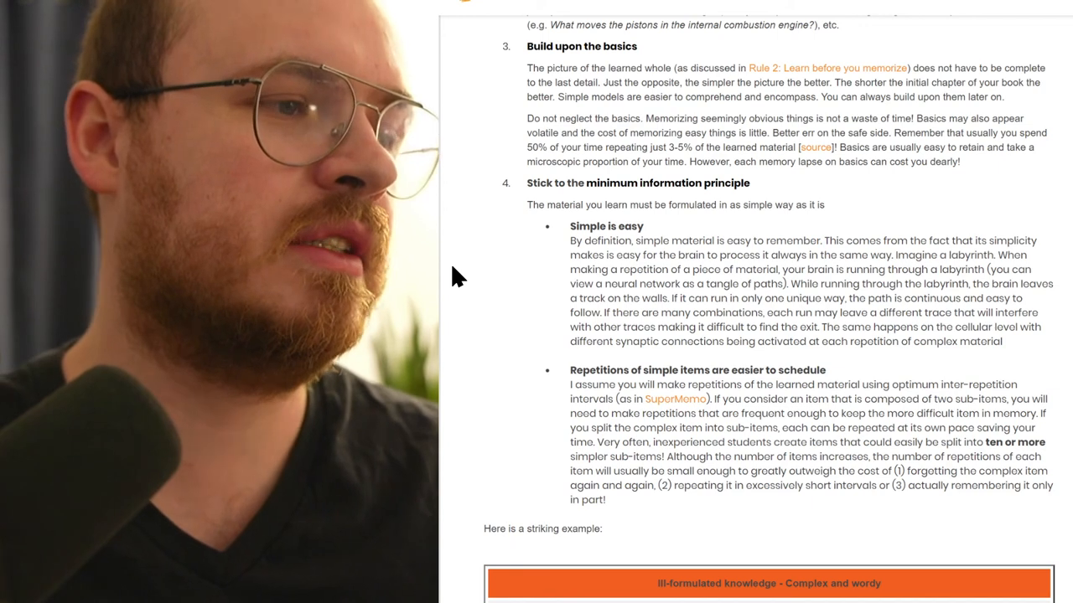
scroll(down, 3)
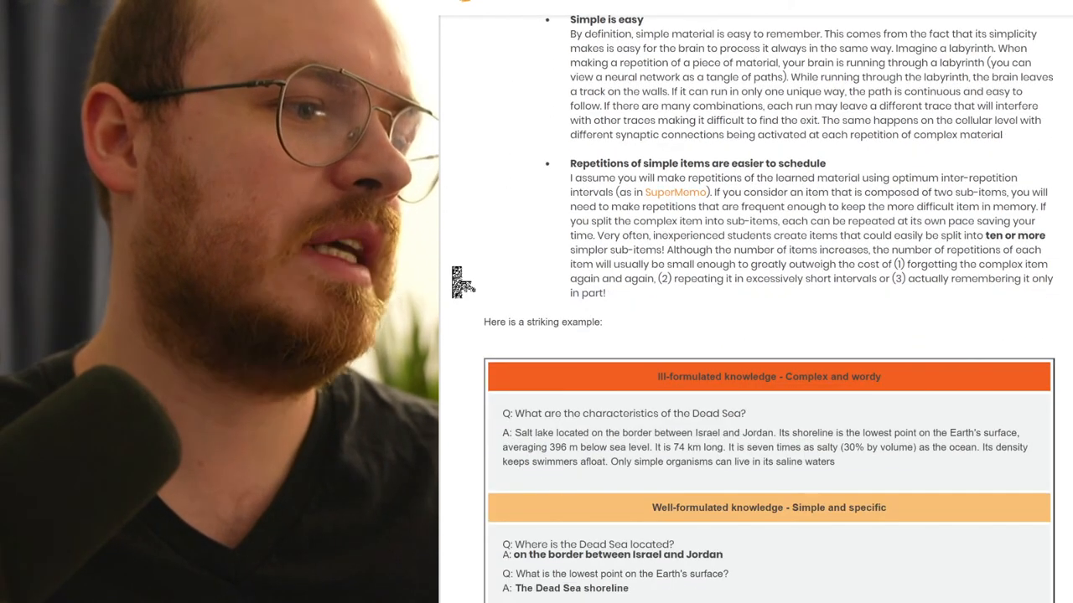
scroll(down, 3)
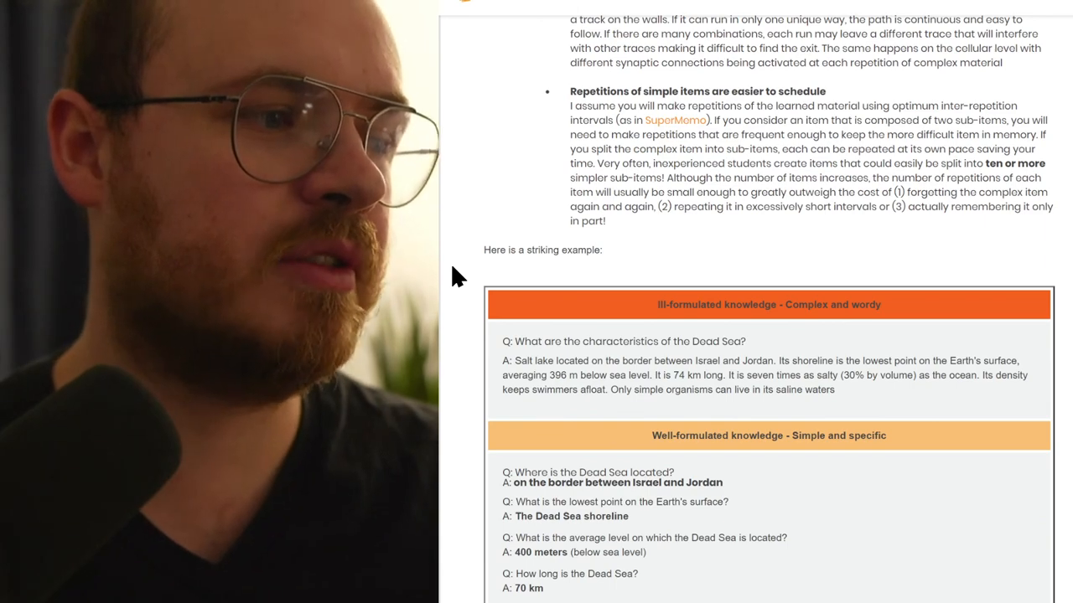
Step: Scroll past the cloze deletion, imagery and mnemonic rules to rule 8, Graphic deletion, with its brain-anatomy example
scroll(down, 3)
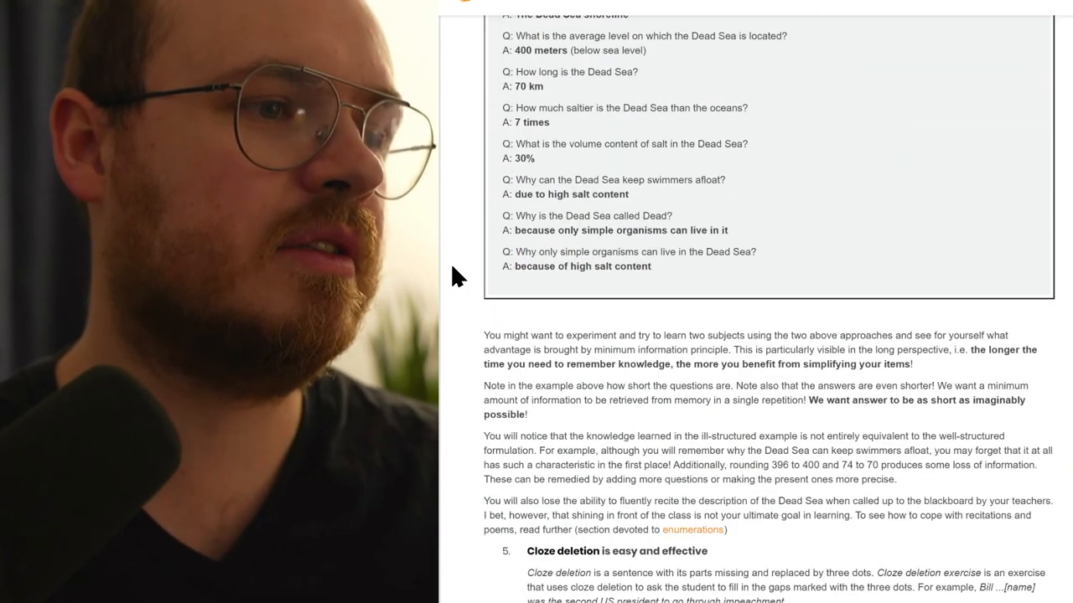
scroll(down, 3)
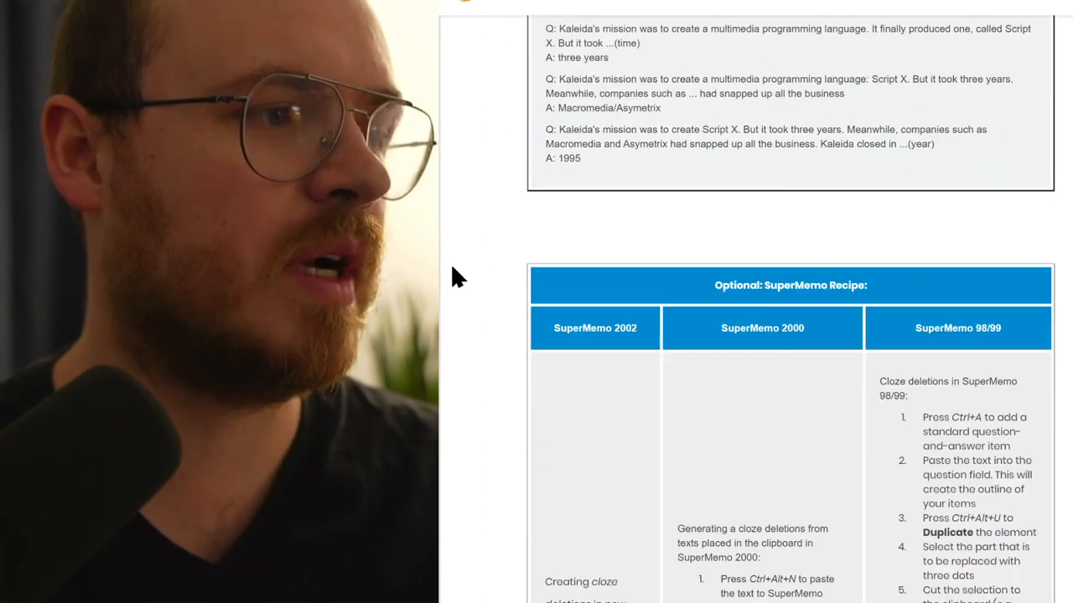
scroll(down, 3)
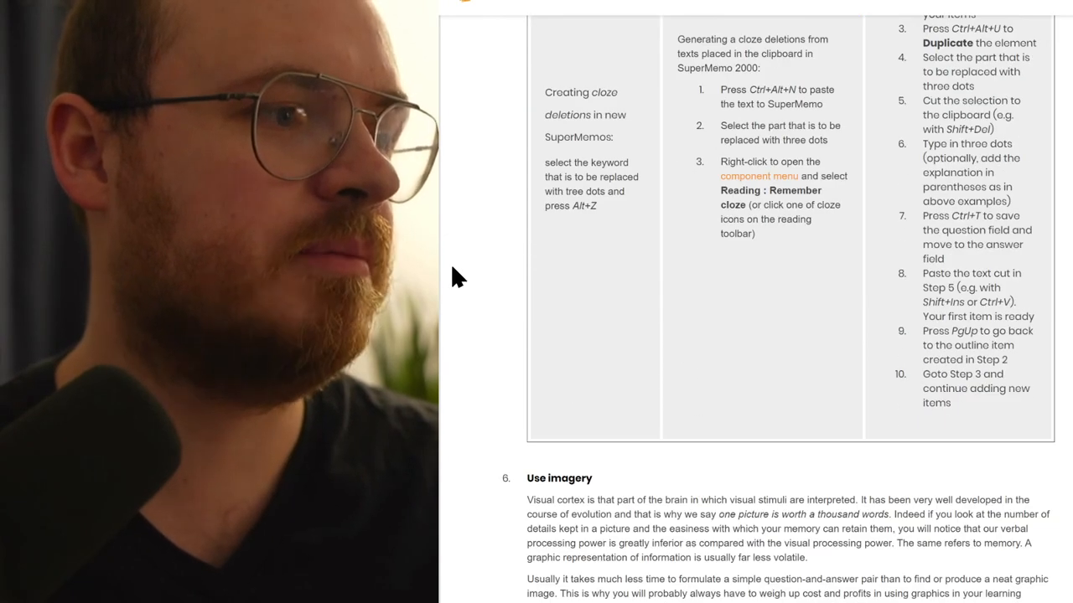
scroll(down, 3)
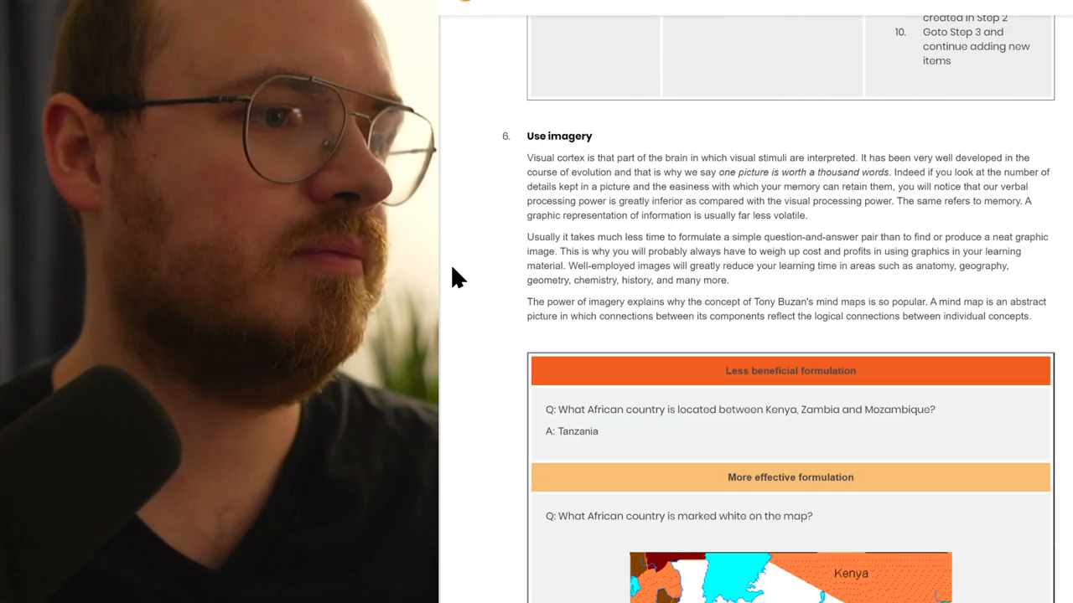
scroll(down, 3)
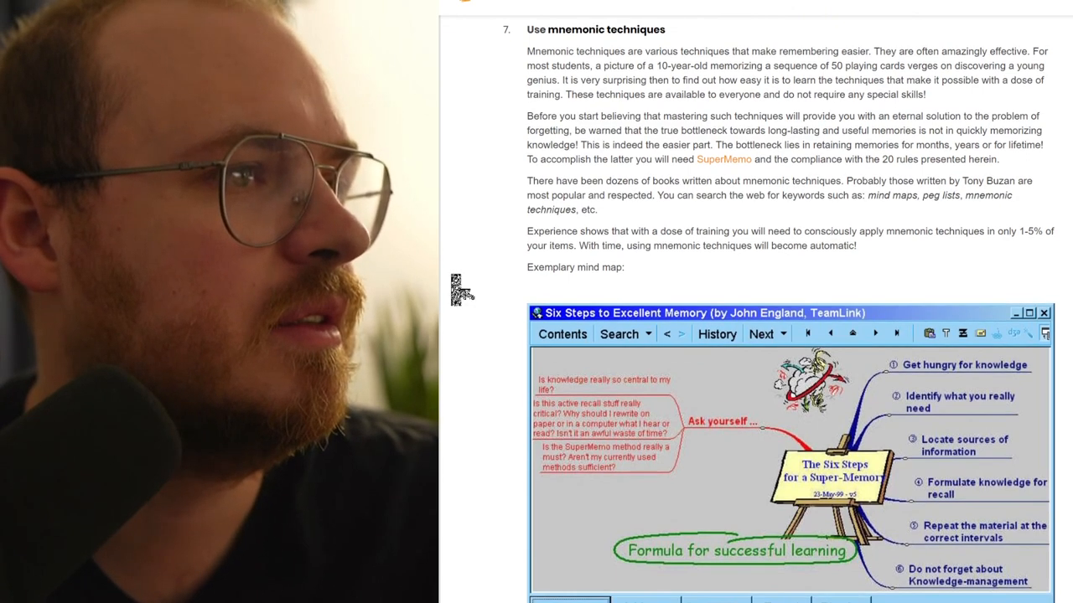
scroll(down, 3)
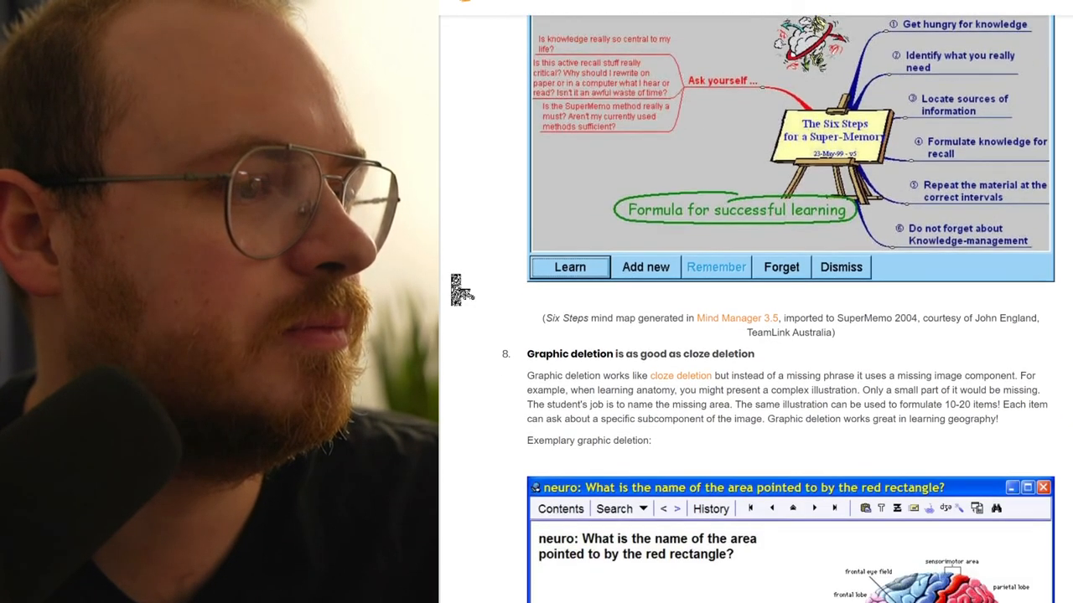
scroll(down, 3)
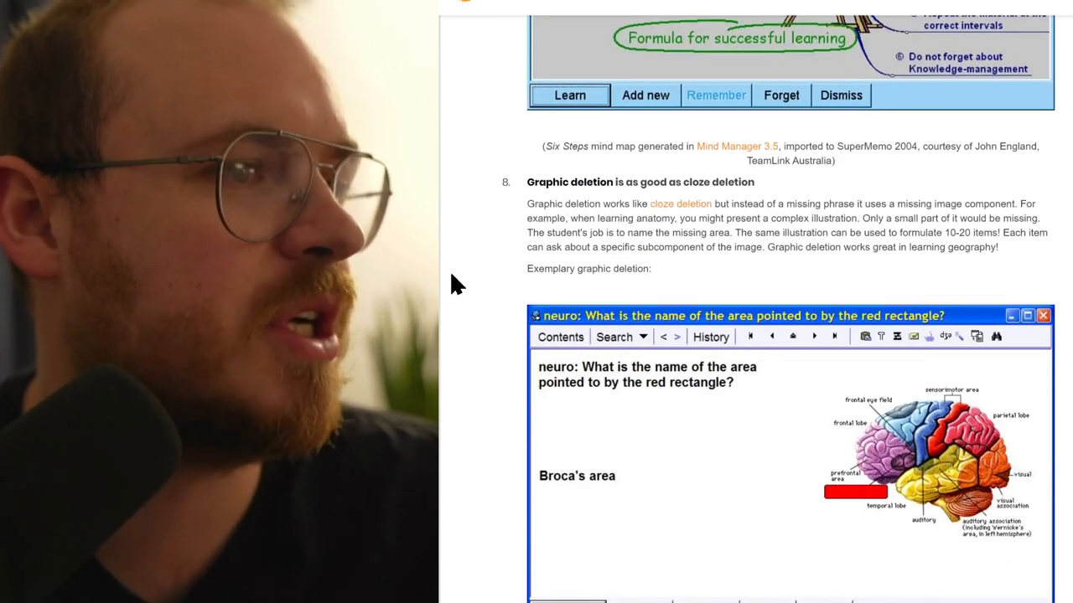